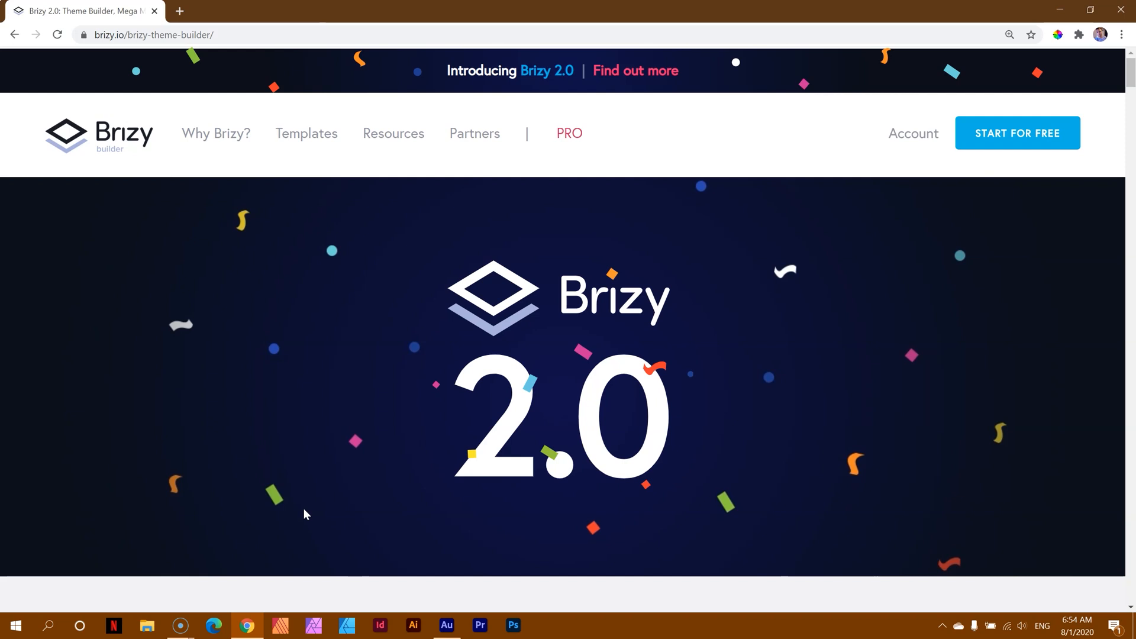
- Scroll past the video to the 2.0 highlights list, Global Block Conditions through What's next
scroll(down, 3)
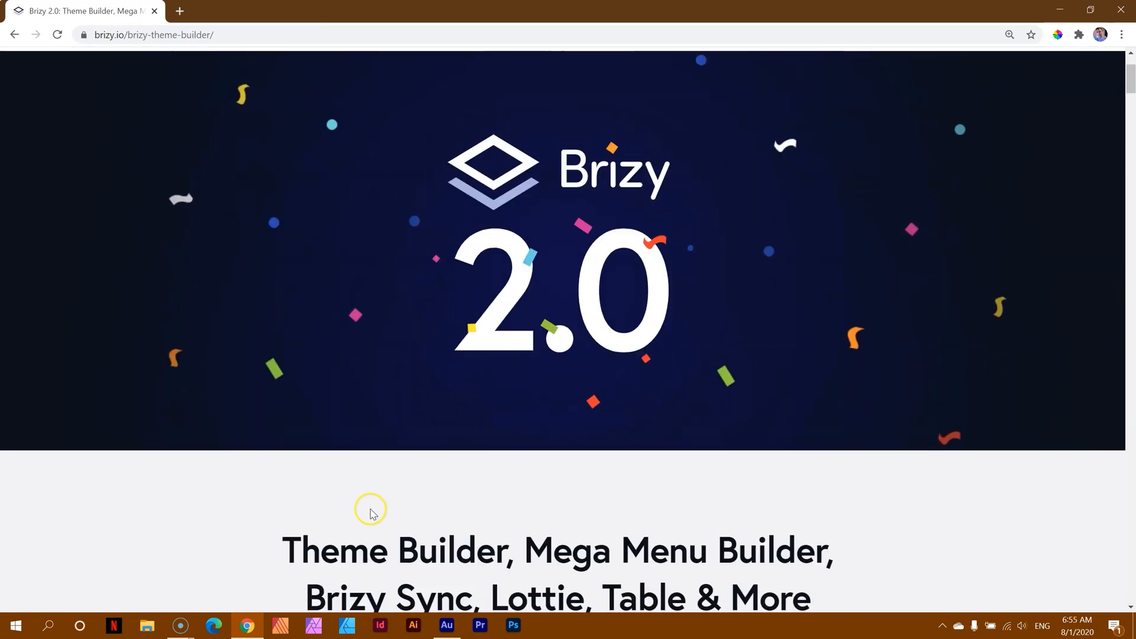
scroll(down, 3)
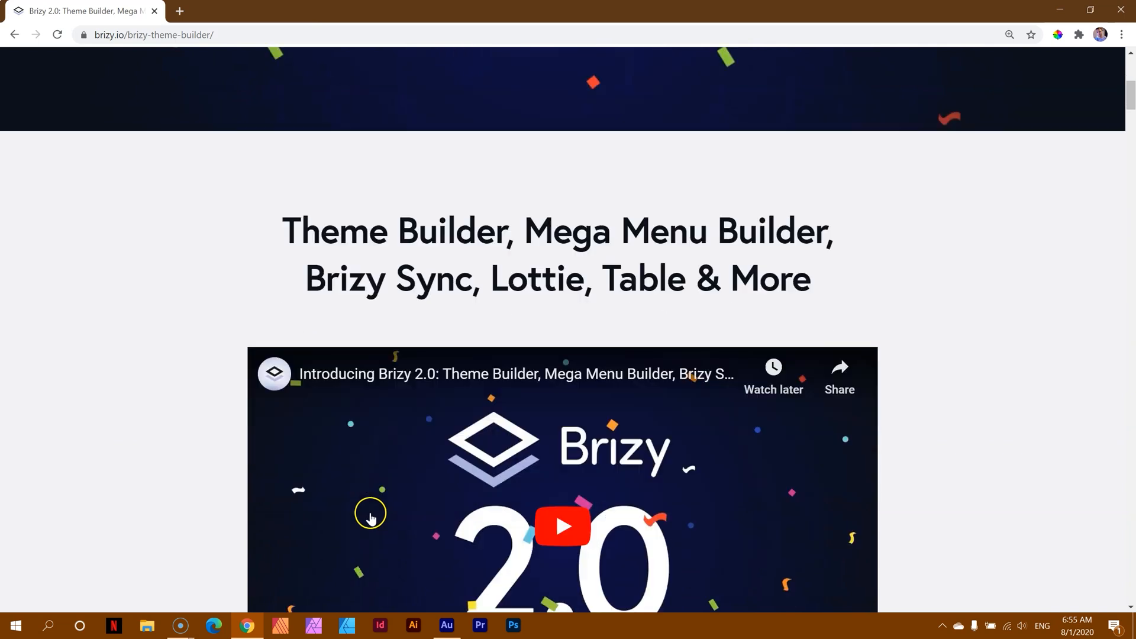
scroll(down, 3)
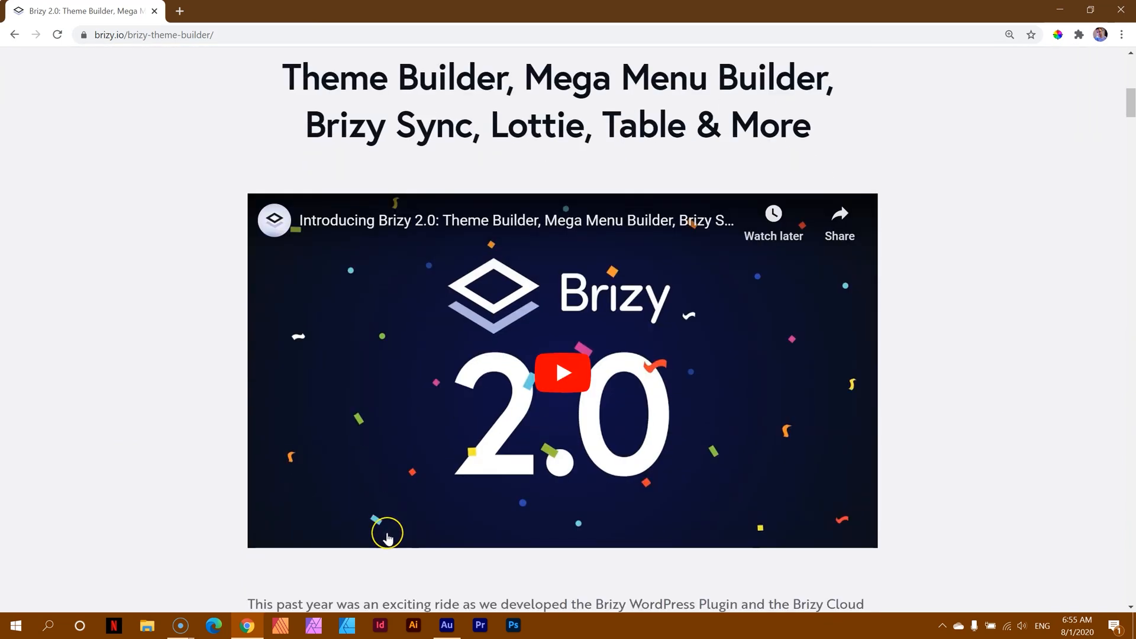
scroll(up, 3)
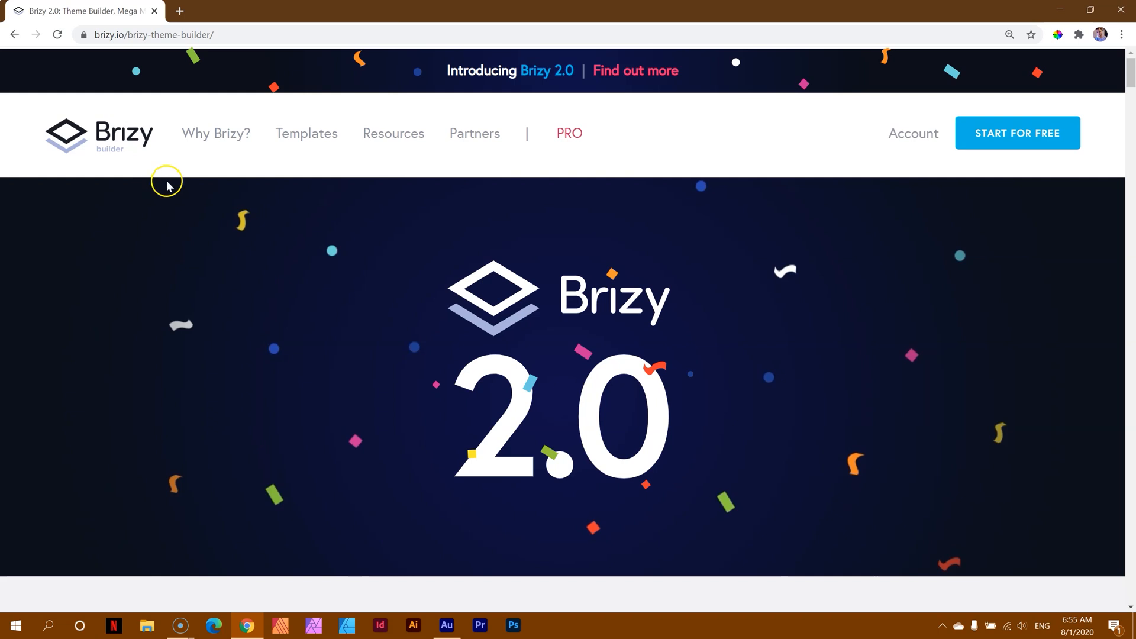
mouse_move(247, 282)
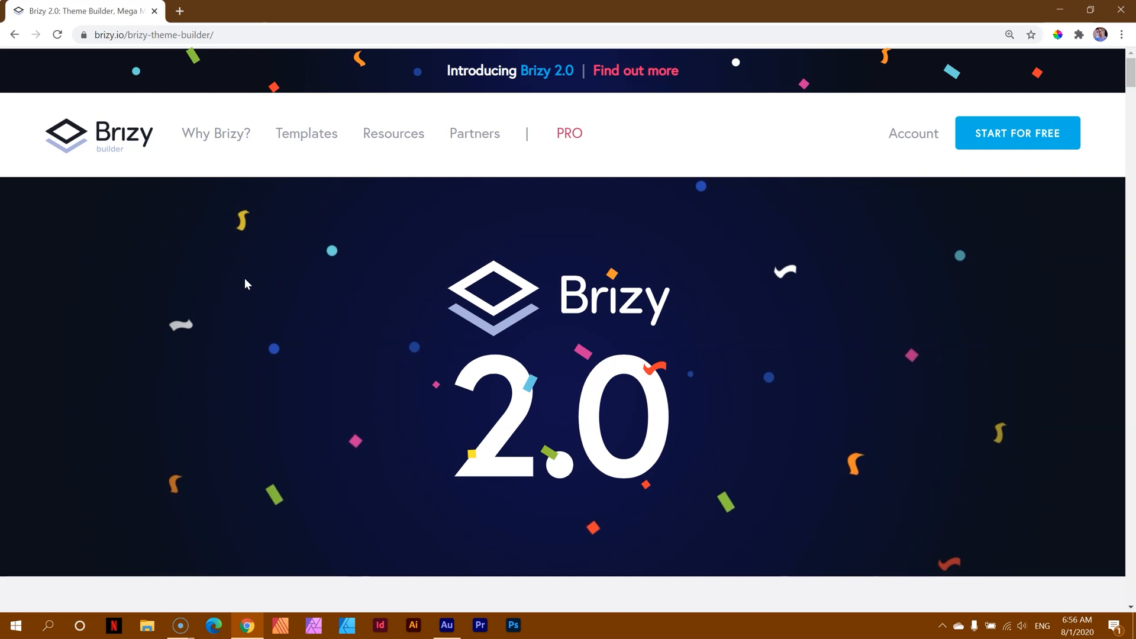
scroll(down, 3)
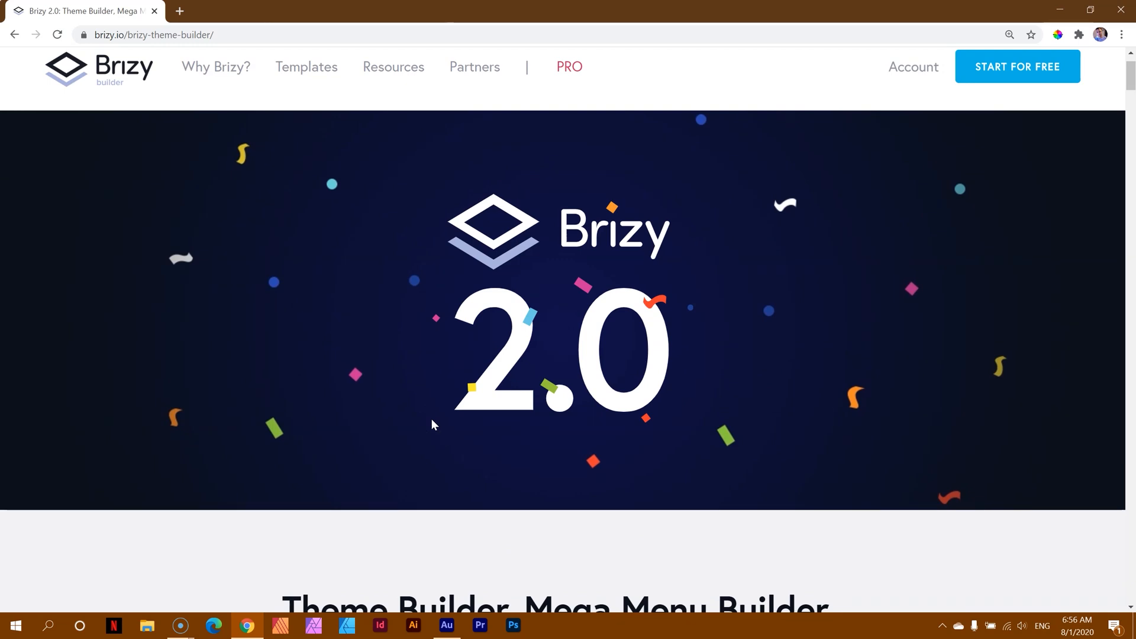
scroll(down, 3)
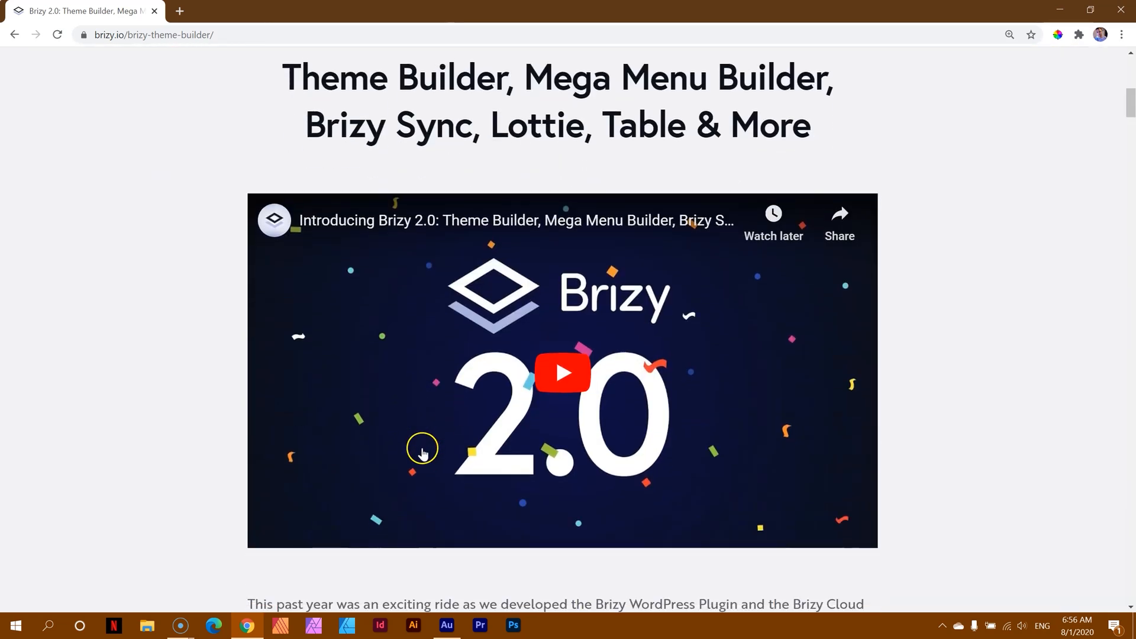
scroll(down, 3)
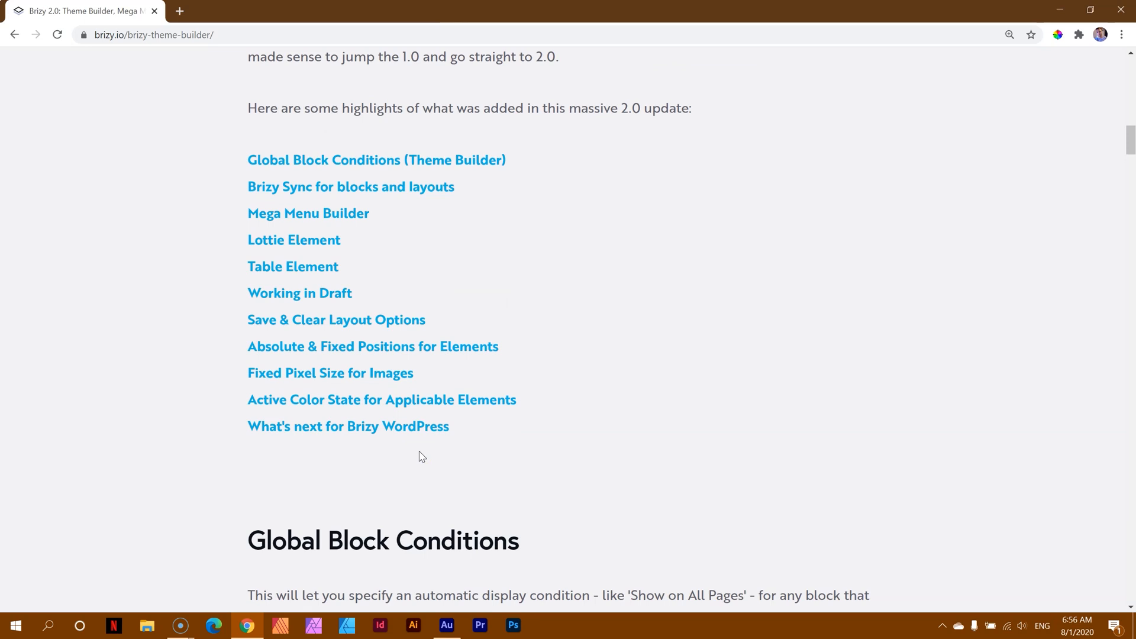
mouse_move(327, 199)
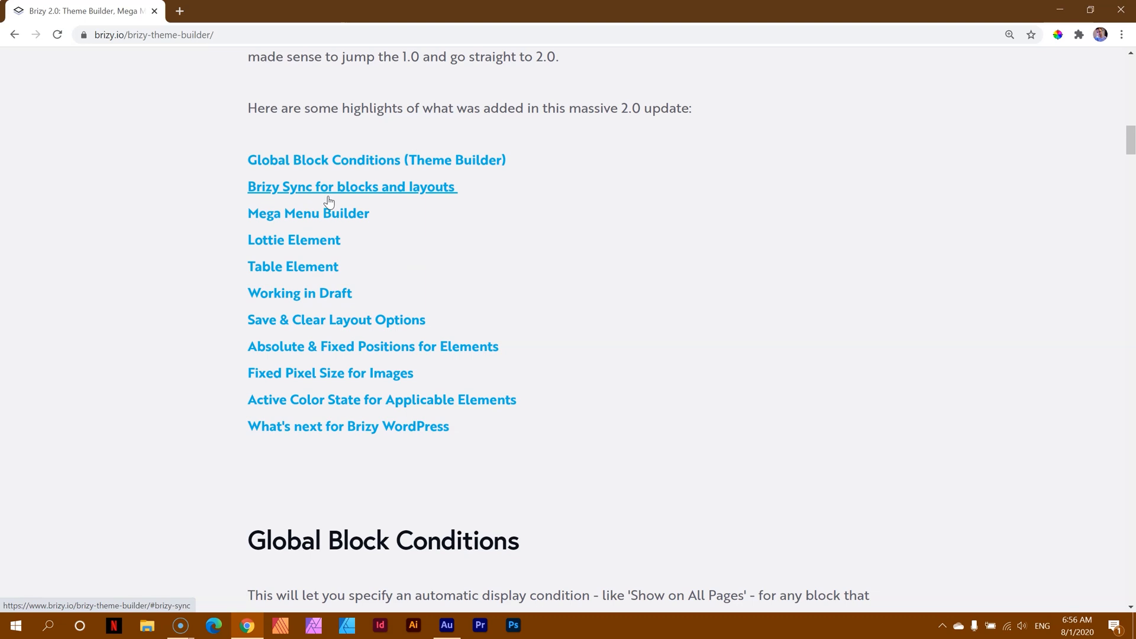
- Scroll to the Theme Builder section and interact with its display-conditions demo for a global header
scroll(down, 3)
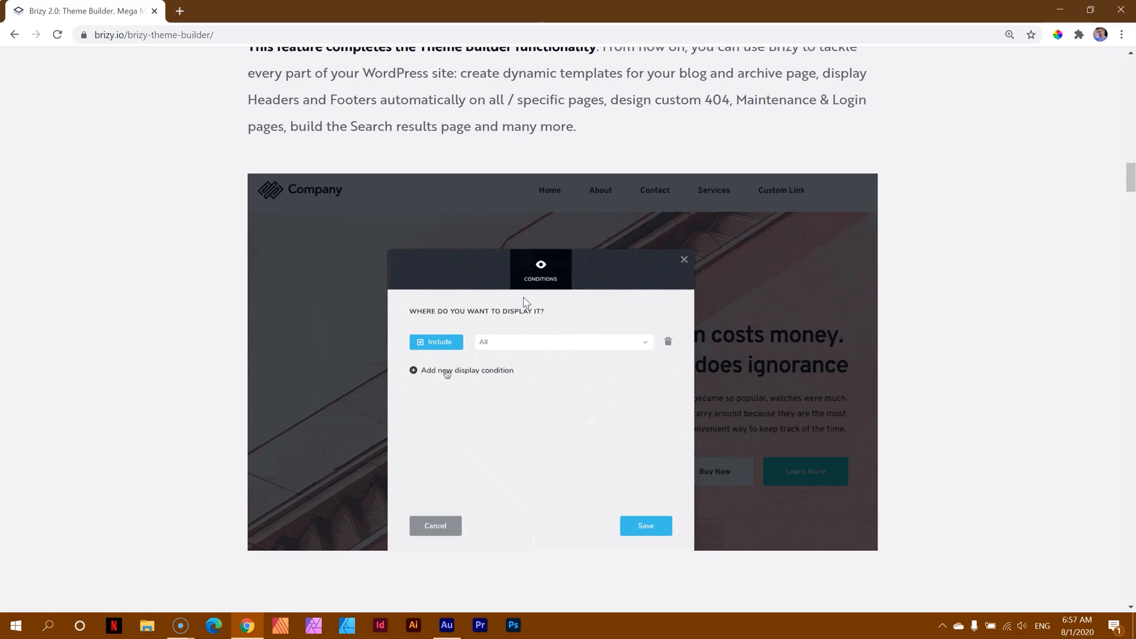
click(608, 373)
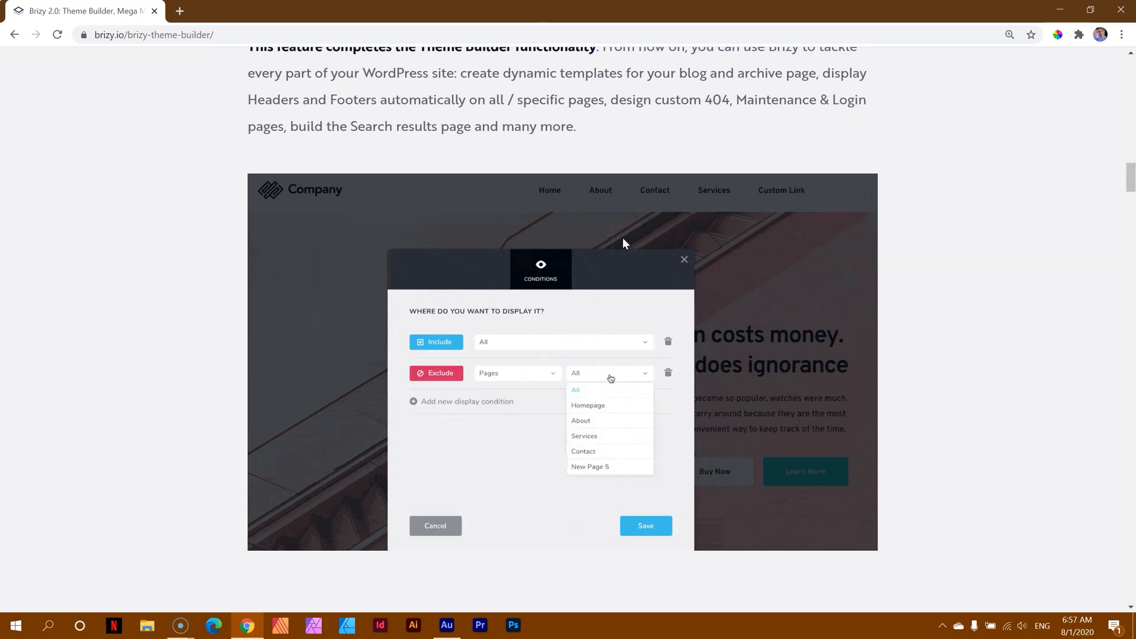
click(585, 436)
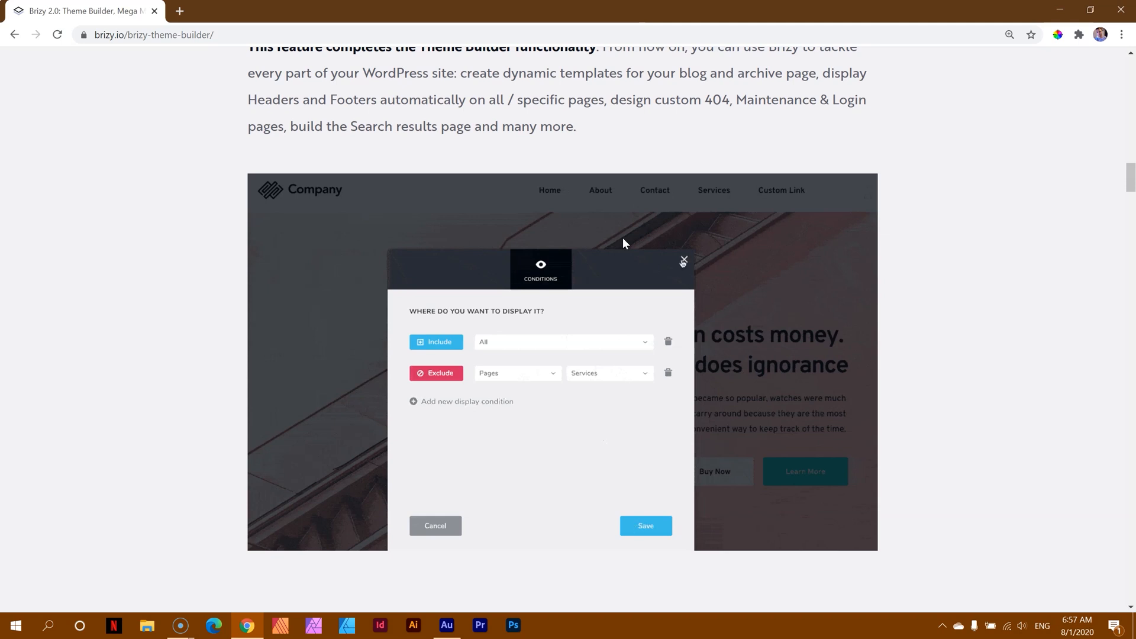
click(684, 260)
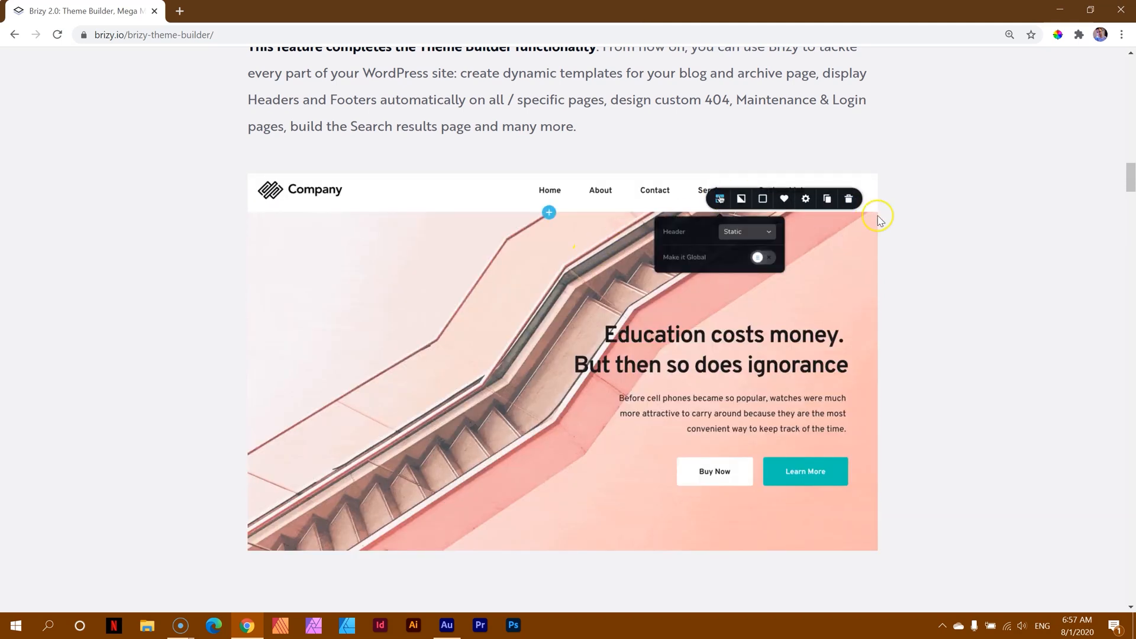
click(760, 258)
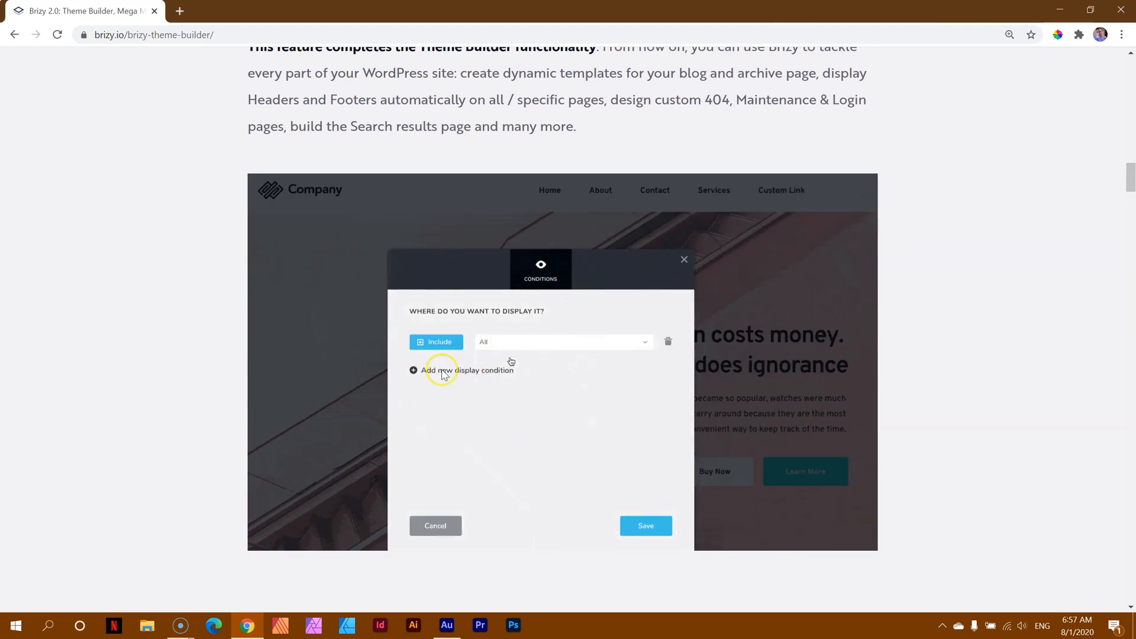
click(461, 371)
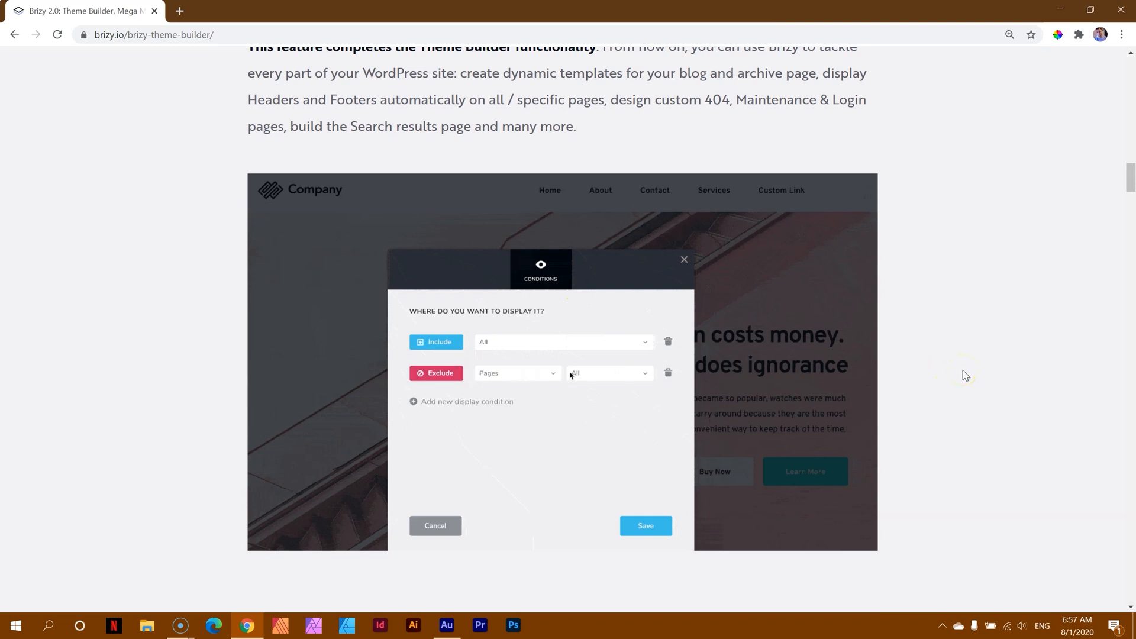
click(610, 372)
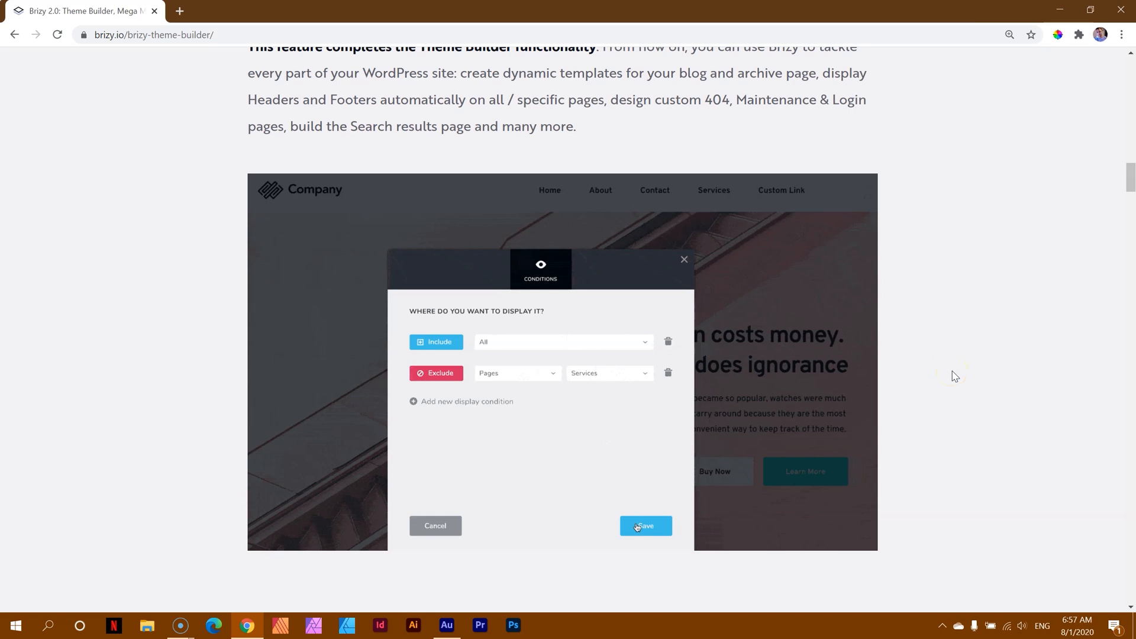
click(646, 526)
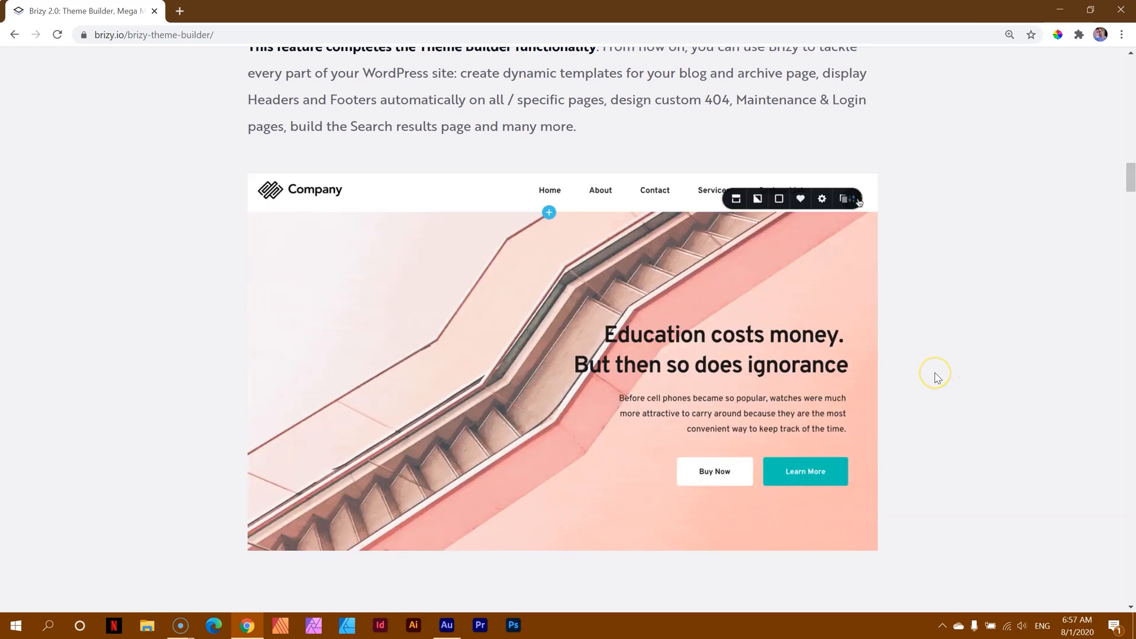
click(821, 199)
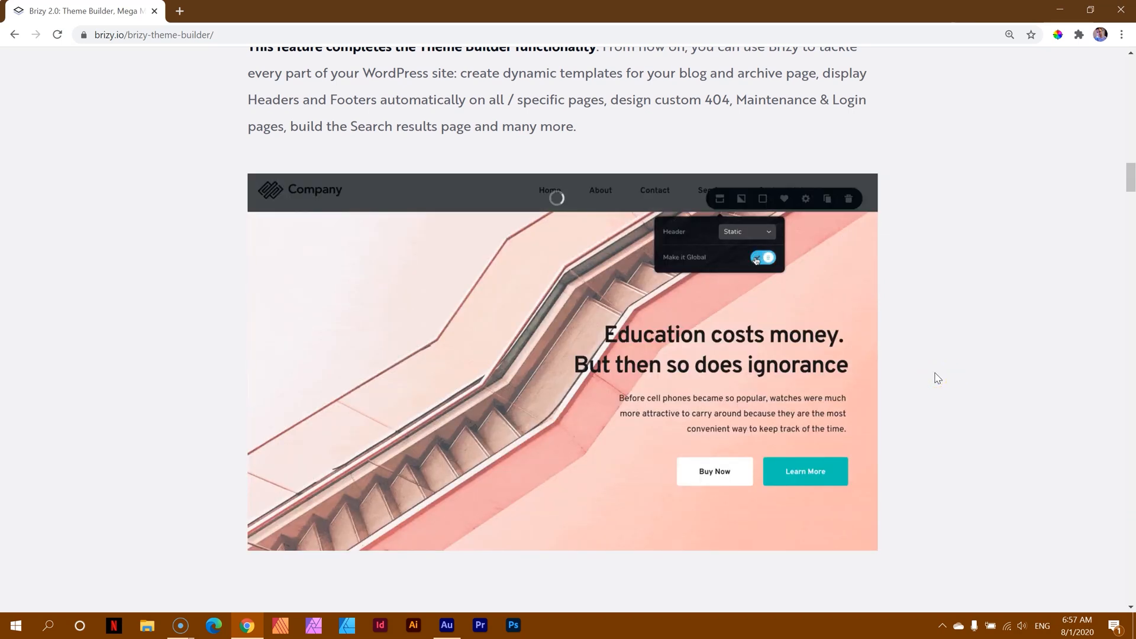
- Continue through the Theme Builder conditions animation, following its condition selections further down
scroll(down, 3)
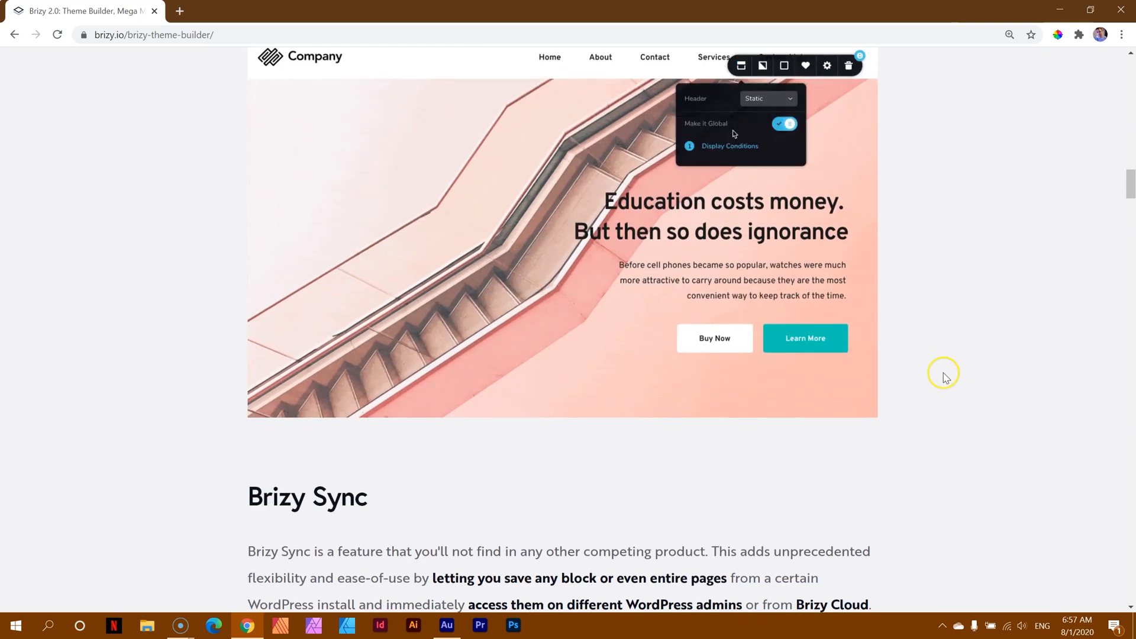
click(730, 146)
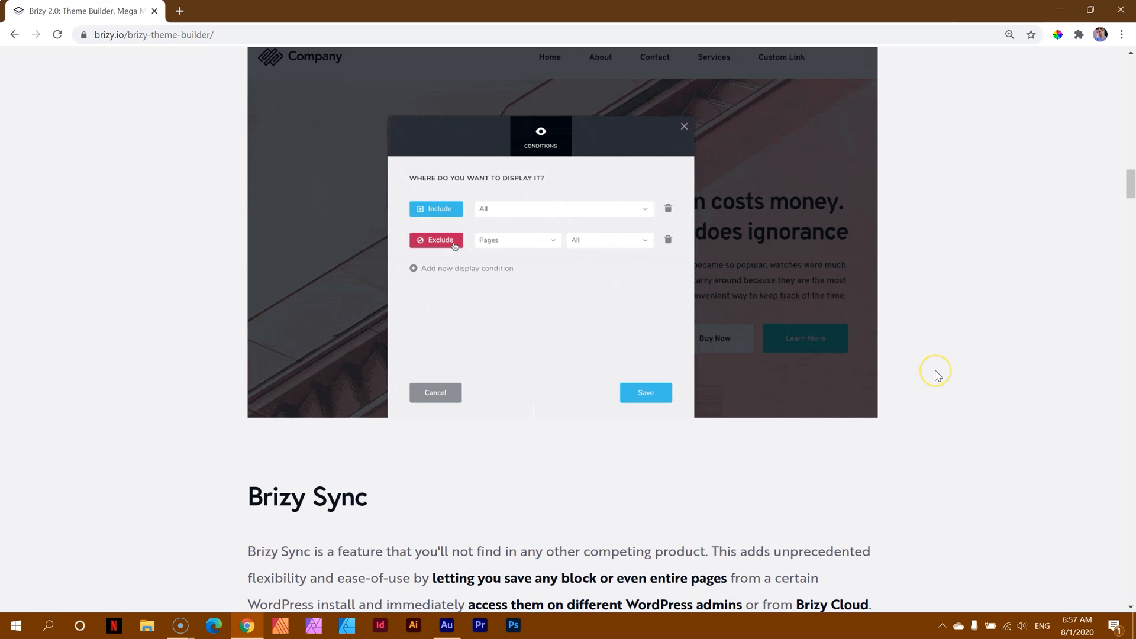
click(610, 239)
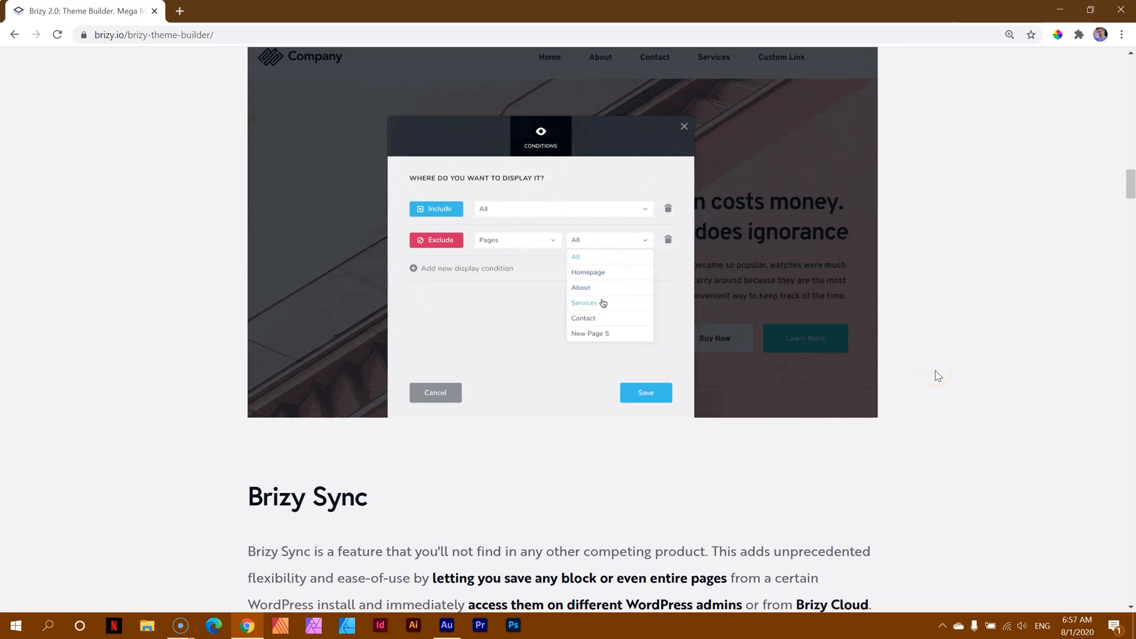
click(585, 303)
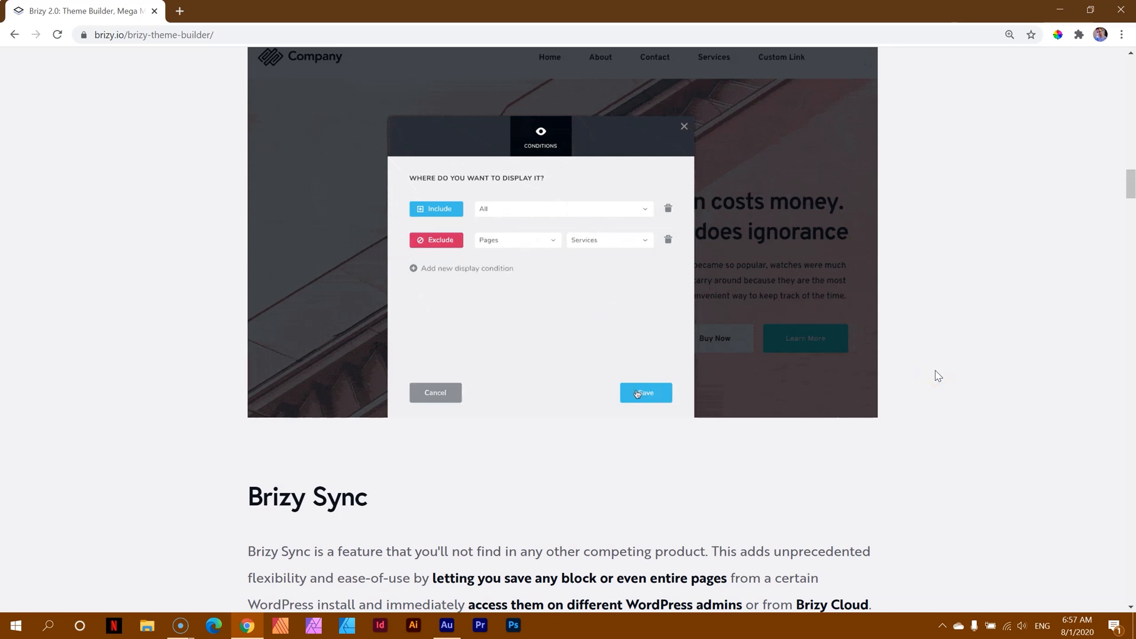
click(647, 393)
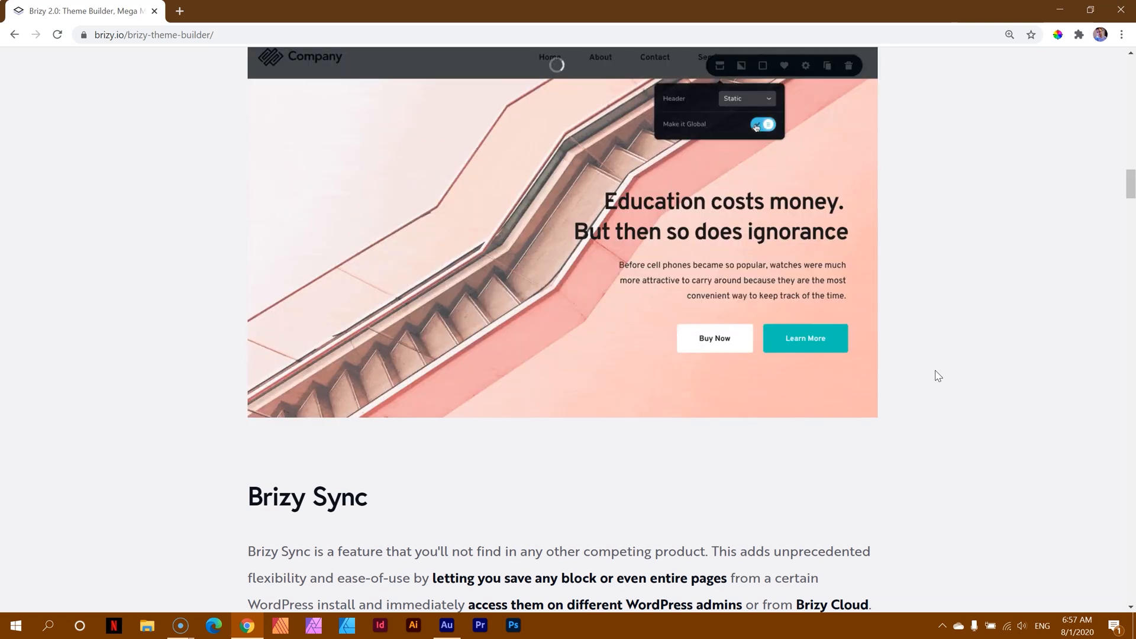
scroll(down, 3)
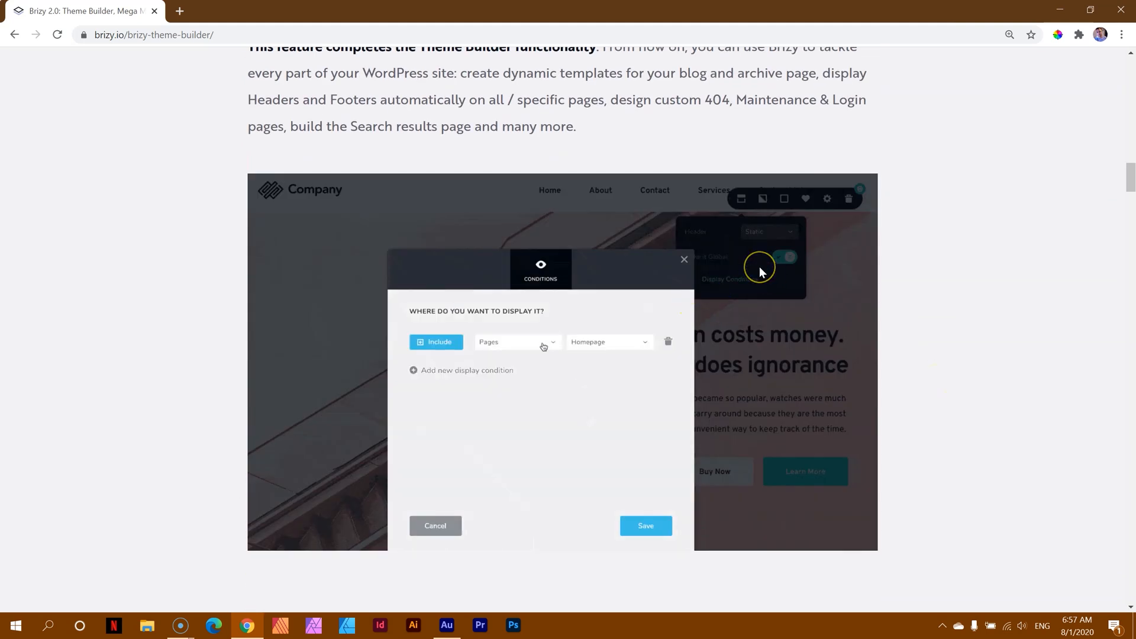
click(466, 370)
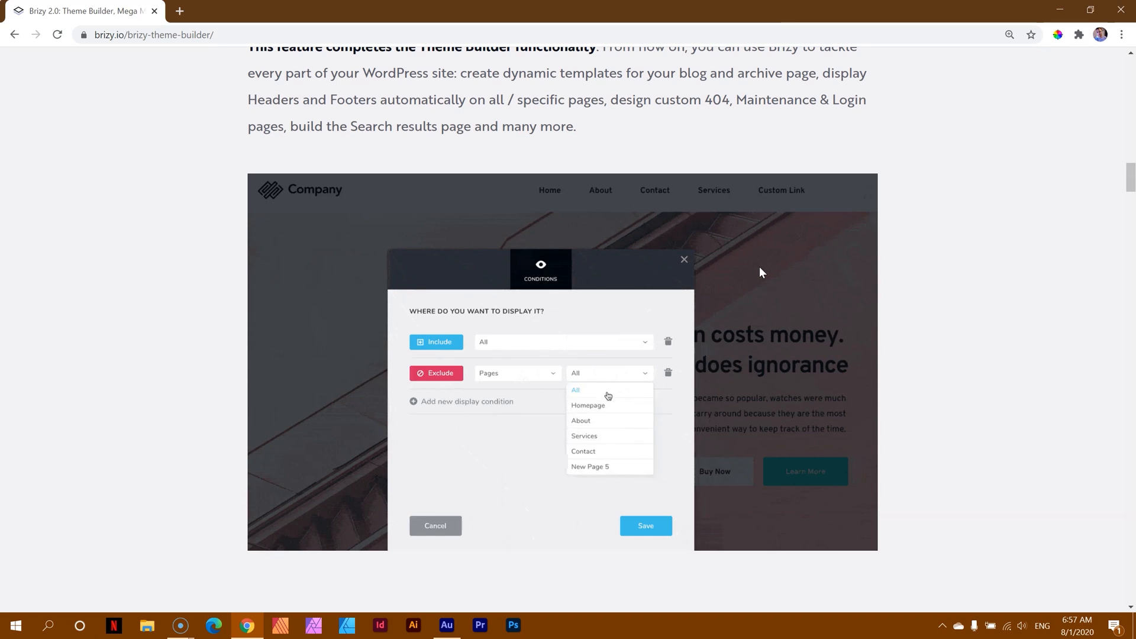
click(583, 435)
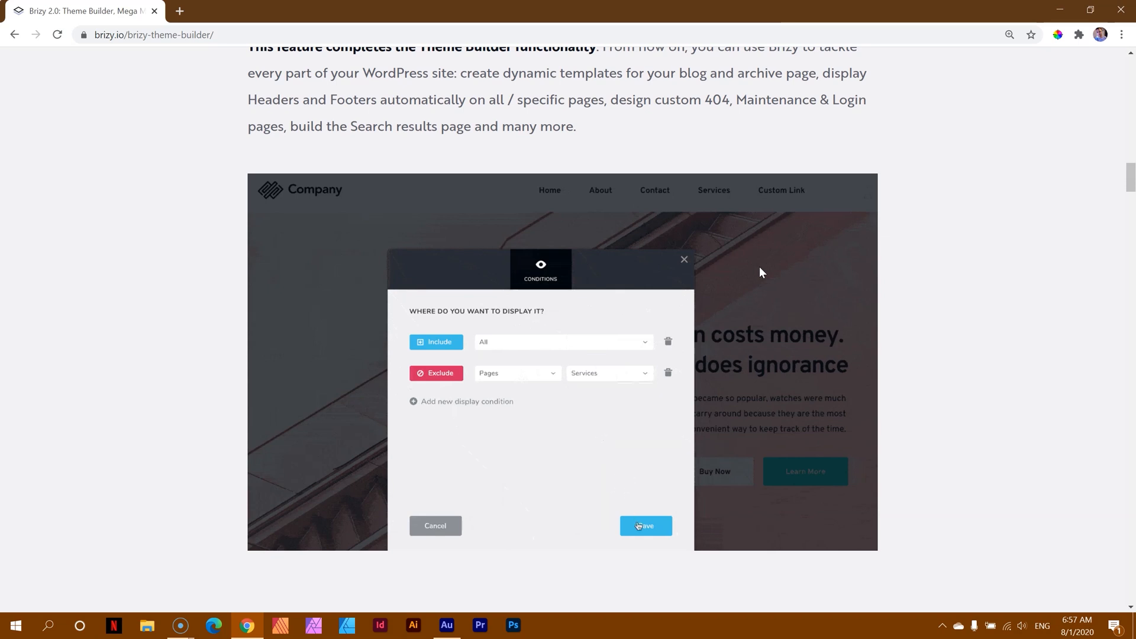
click(646, 526)
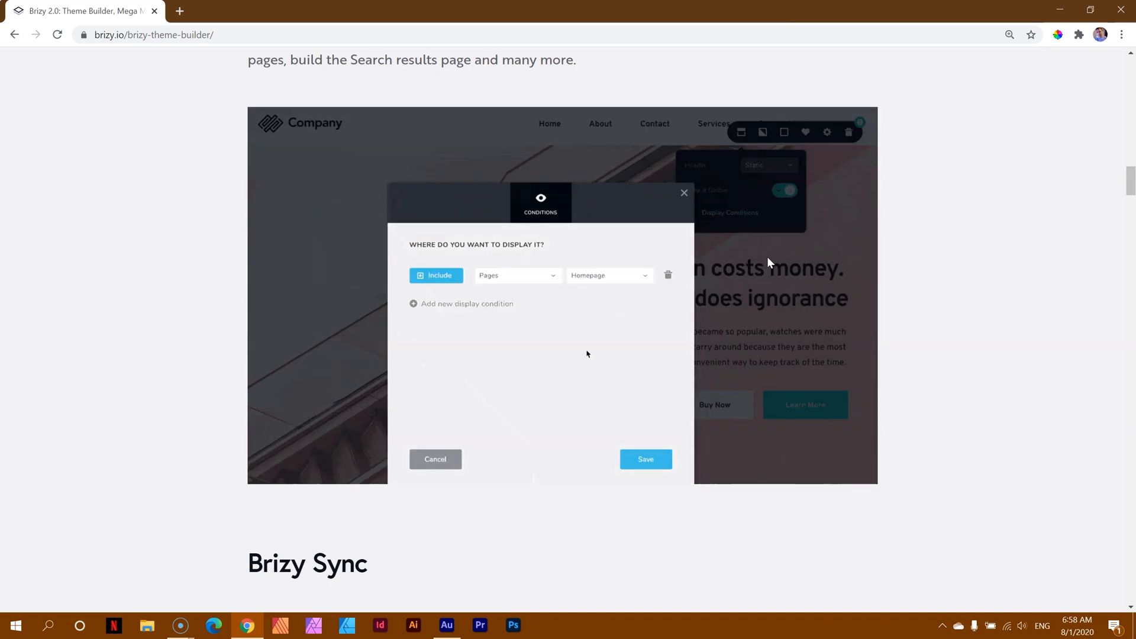
- Scroll through the Brizy Sync text down to its cloud account connection demo
scroll(down, 3)
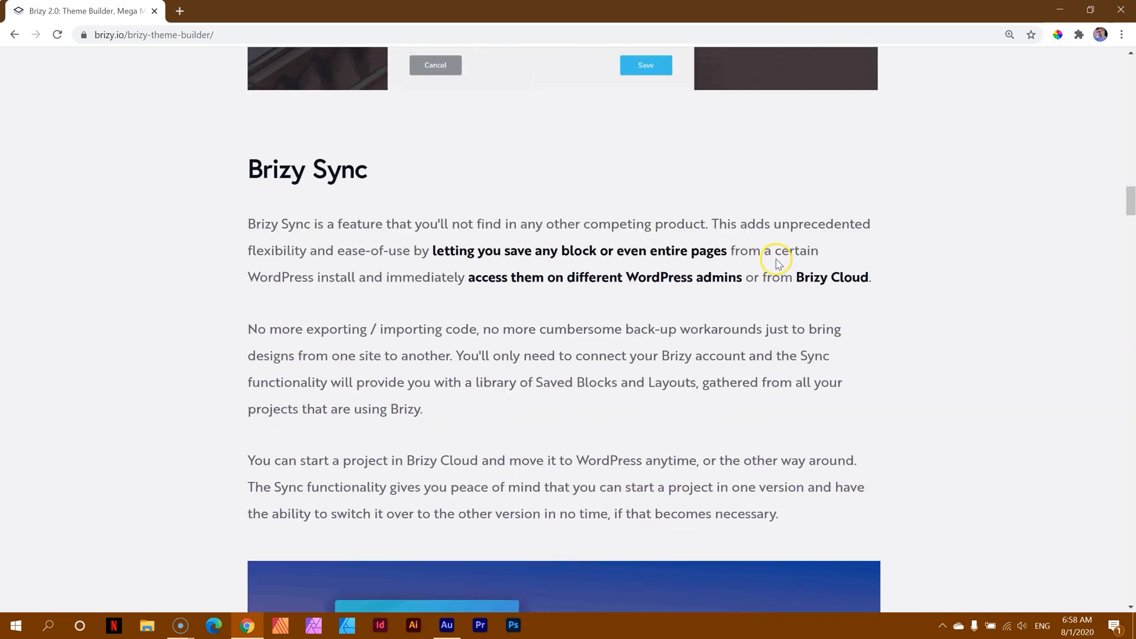
scroll(down, 3)
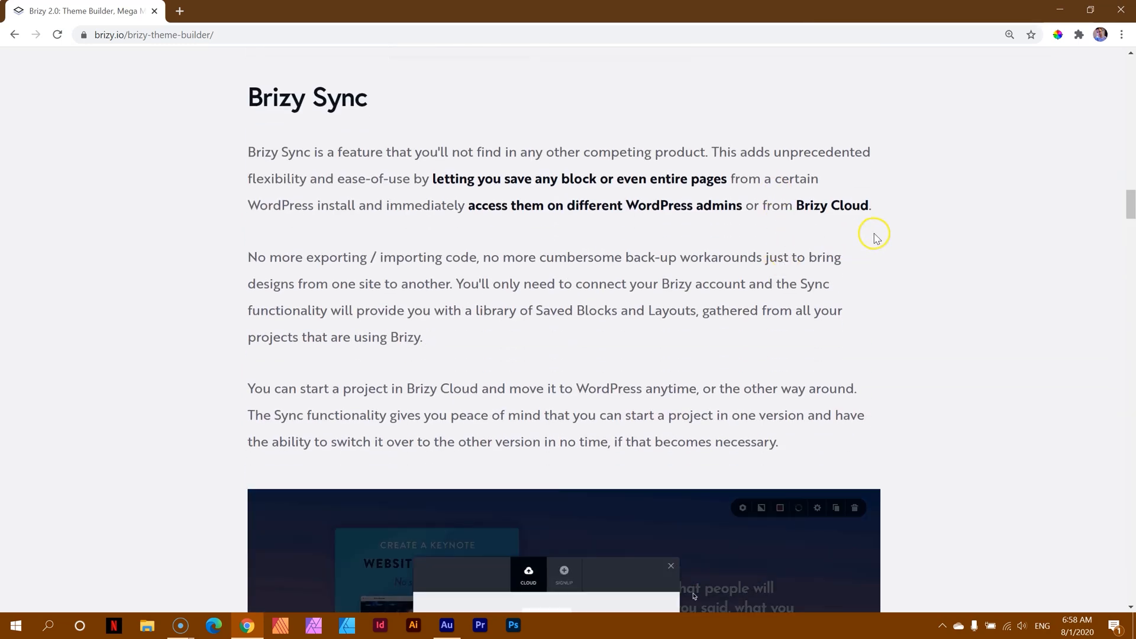
mouse_move(948, 241)
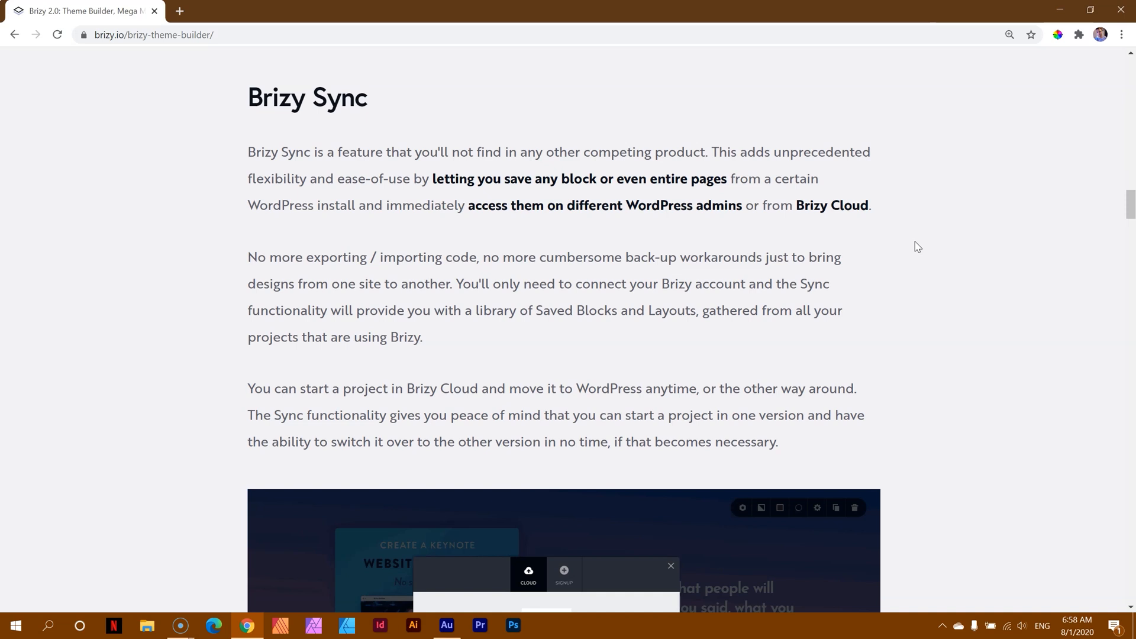
scroll(down, 3)
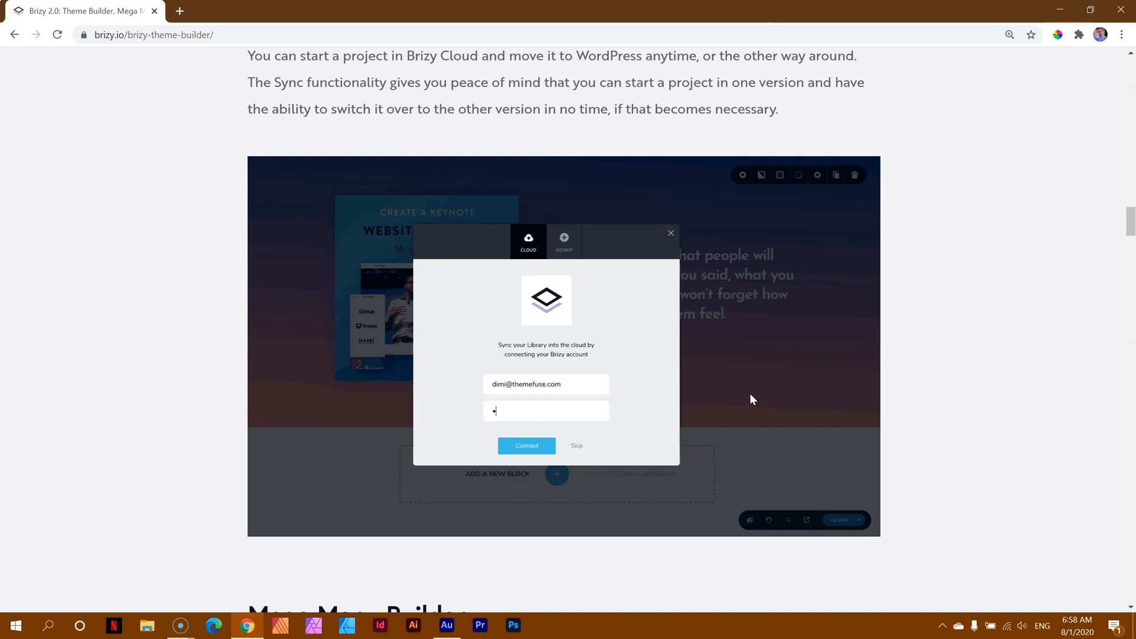
click(527, 445)
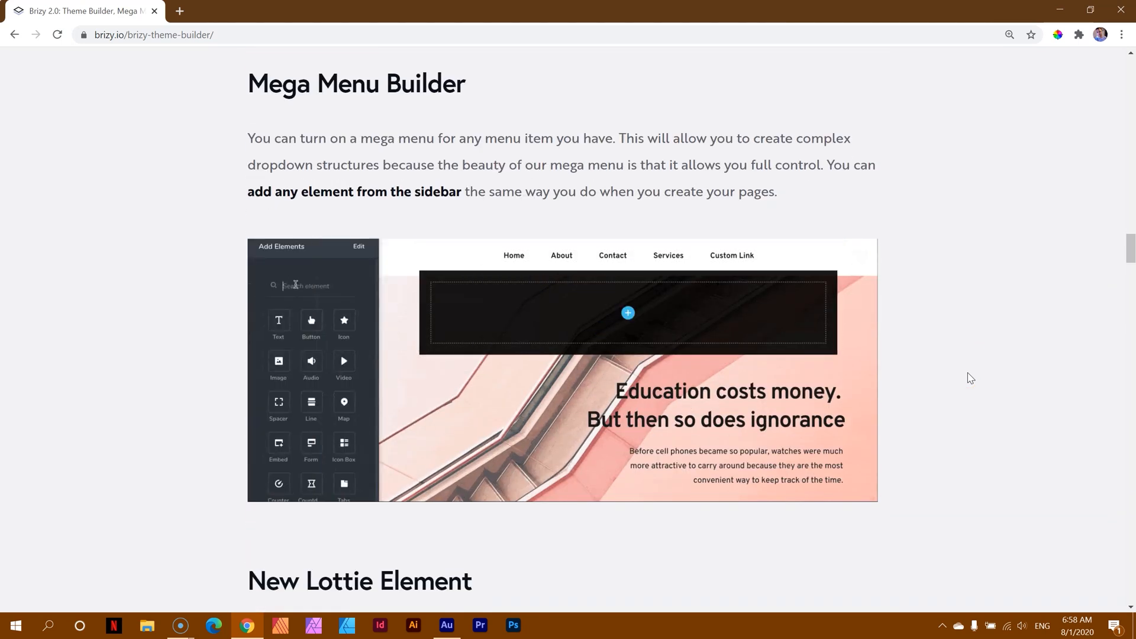
- Move to the Mega Menu Builder section and watch its element-sidebar demo animation
text(col)
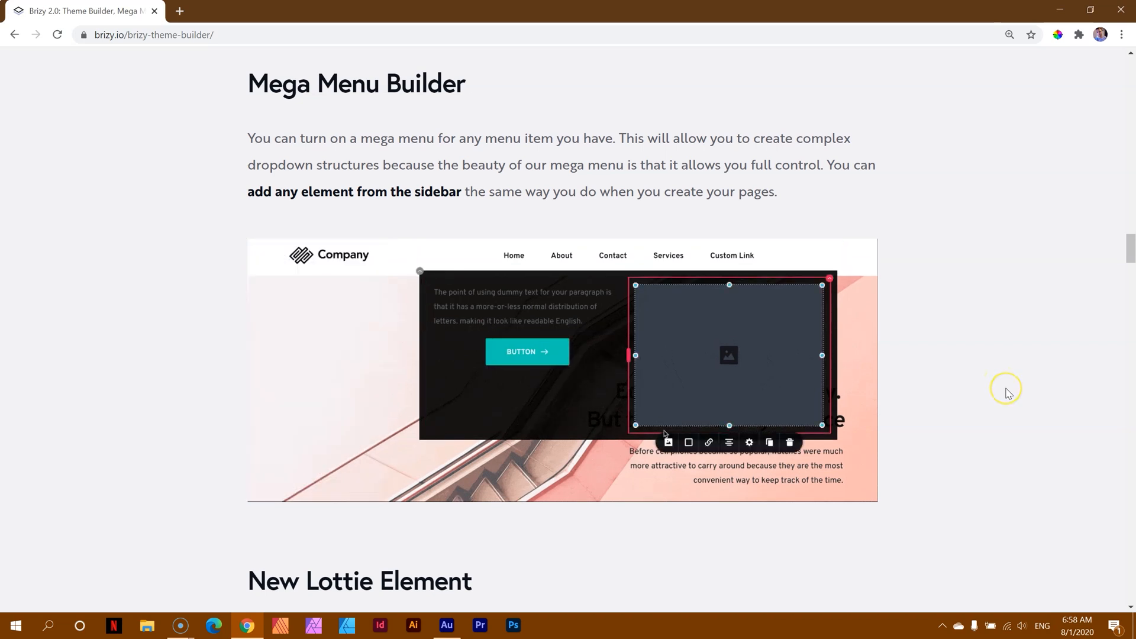
click(669, 443)
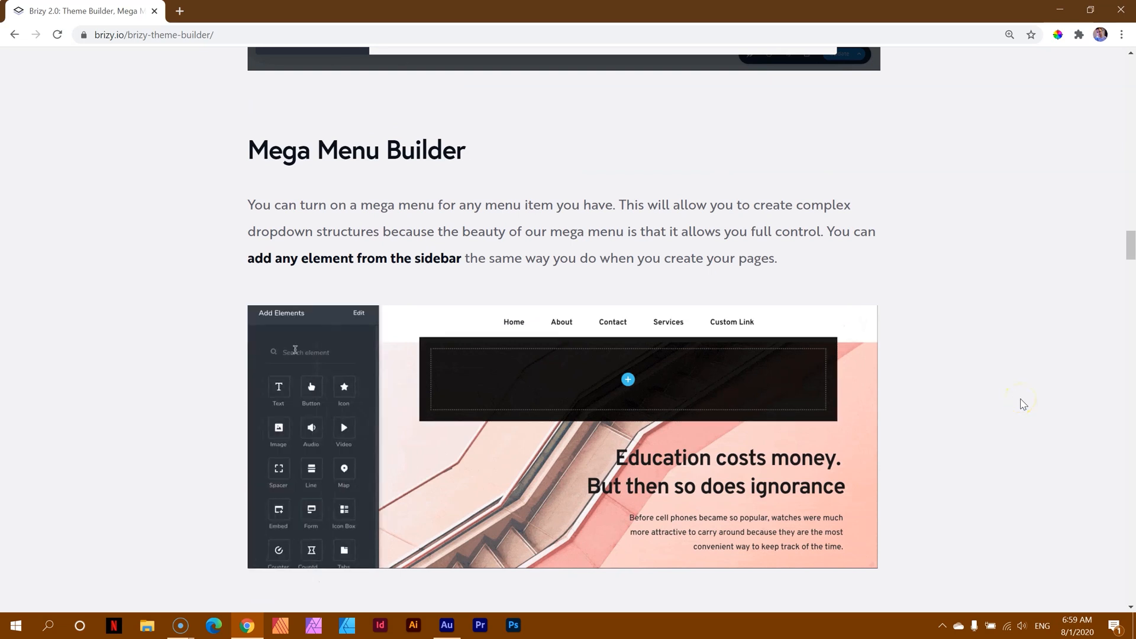
text(col)
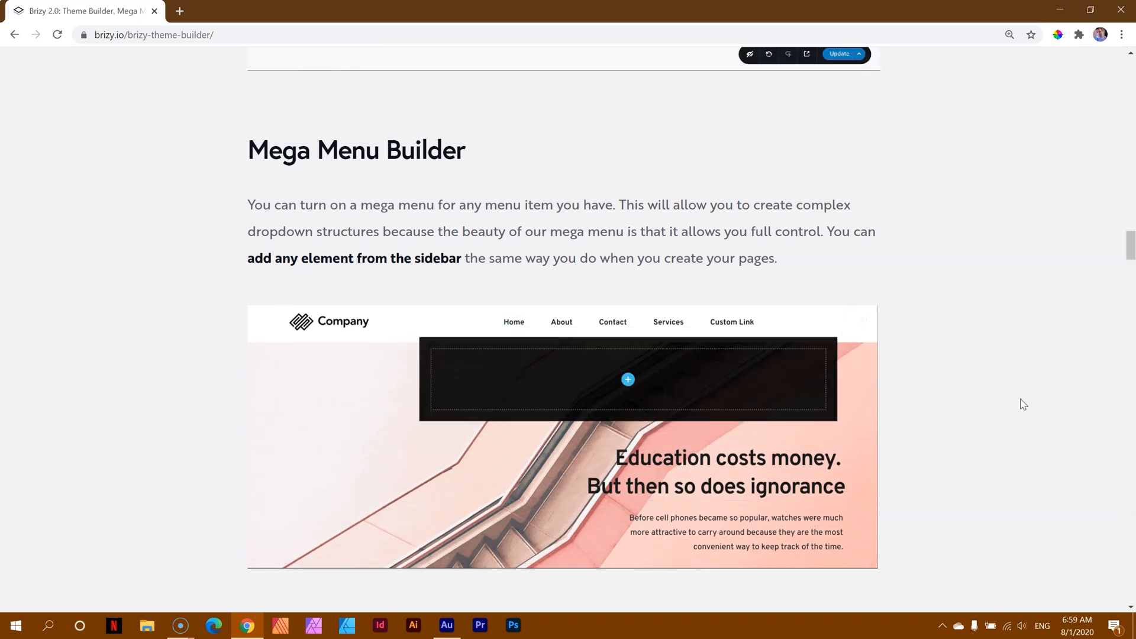
click(628, 378)
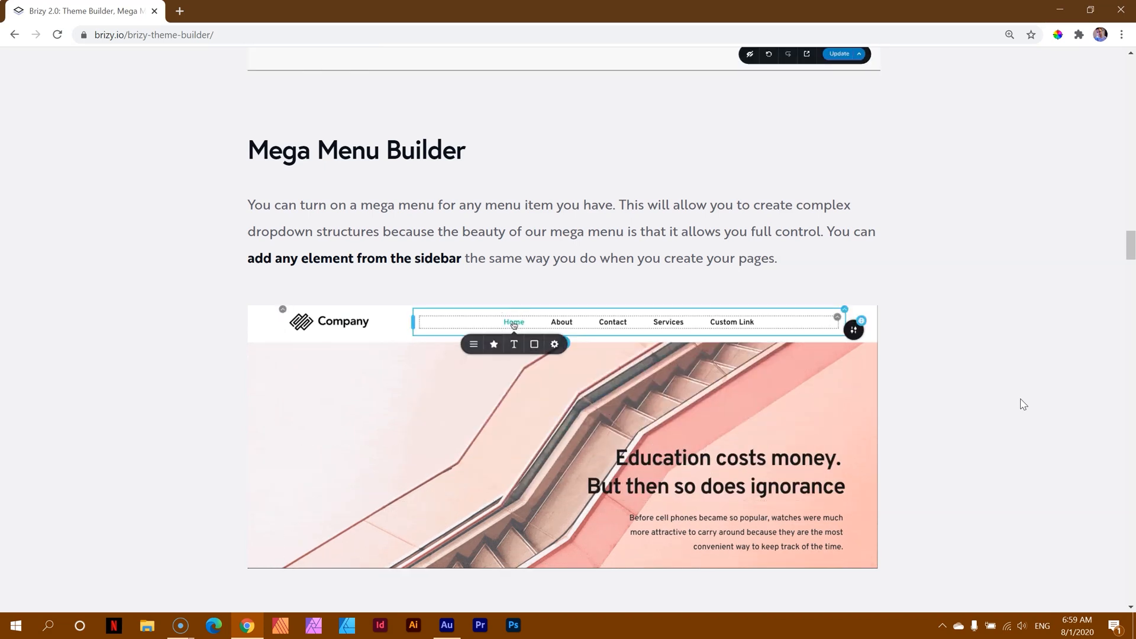
click(513, 322)
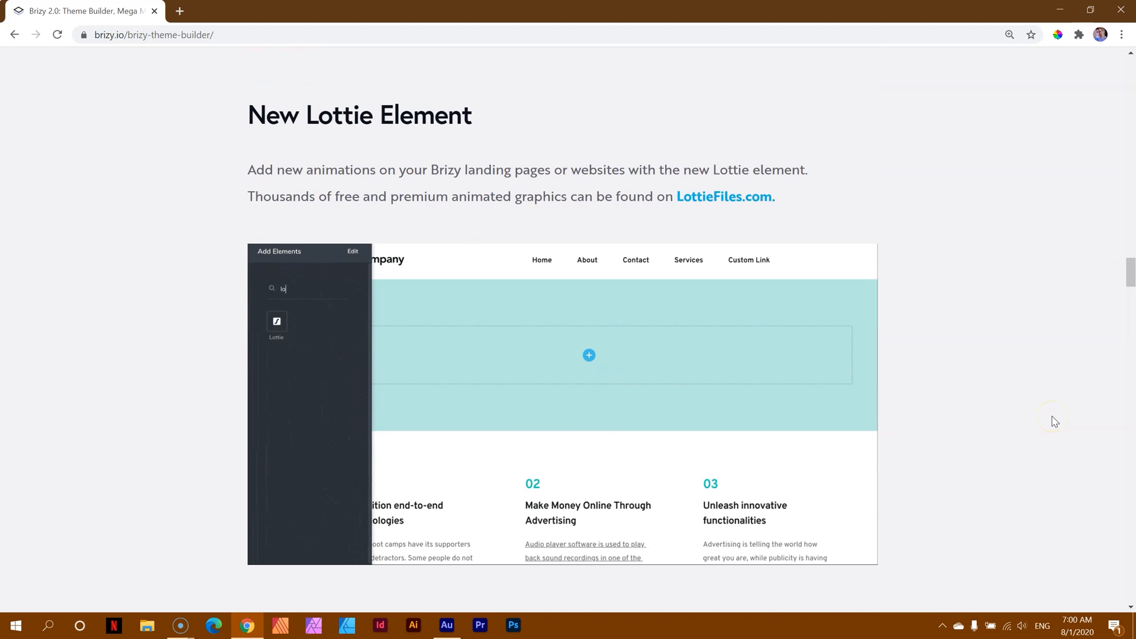
- Move past New Lottie Element to Working in Draft and view its draft/publish demo
click(276, 322)
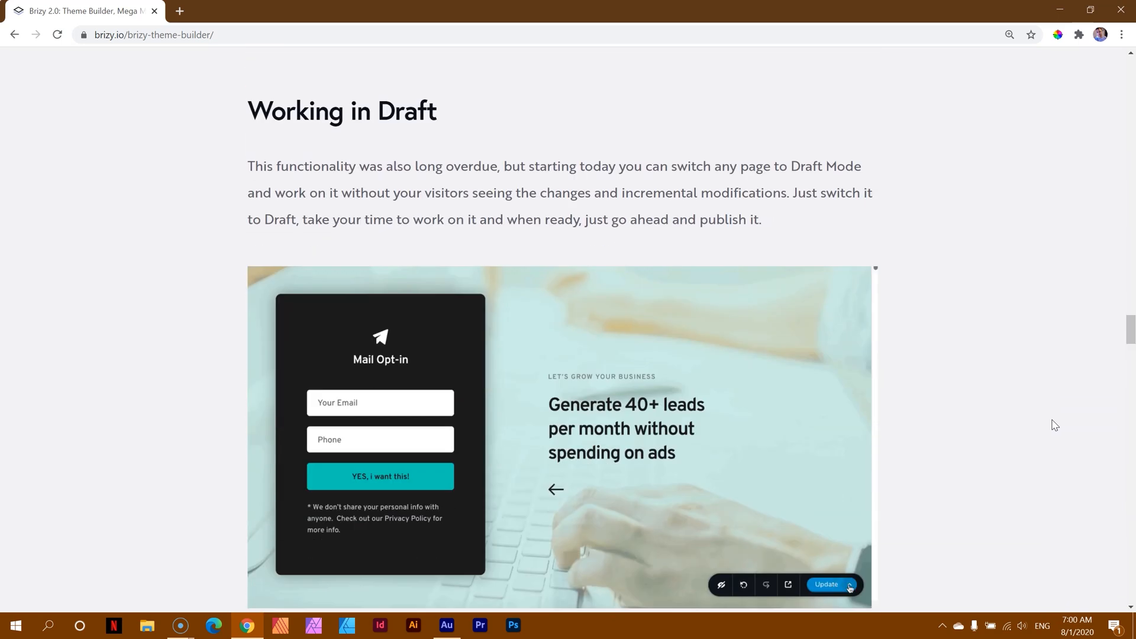
click(849, 585)
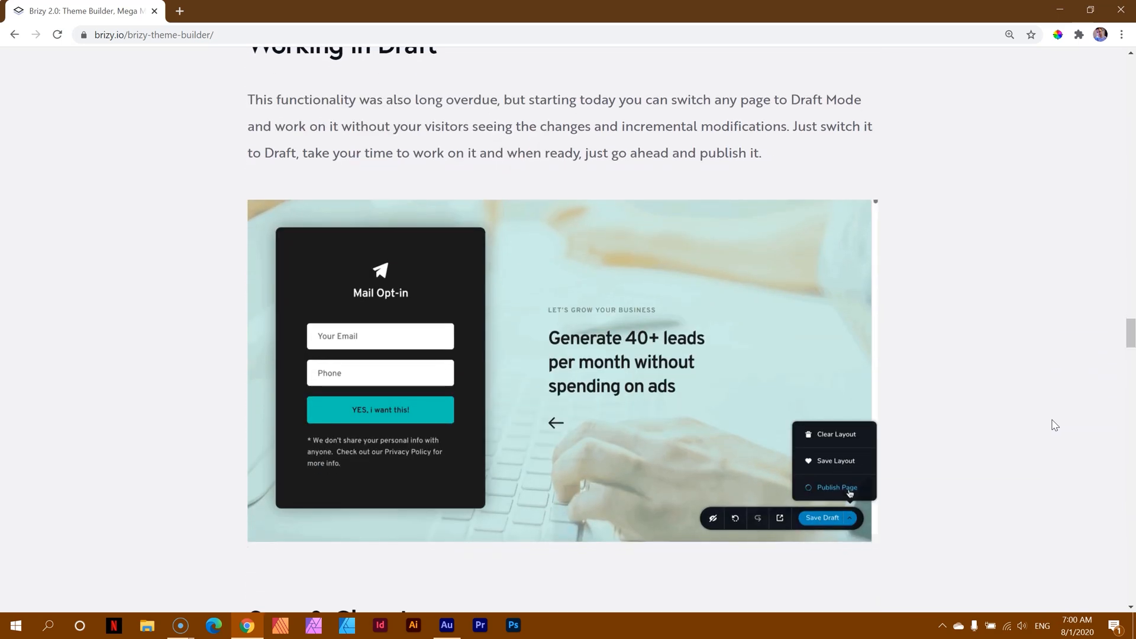
click(837, 487)
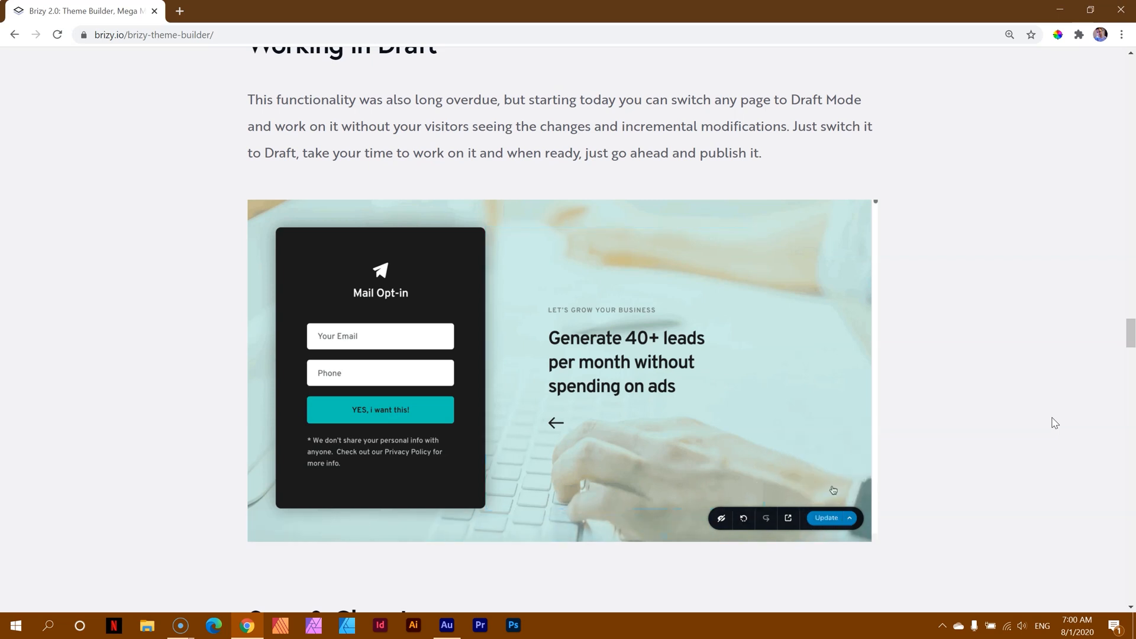
click(848, 518)
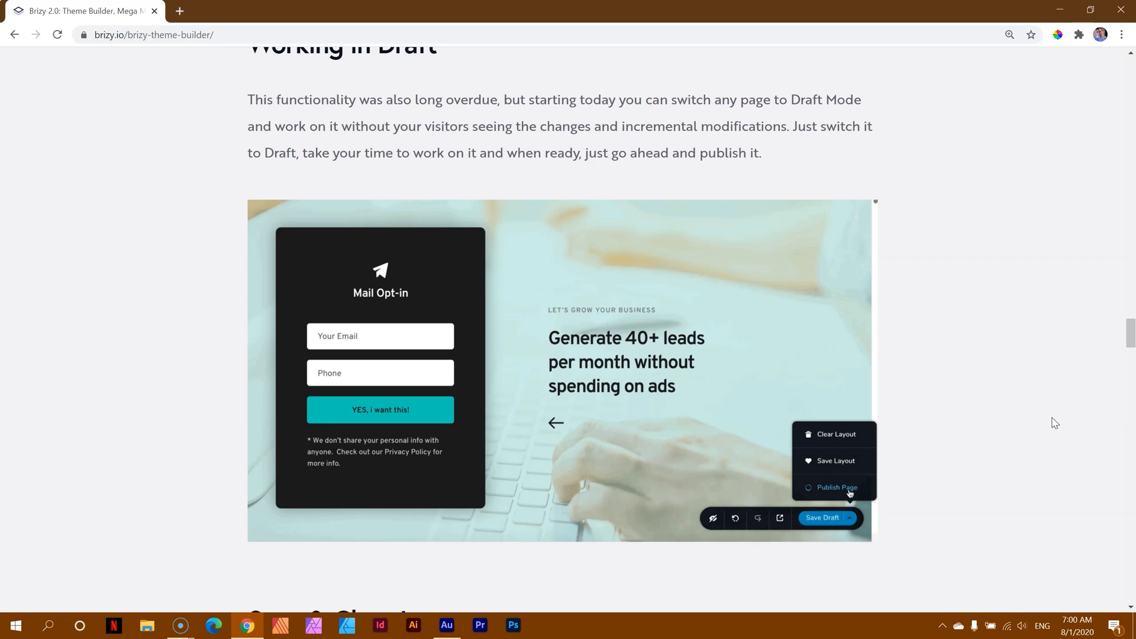
click(837, 488)
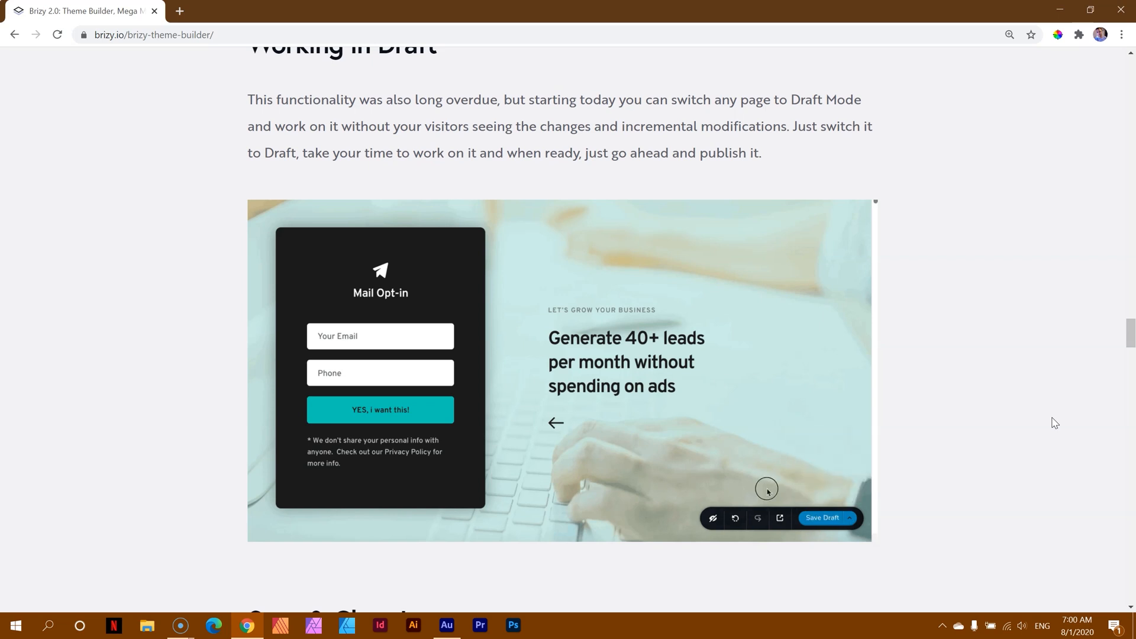
click(850, 518)
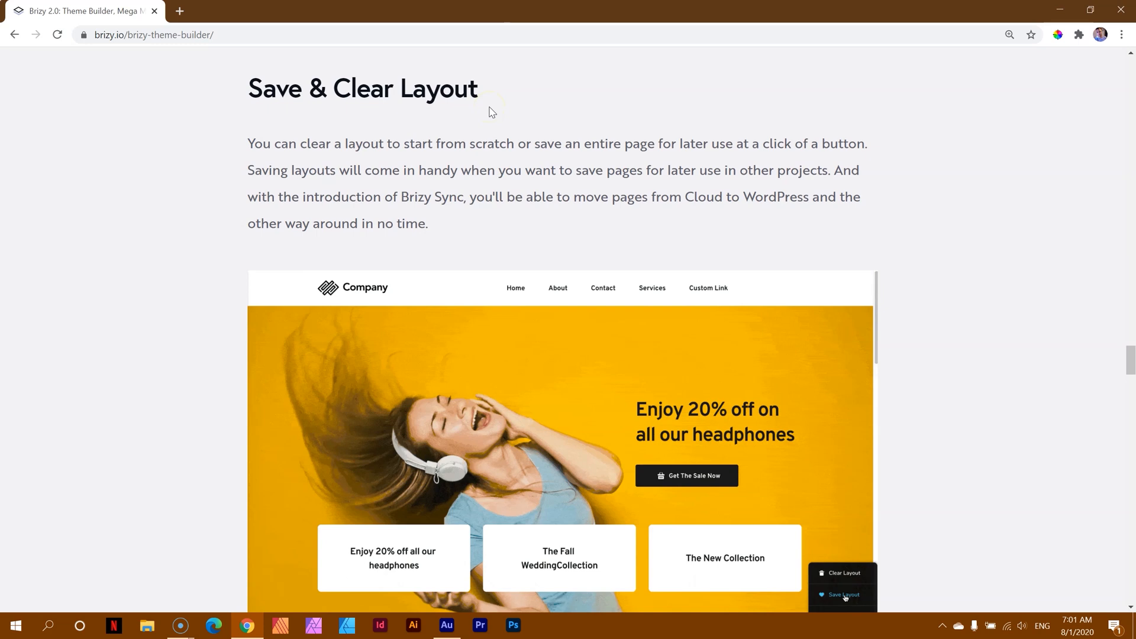
- View the Save & Clear Layout demo showing the layout landing in the library's Saved tab
click(844, 594)
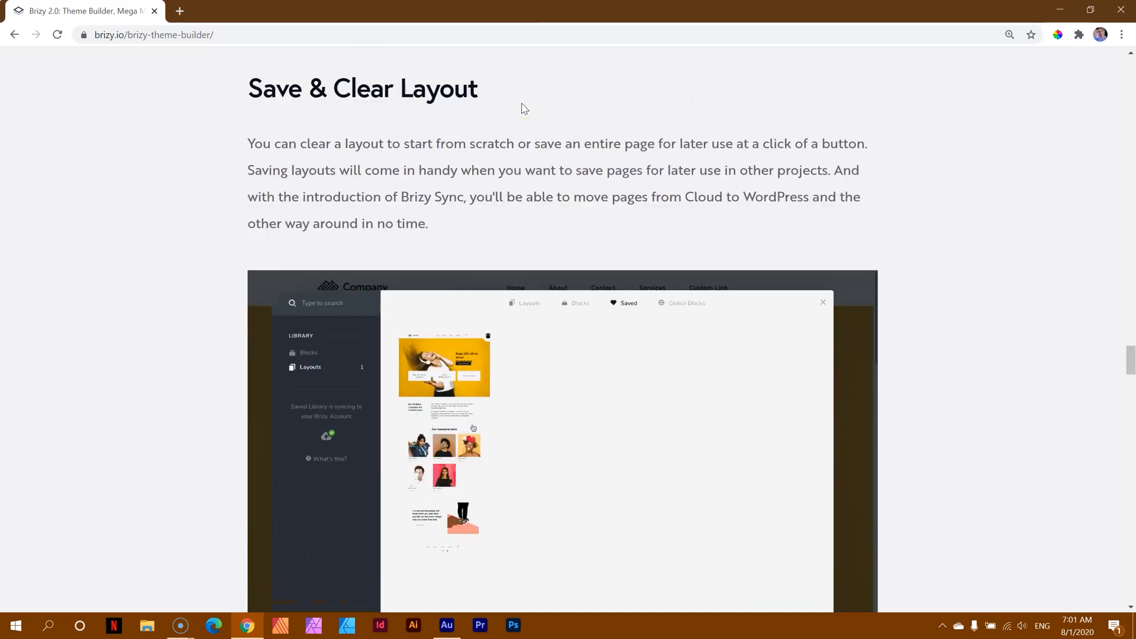
click(824, 303)
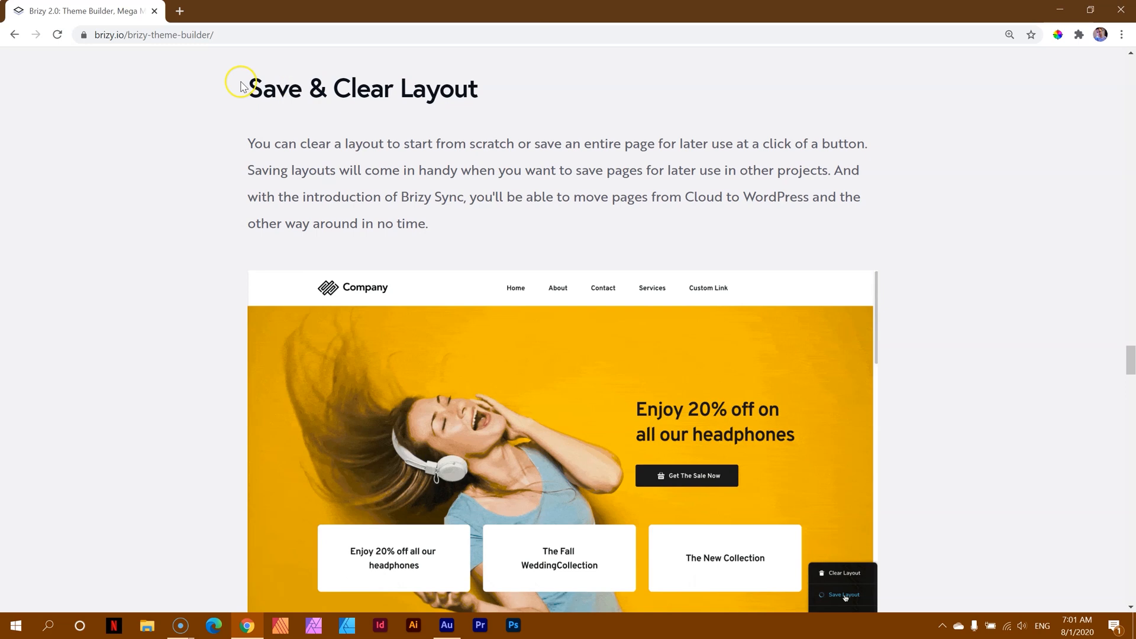
click(844, 594)
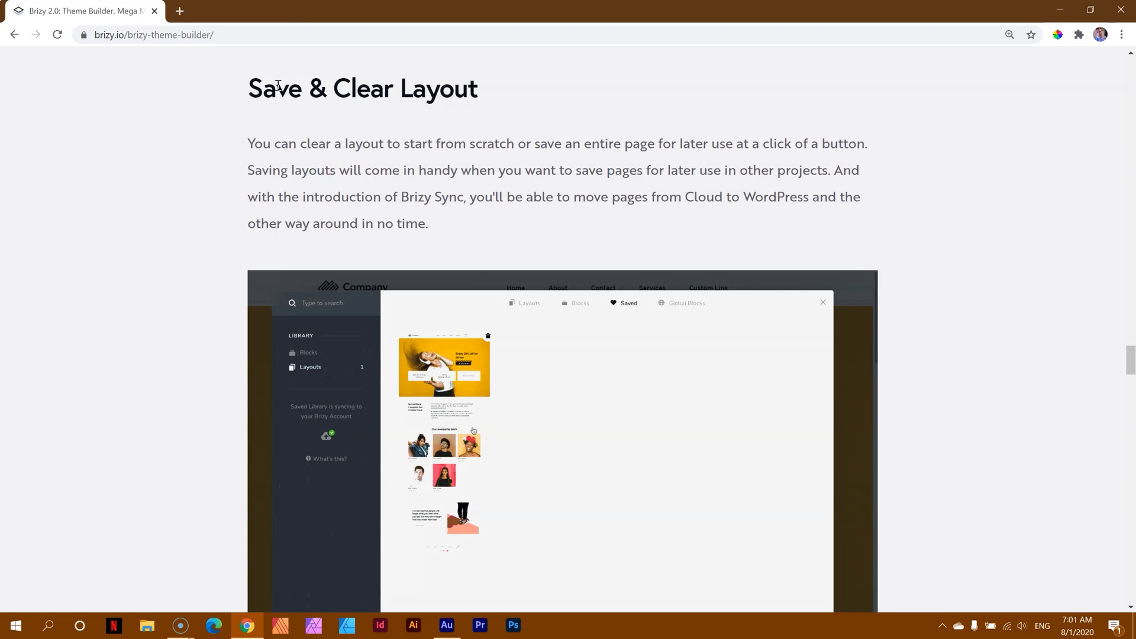
- Scroll down to the Absolute & Fixed Positions section with its team-grid demo
scroll(down, 3)
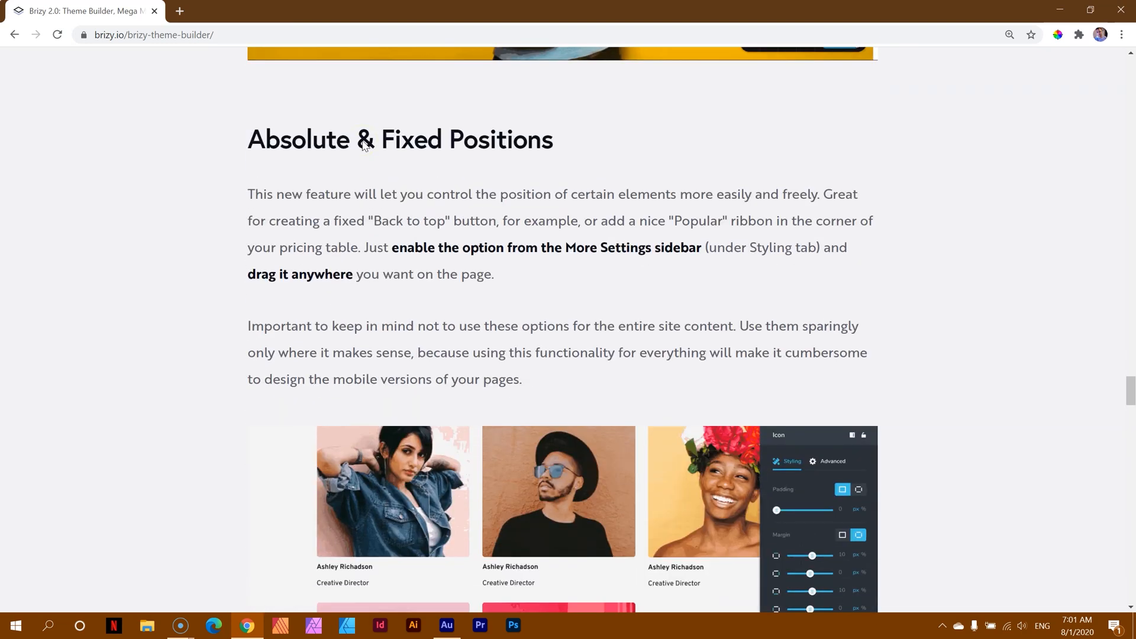
scroll(down, 3)
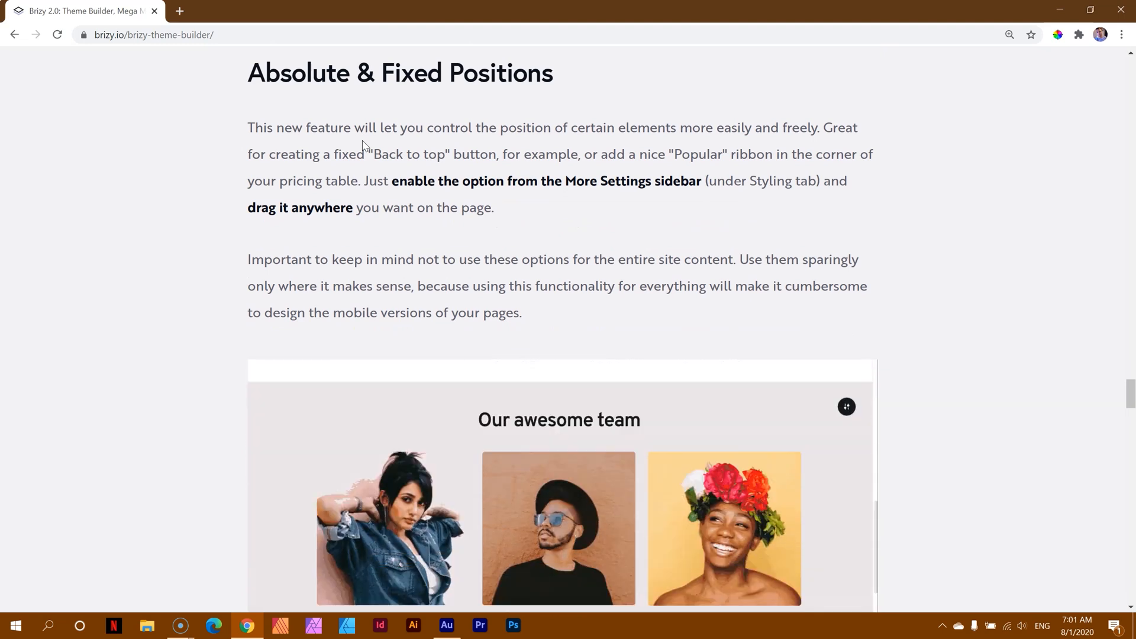
scroll(down, 3)
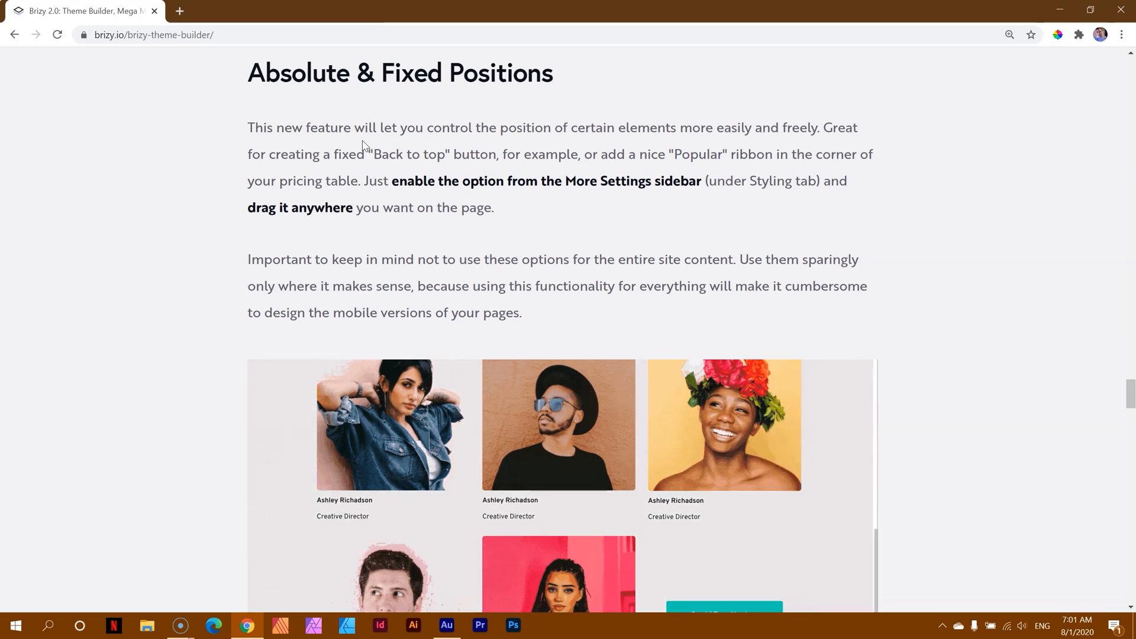
scroll(down, 3)
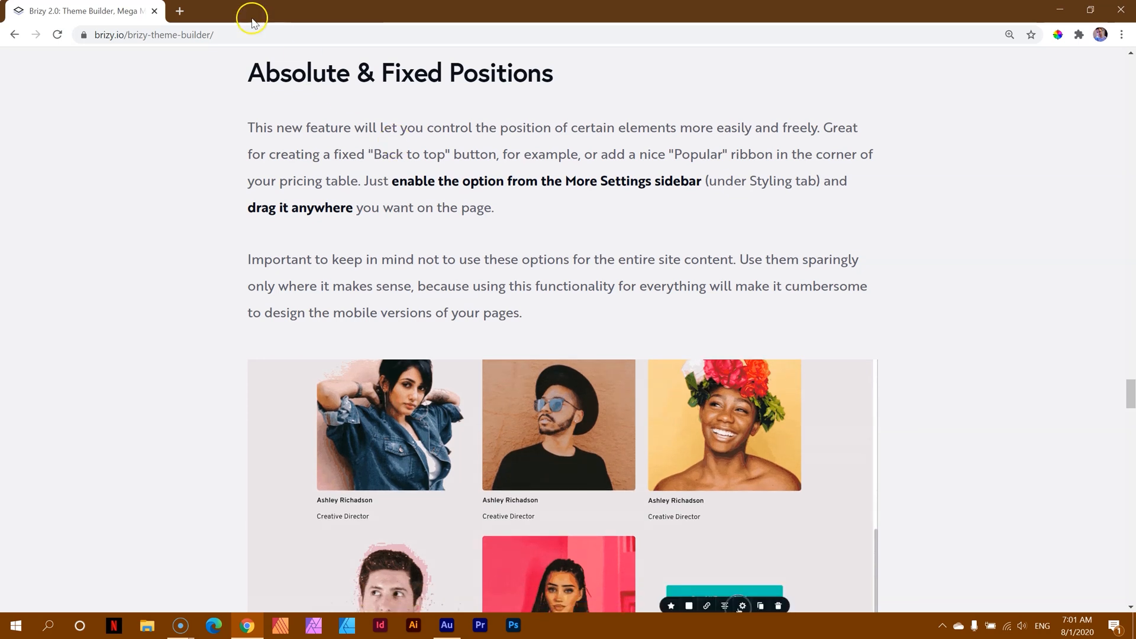
- Go to brizy.cloud/dashboard in a new tab and open the Random Test project in the editor
click(179, 10)
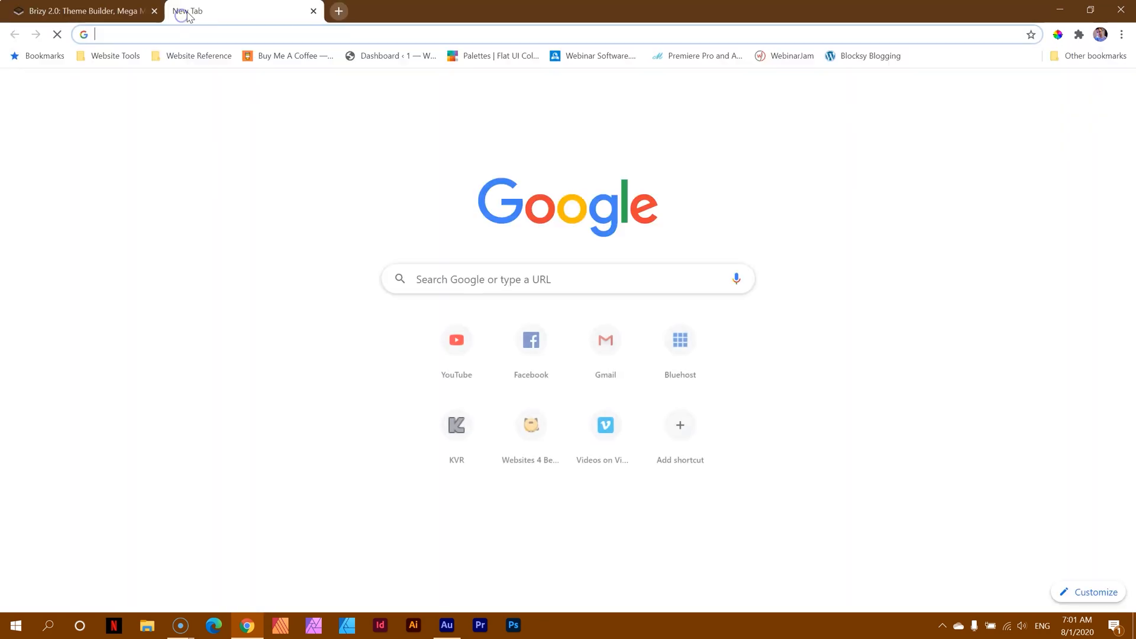
text(brizy.cloud/dashboard)
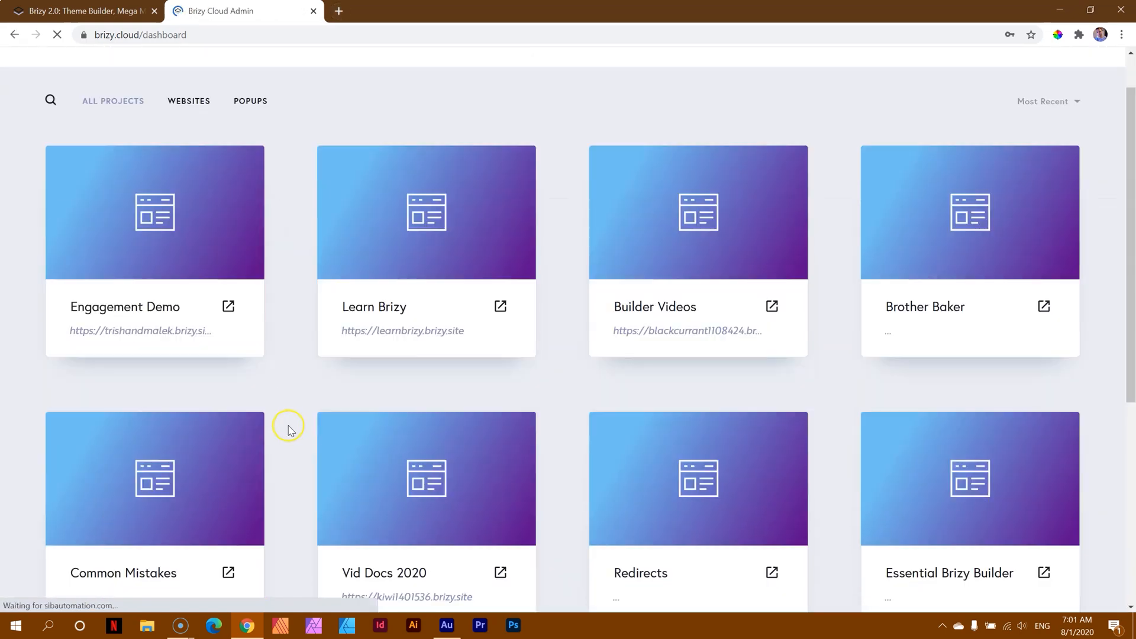
scroll(down, 3)
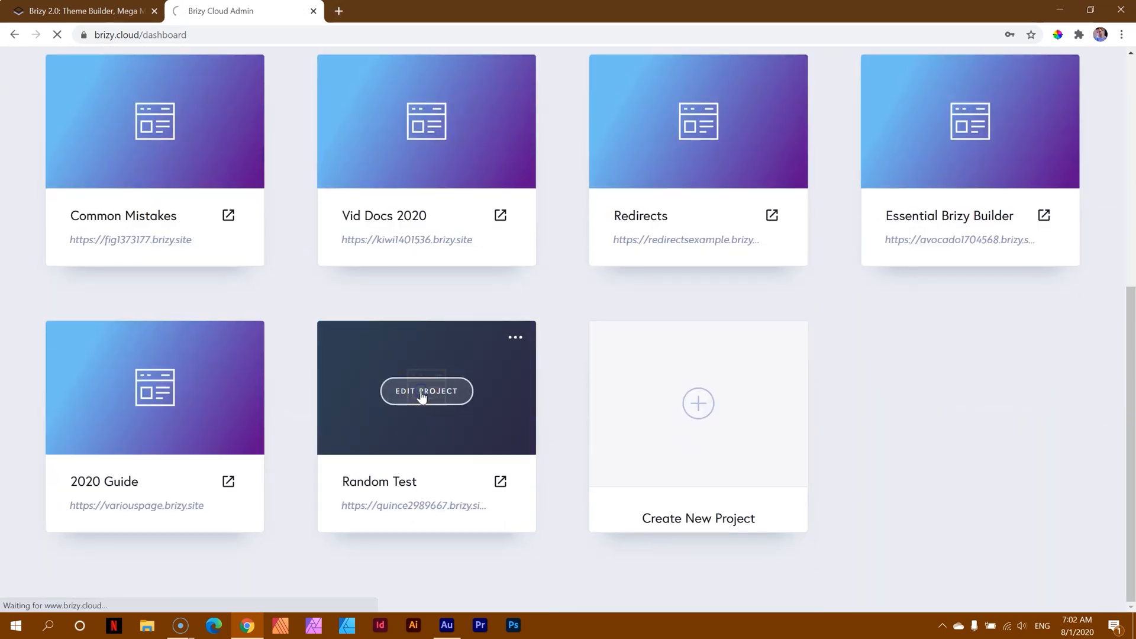
click(426, 390)
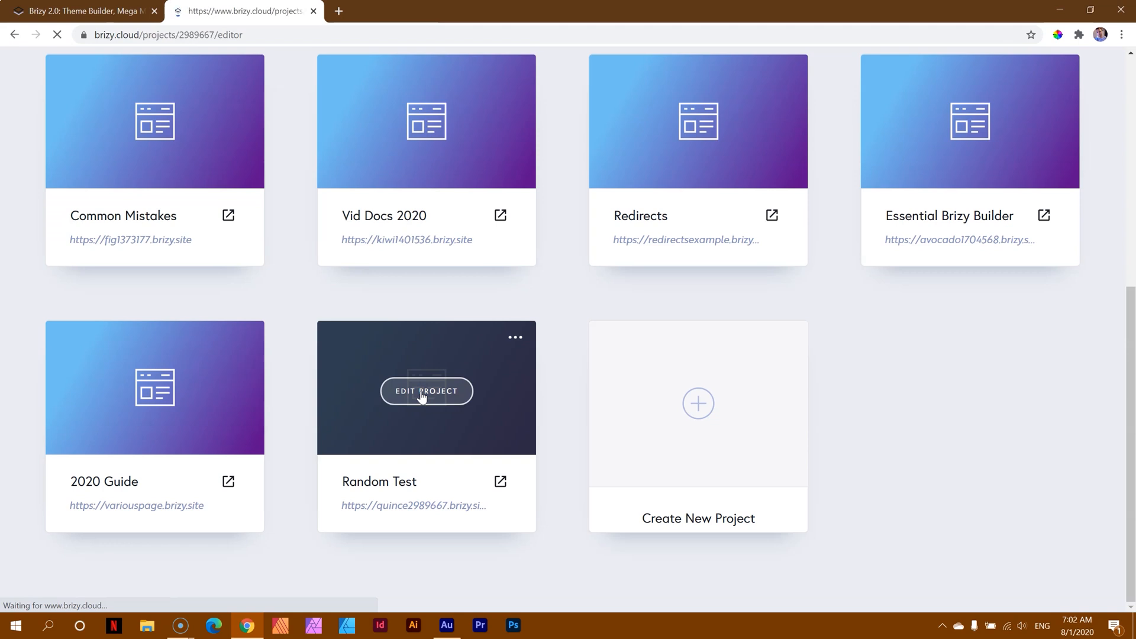
click(426, 391)
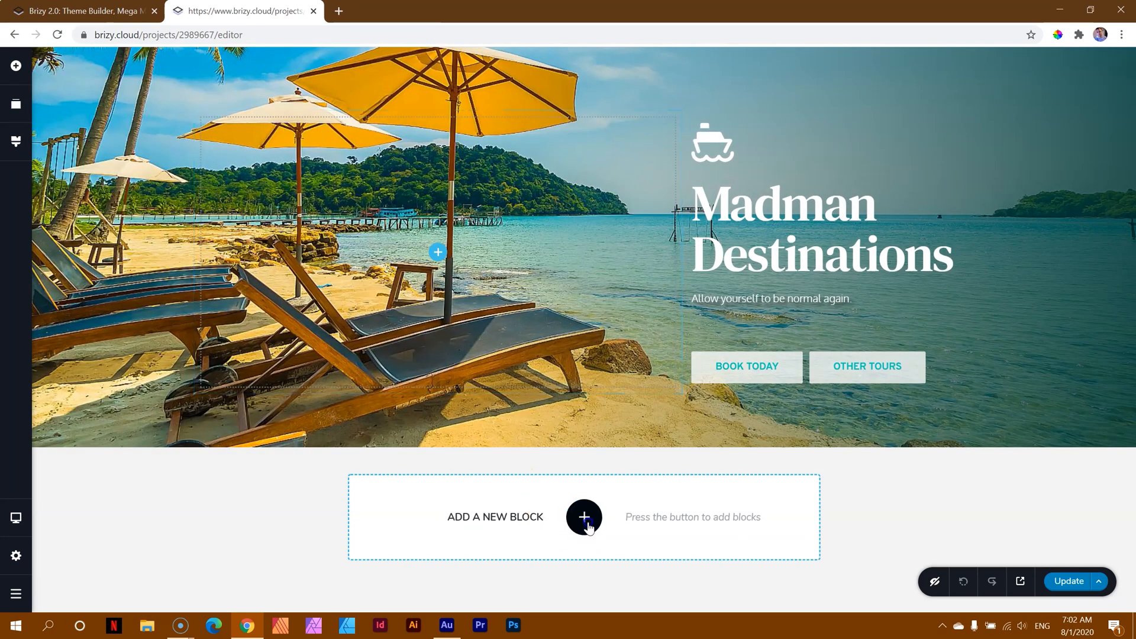
- Select the Travel Gear & Fashion photo and reach its Position options (None, Absolute) in More Settings
click(585, 517)
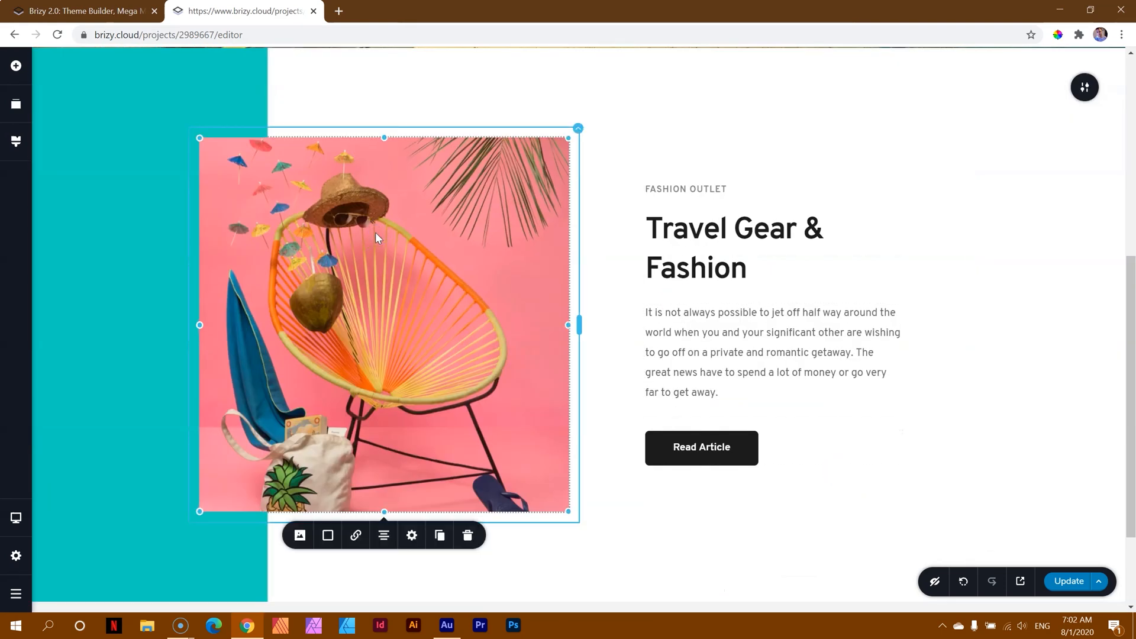
click(412, 535)
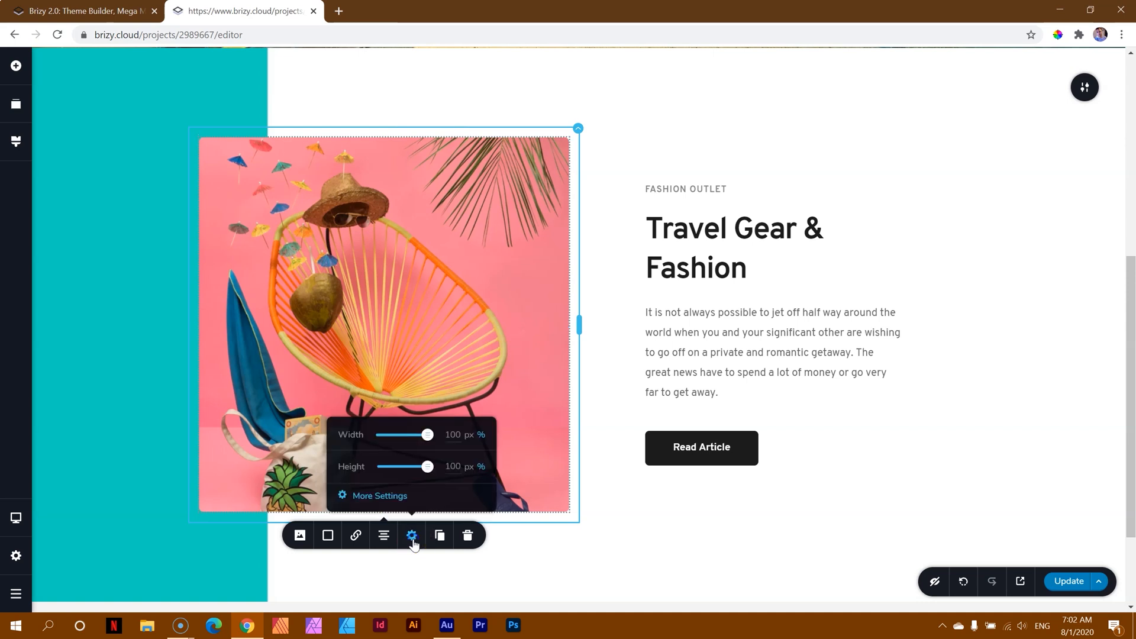
click(412, 536)
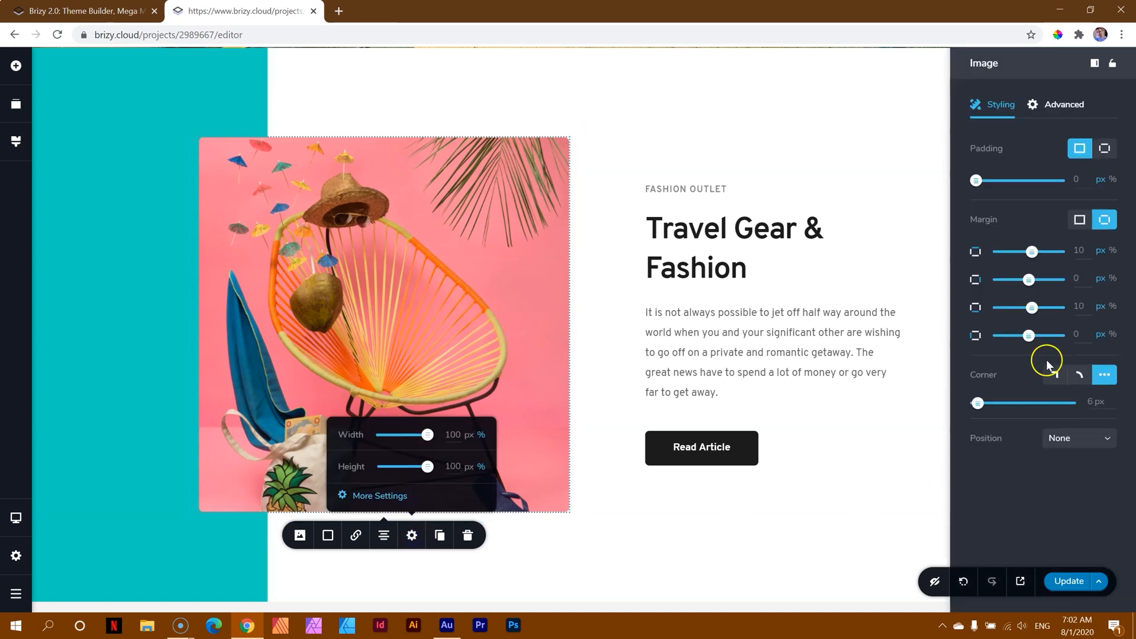
click(1079, 438)
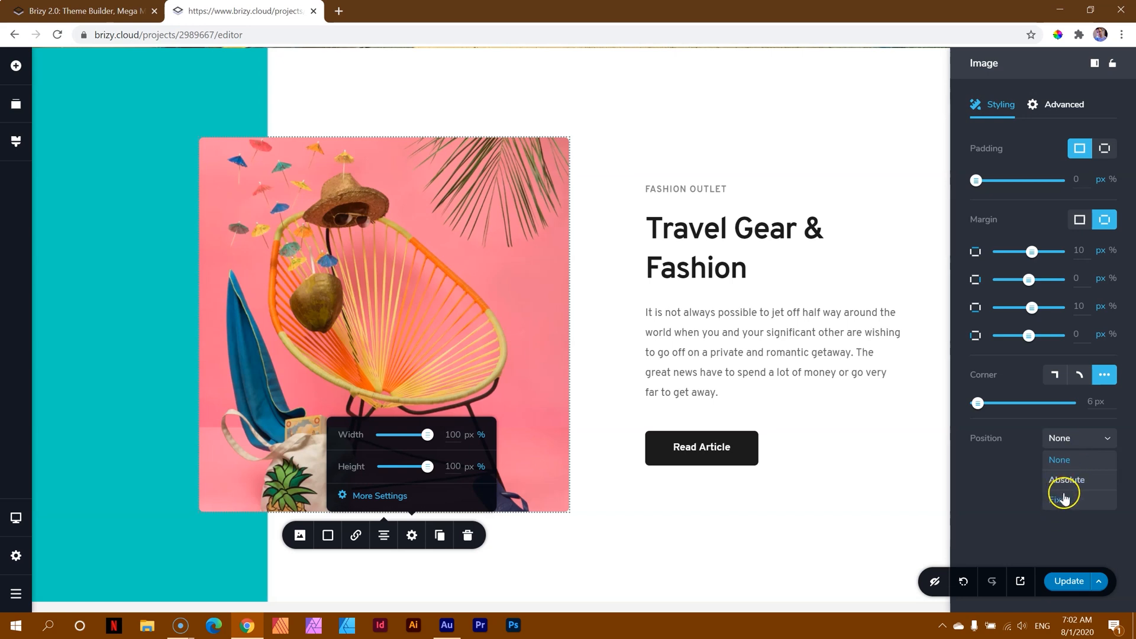
mouse_move(1046, 509)
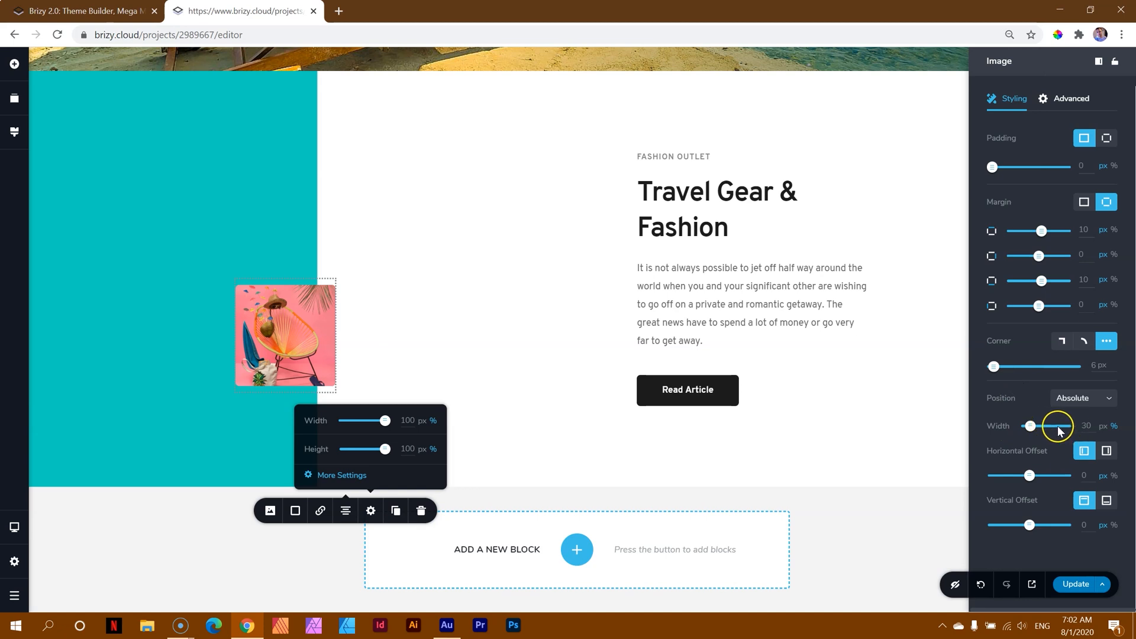
mouse_move(1032, 472)
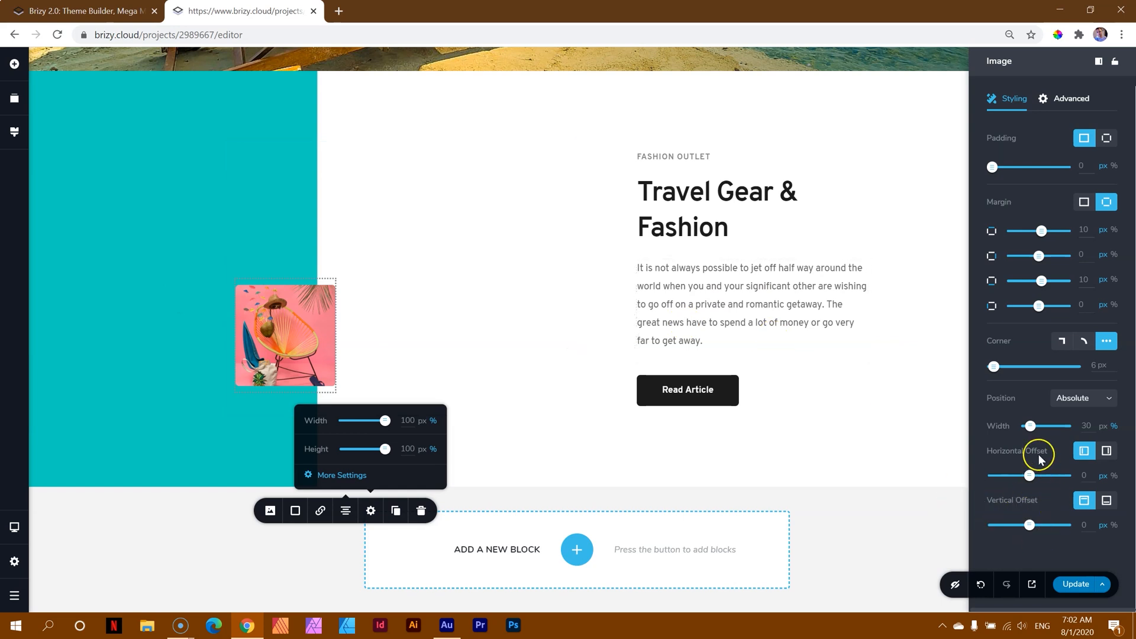
- Set the photo to 68% width and offset it right and up to overlap the teal column
drag(1027, 426, 1034, 426)
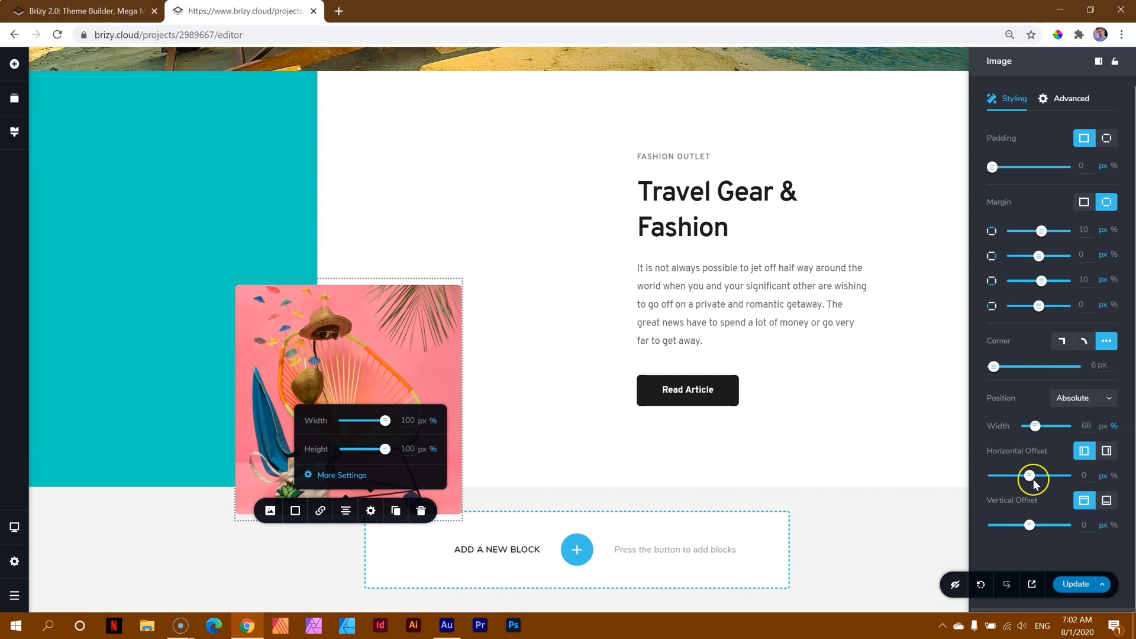
drag(1029, 475, 1042, 475)
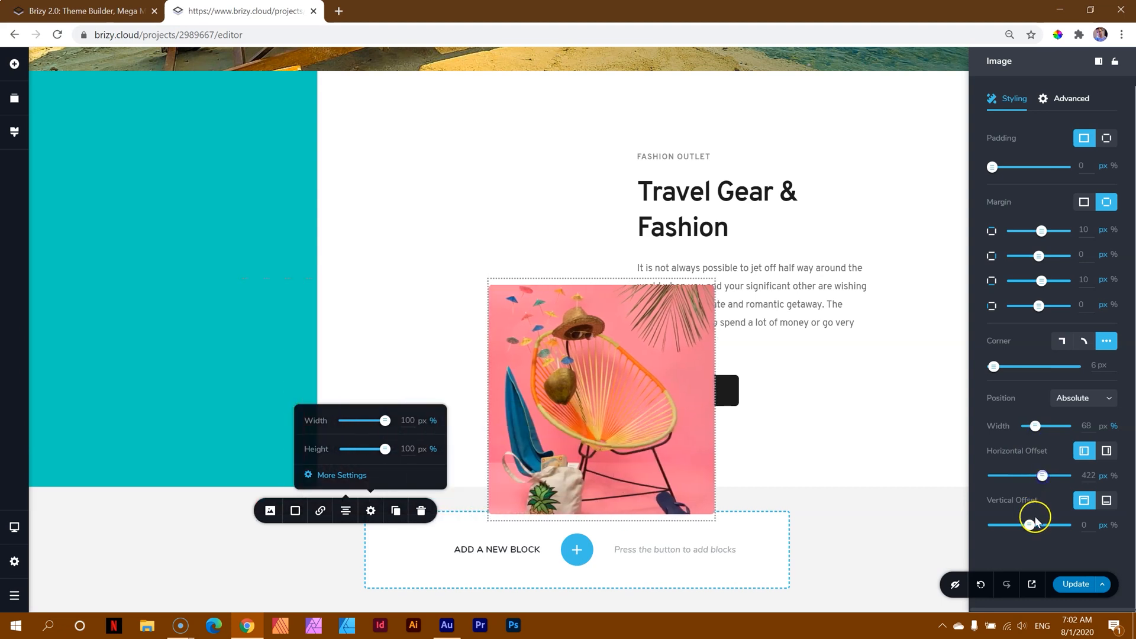
drag(1037, 524, 1024, 524)
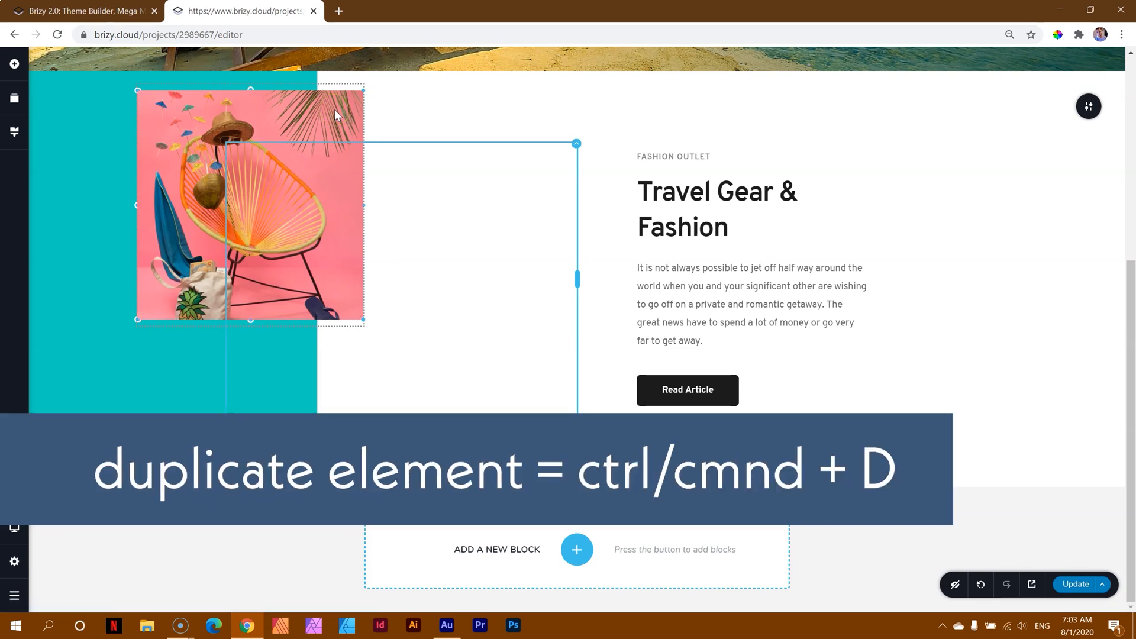
- Duplicate the fashion photo with Ctrl+D and place the copy lower on the left, selected for reshaping
key(ctrl+d)
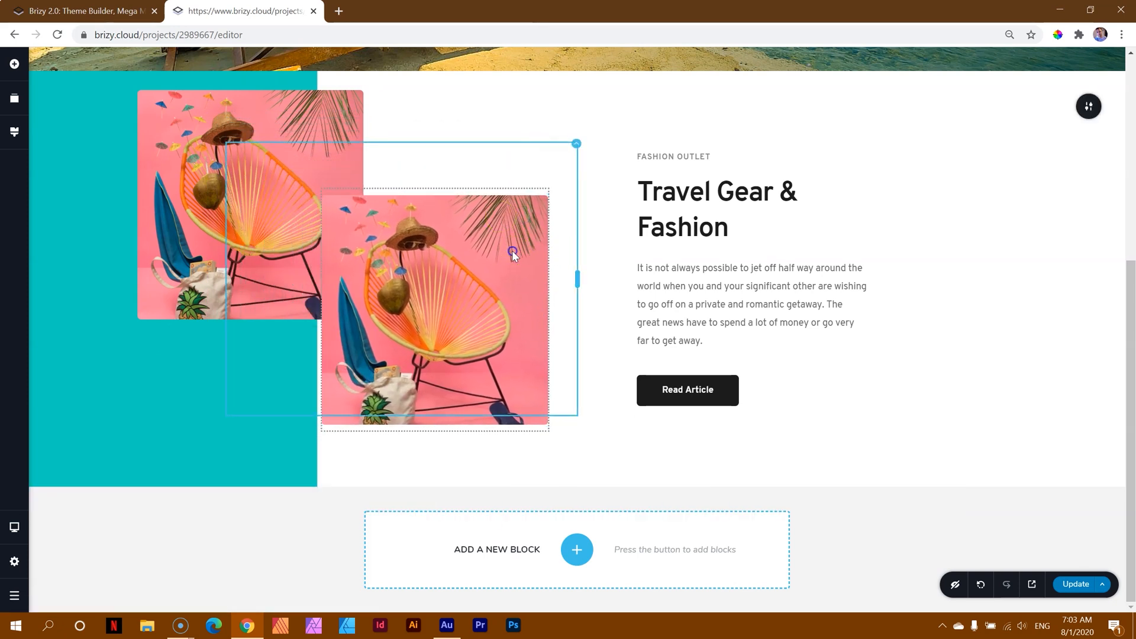
drag(511, 256, 315, 399)
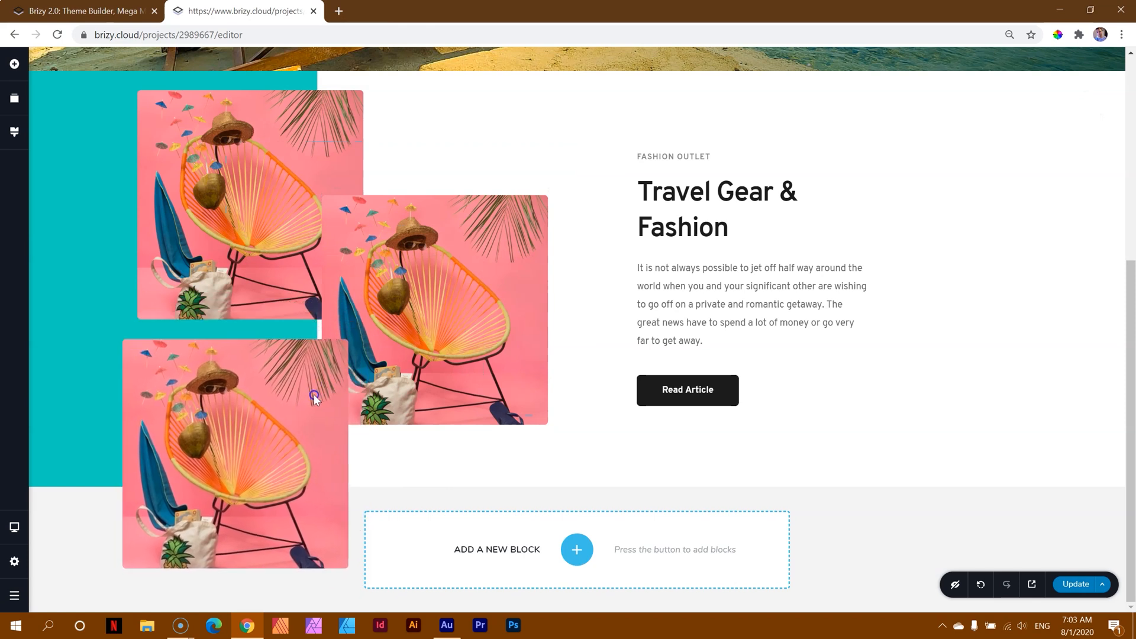
click(313, 396)
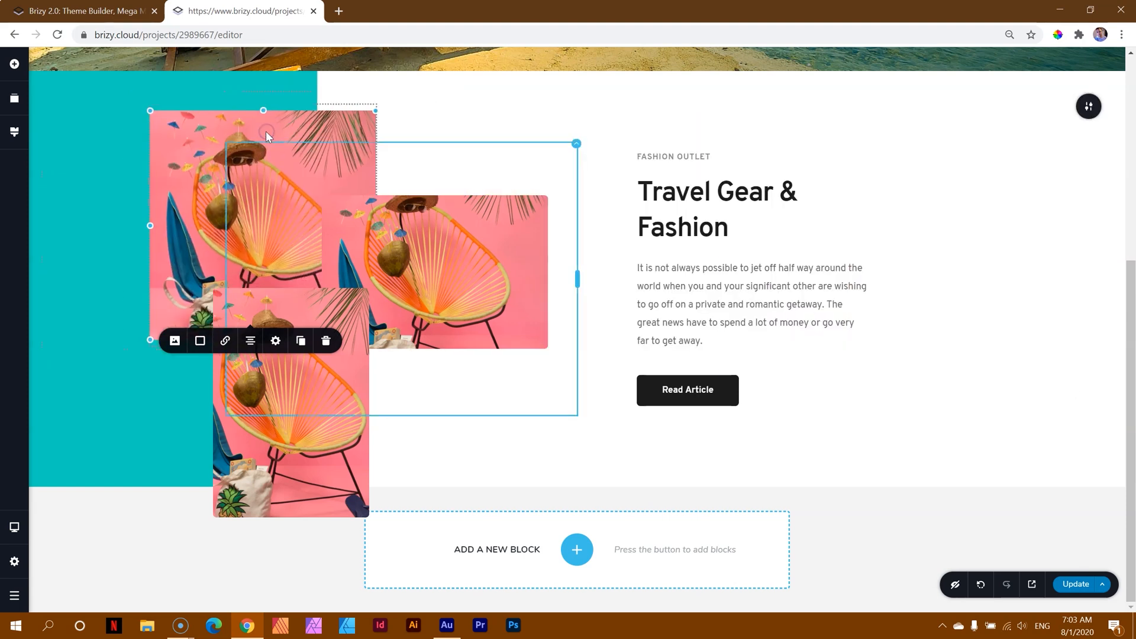
click(14, 528)
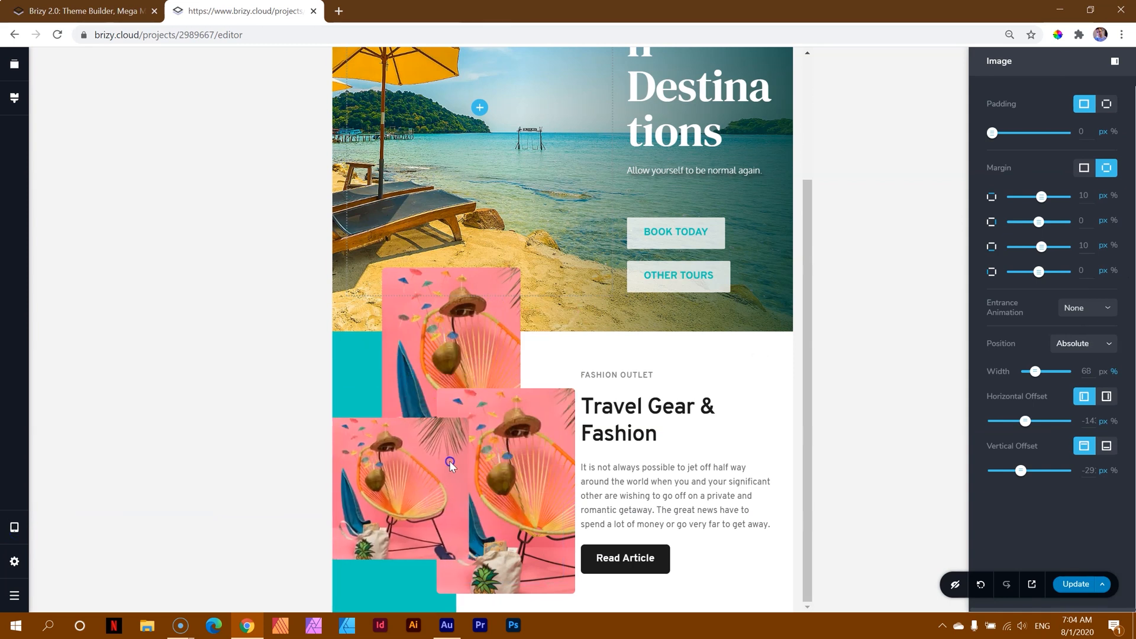
click(14, 528)
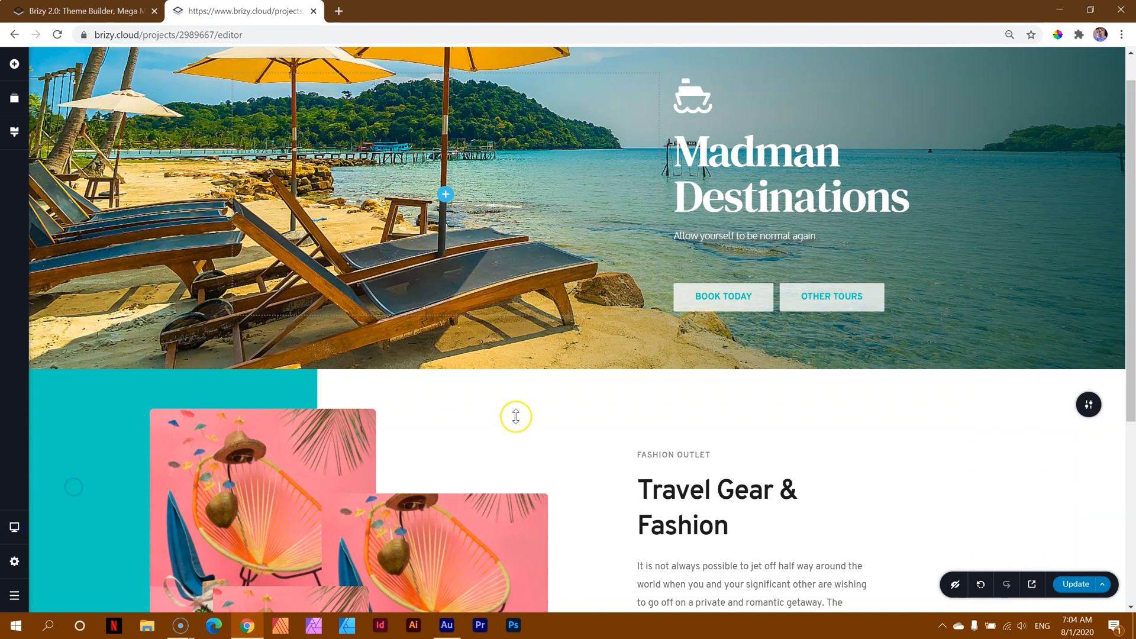
scroll(down, 3)
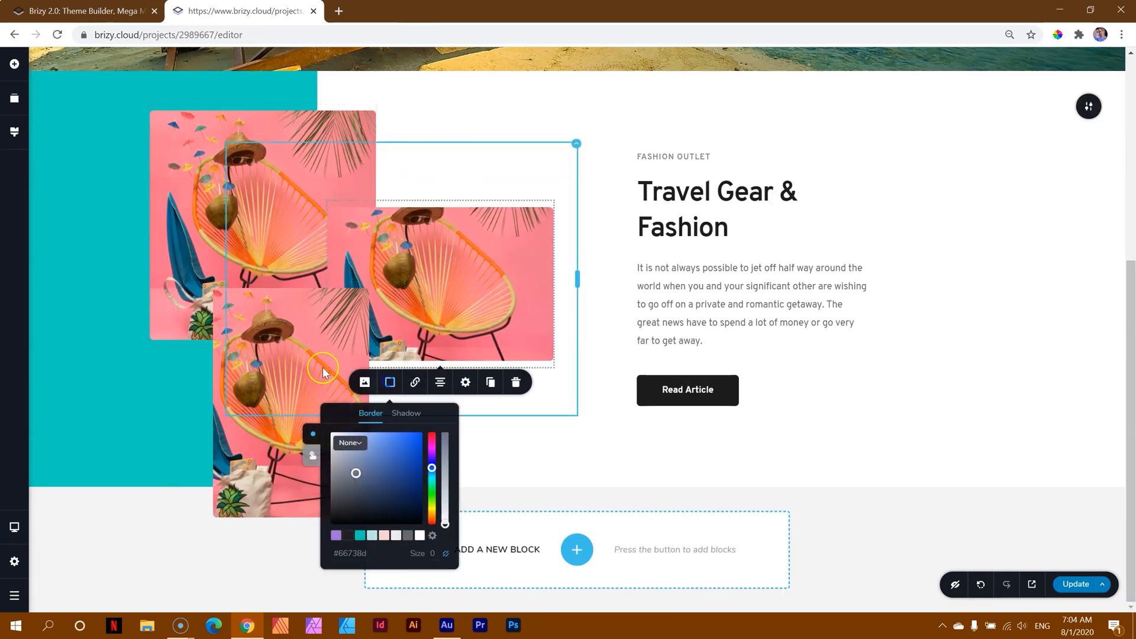
- Give the lower portrait copy an outset black drop shadow via its Shadow settings
click(406, 413)
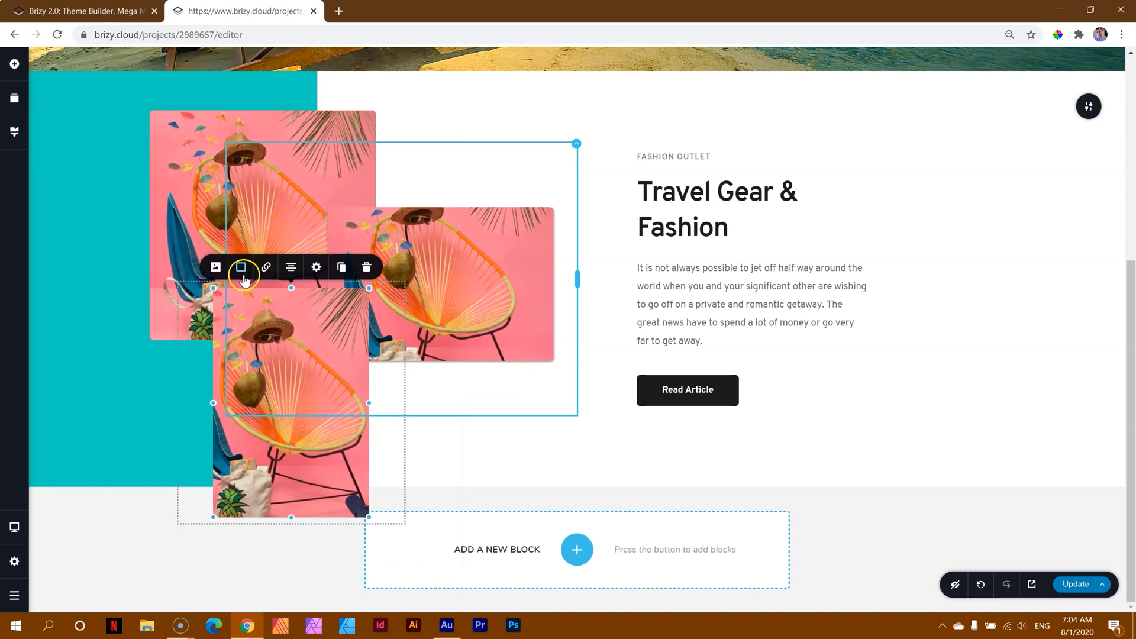
click(241, 267)
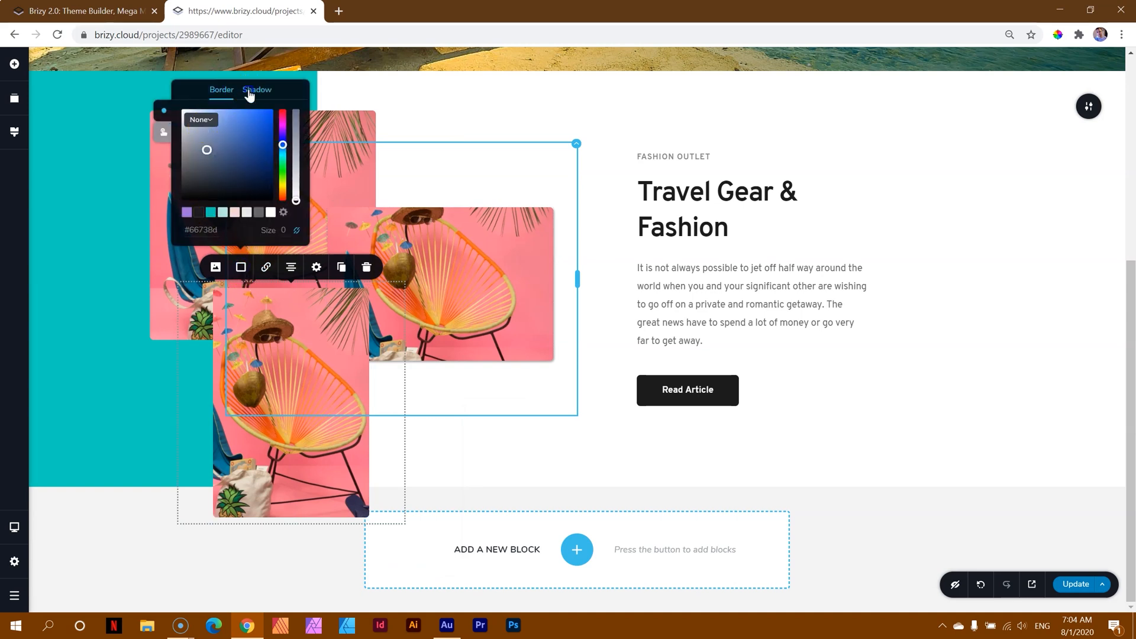
click(257, 90)
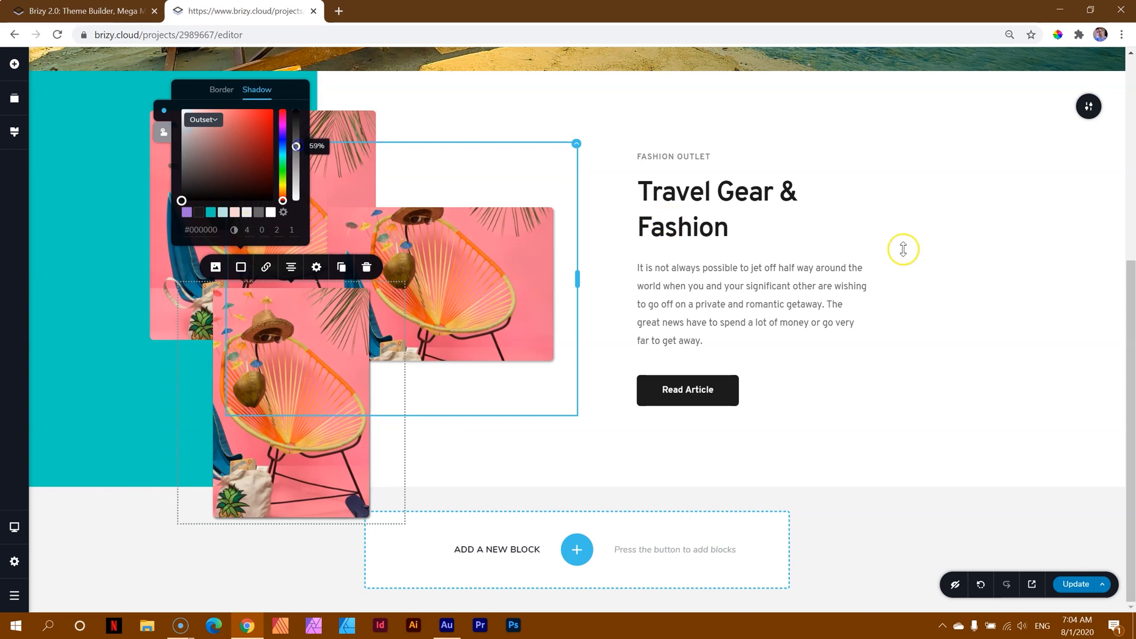
- Glance down the Brizy 2.0 announcement page, then return to the page editor
click(83, 12)
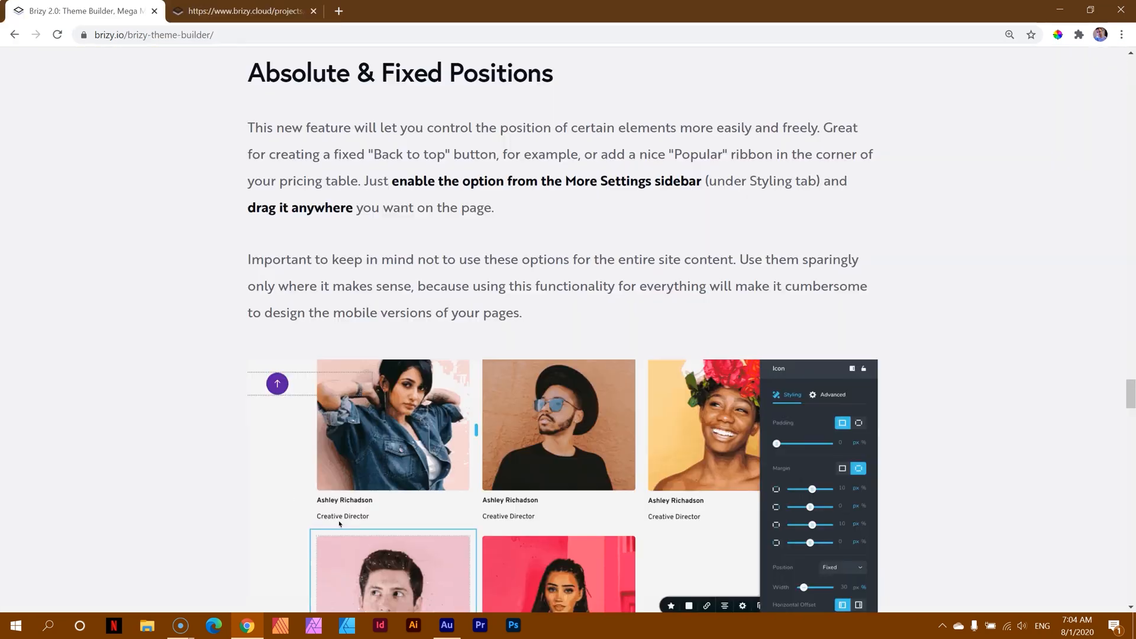
scroll(down, 3)
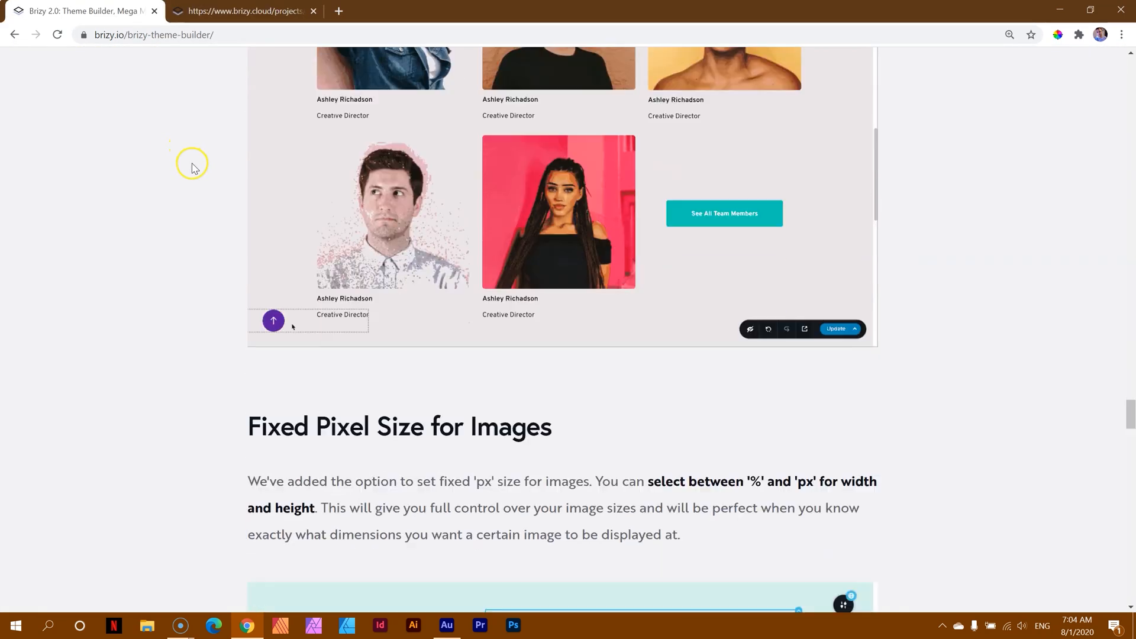
scroll(down, 3)
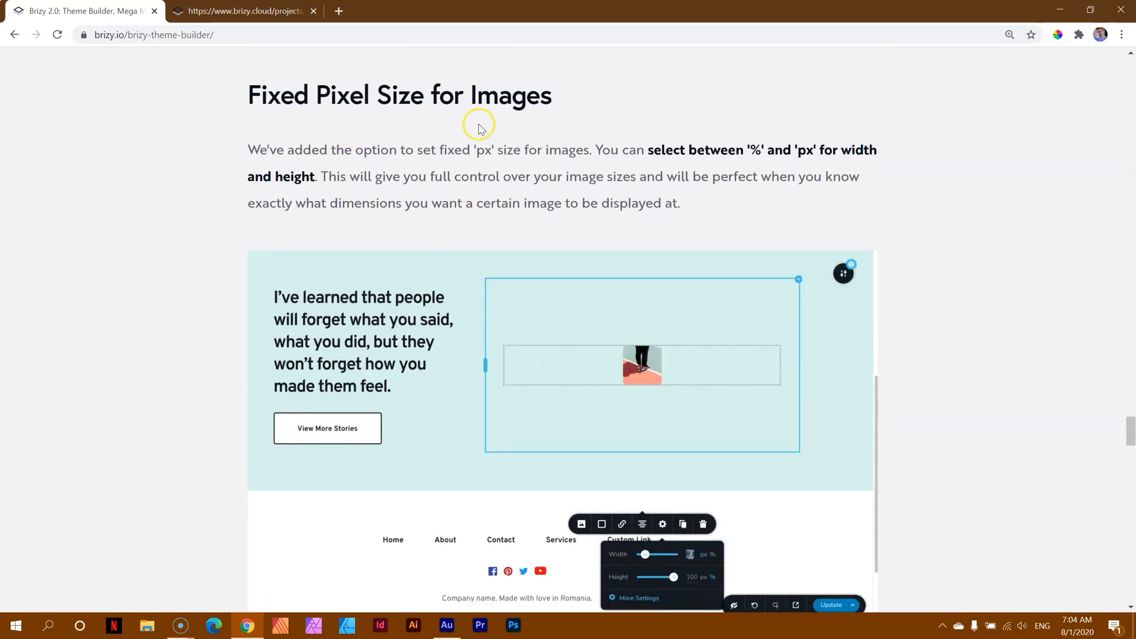
click(243, 11)
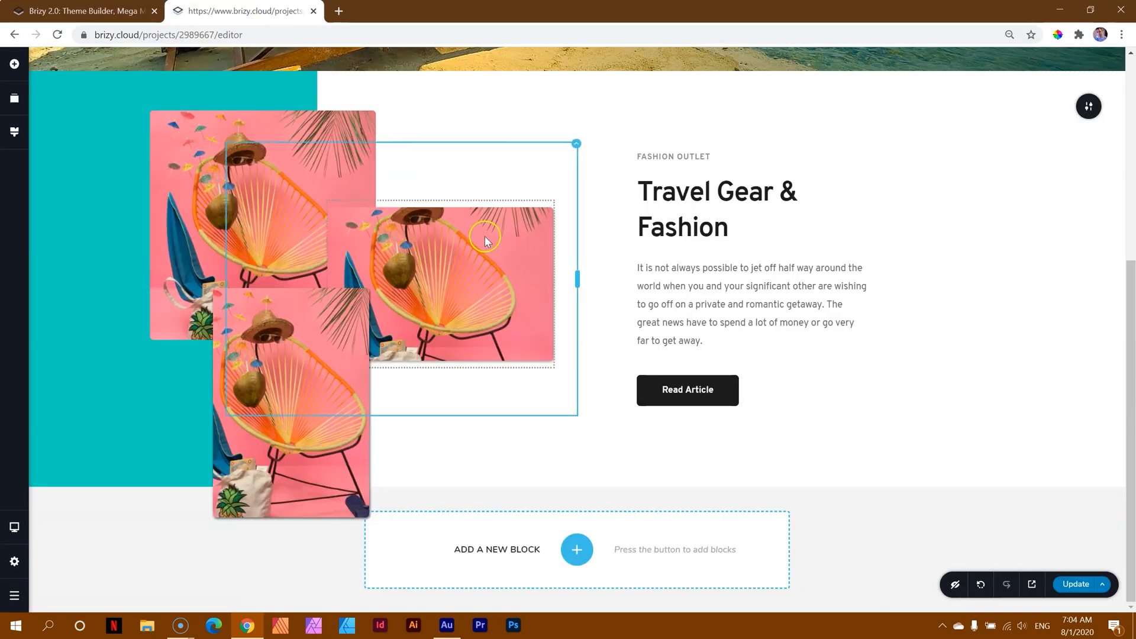
- Select the right-hand collage copy and then the large fashion photo in the next section
click(486, 241)
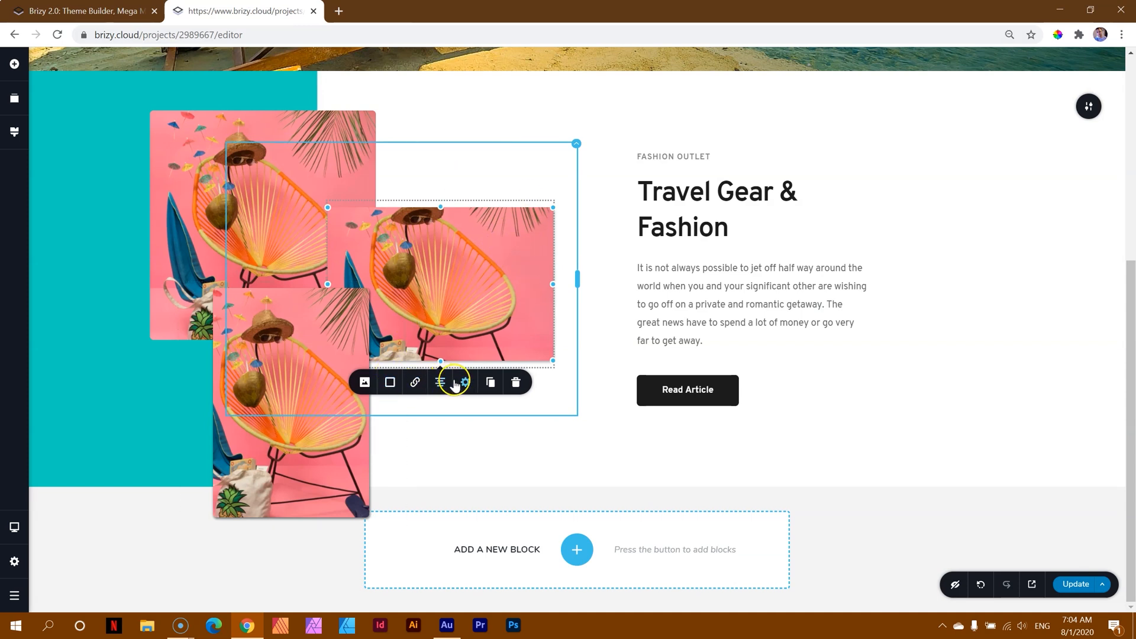
click(465, 383)
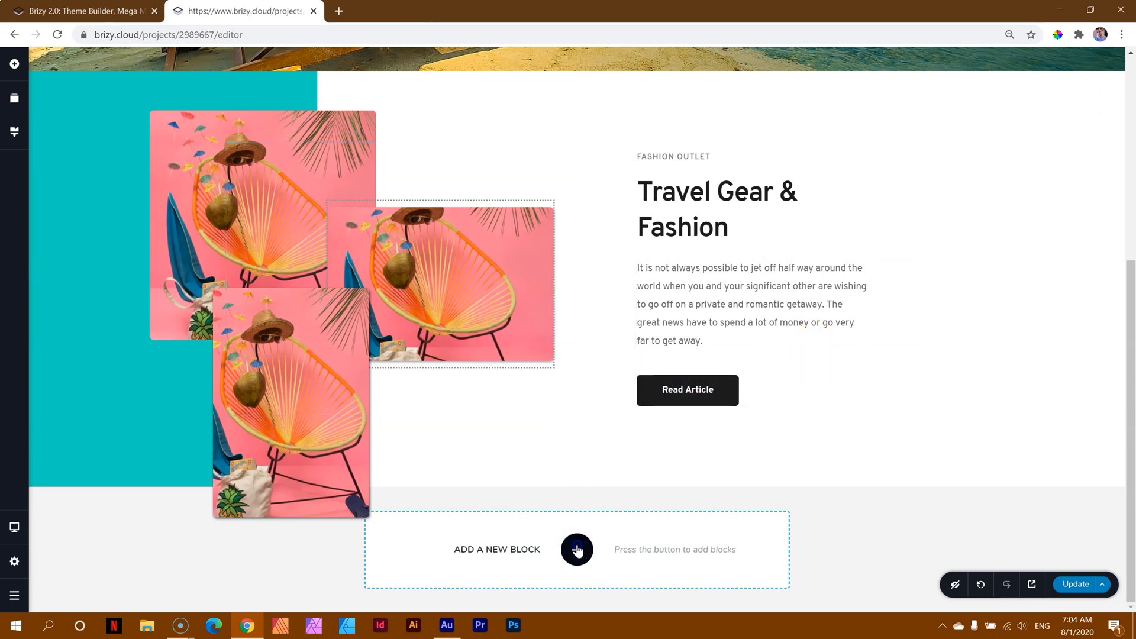
click(576, 550)
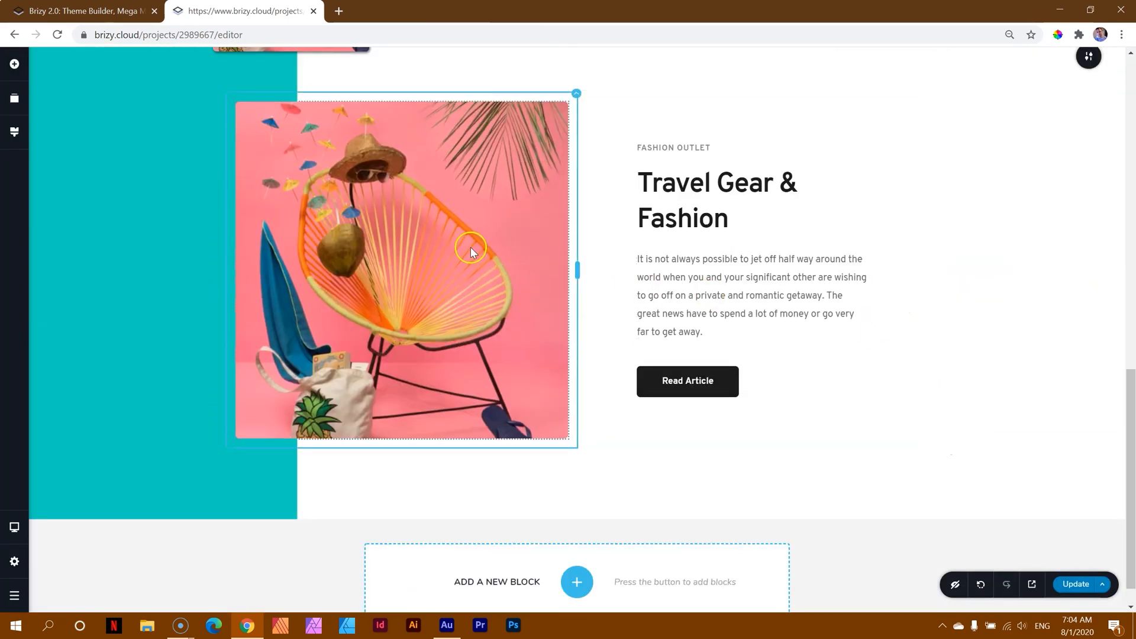
click(471, 251)
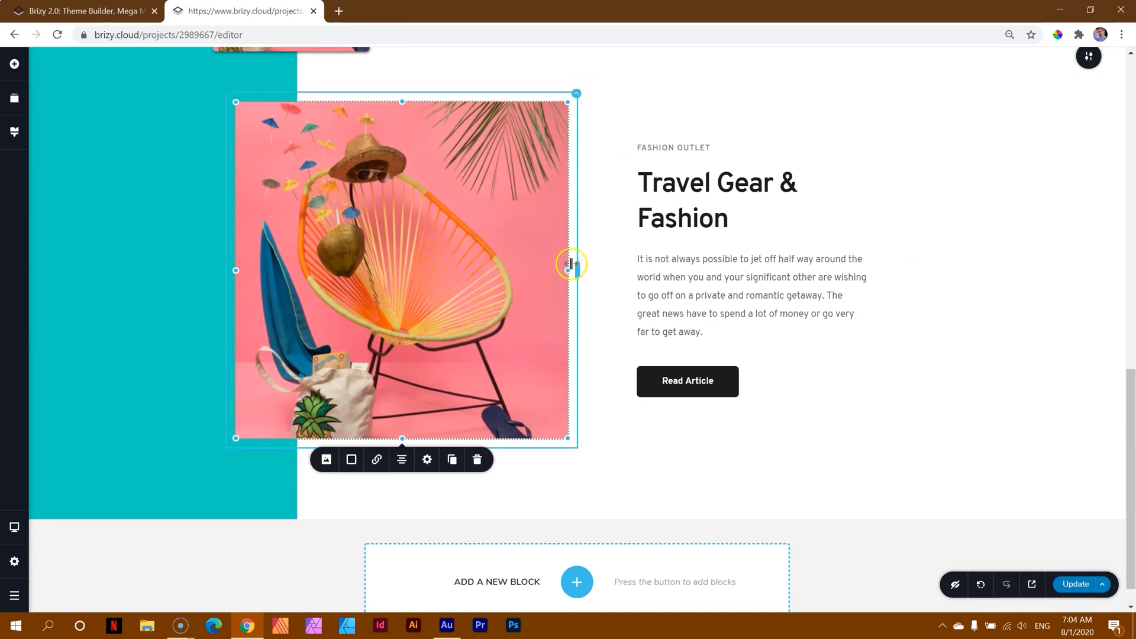
- Widen the photo's column and shrink the photo to 60% width in its size settings
drag(567, 270, 319, 299)
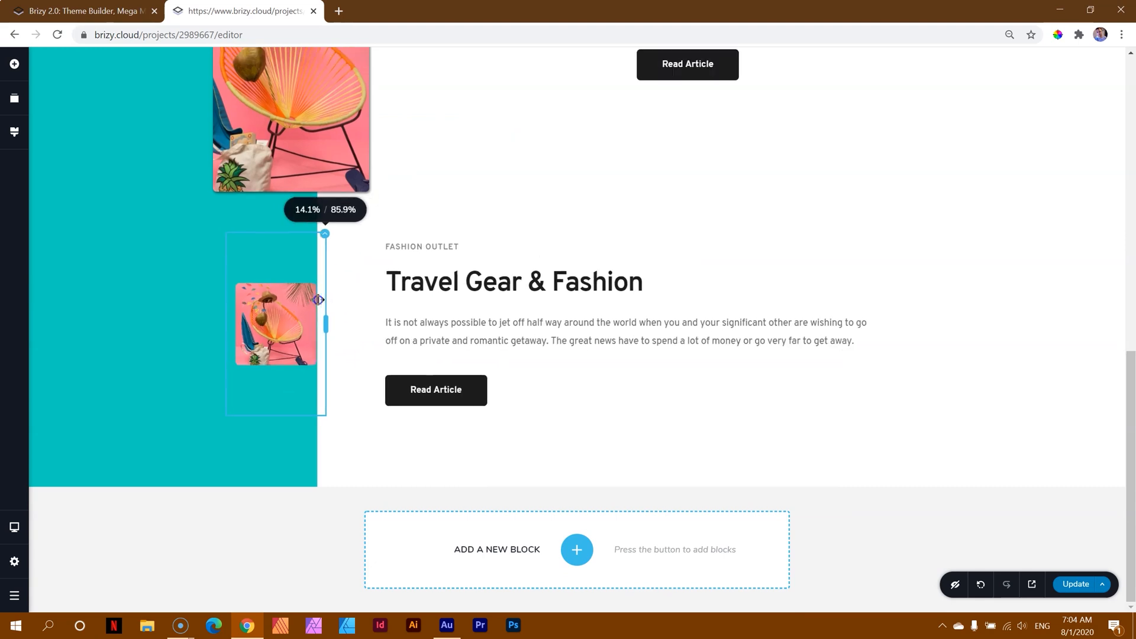
drag(319, 299, 783, 346)
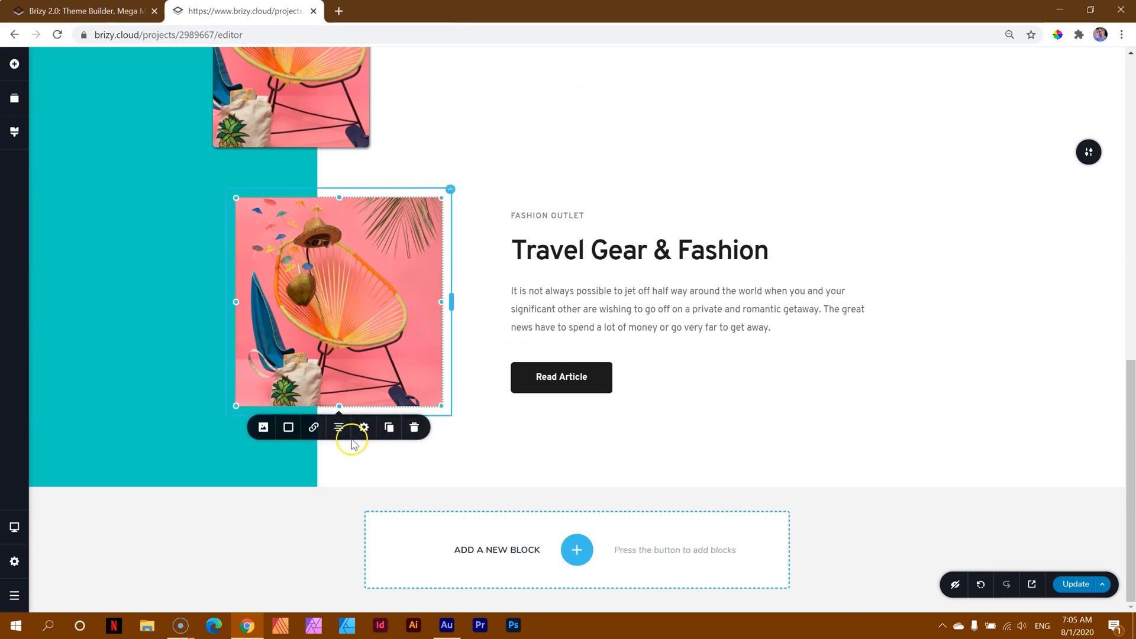
click(363, 427)
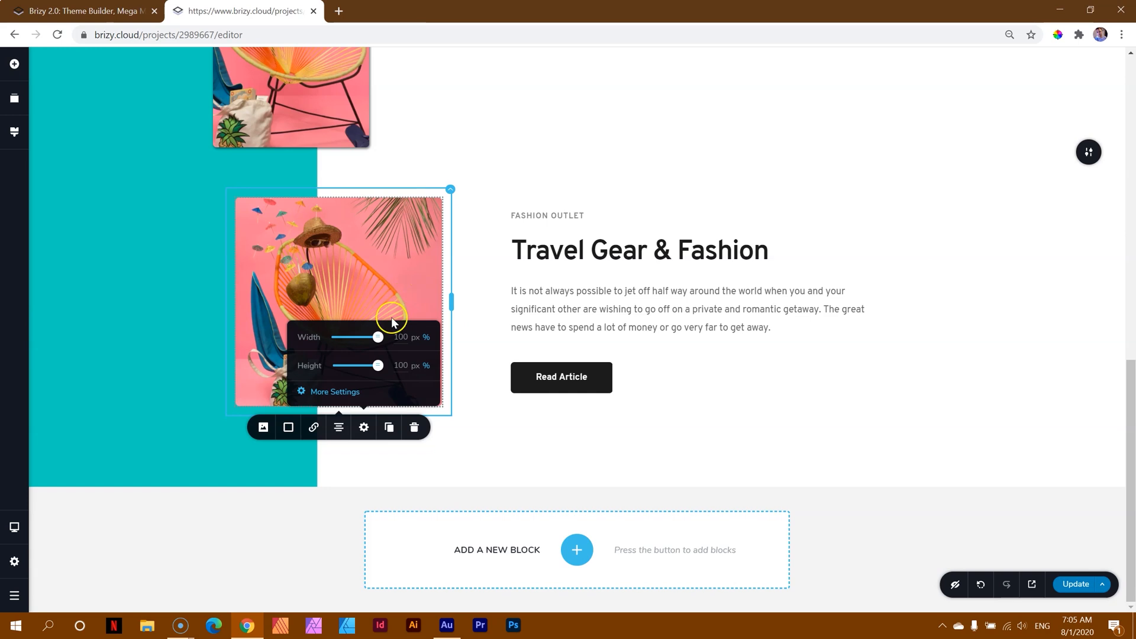
drag(378, 337, 359, 363)
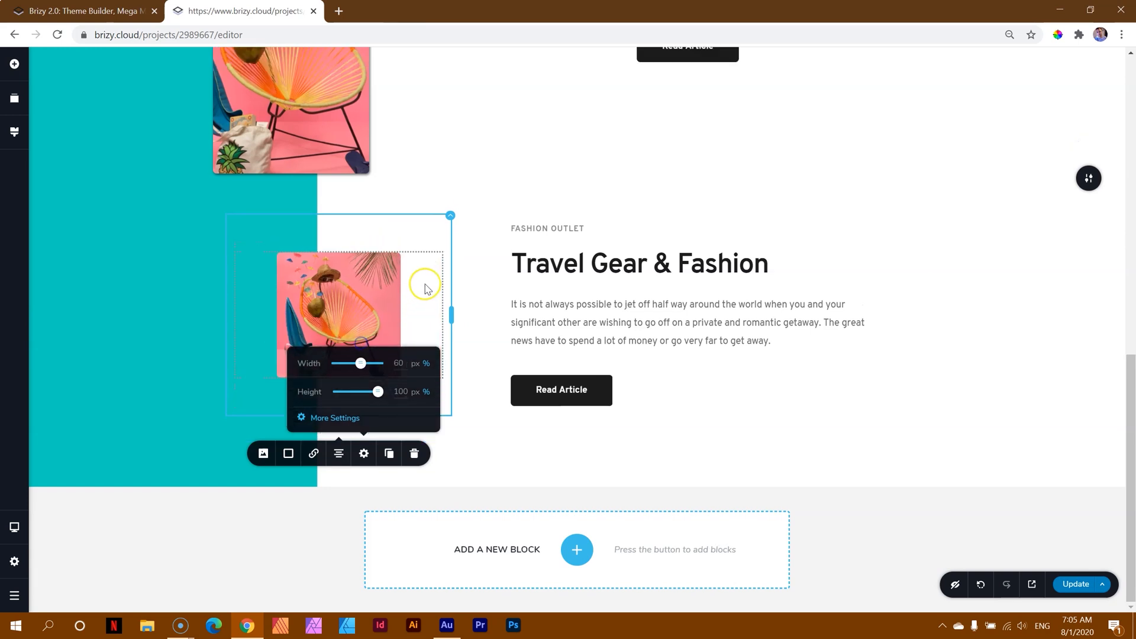
mouse_move(411, 293)
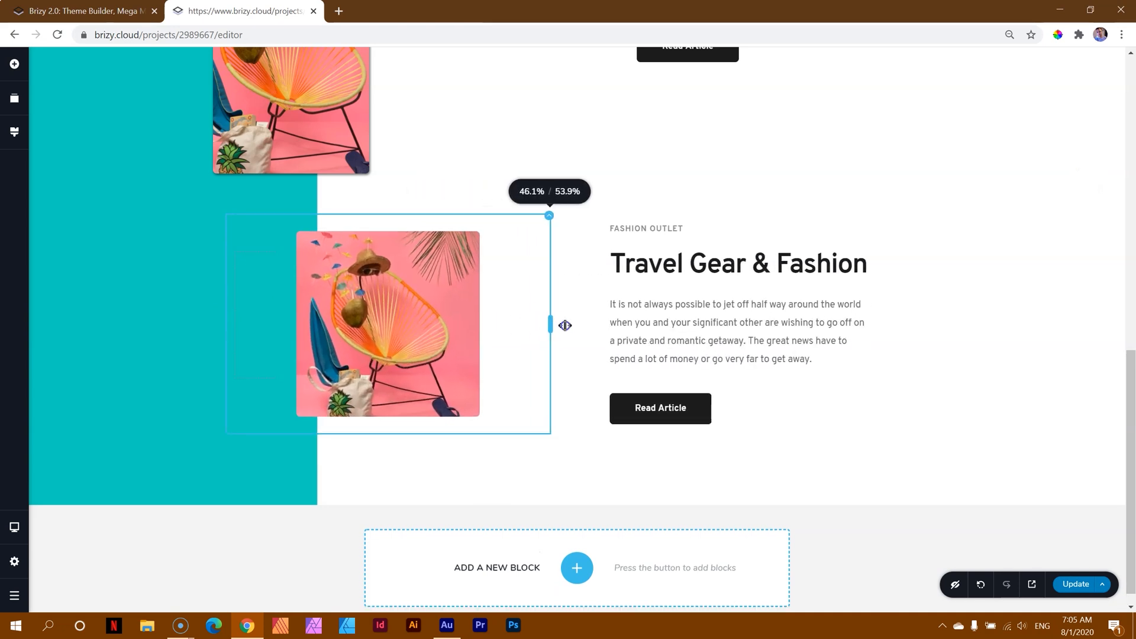
- Widen the photo's column further to about 46% and reopen its size settings
drag(565, 324, 692, 352)
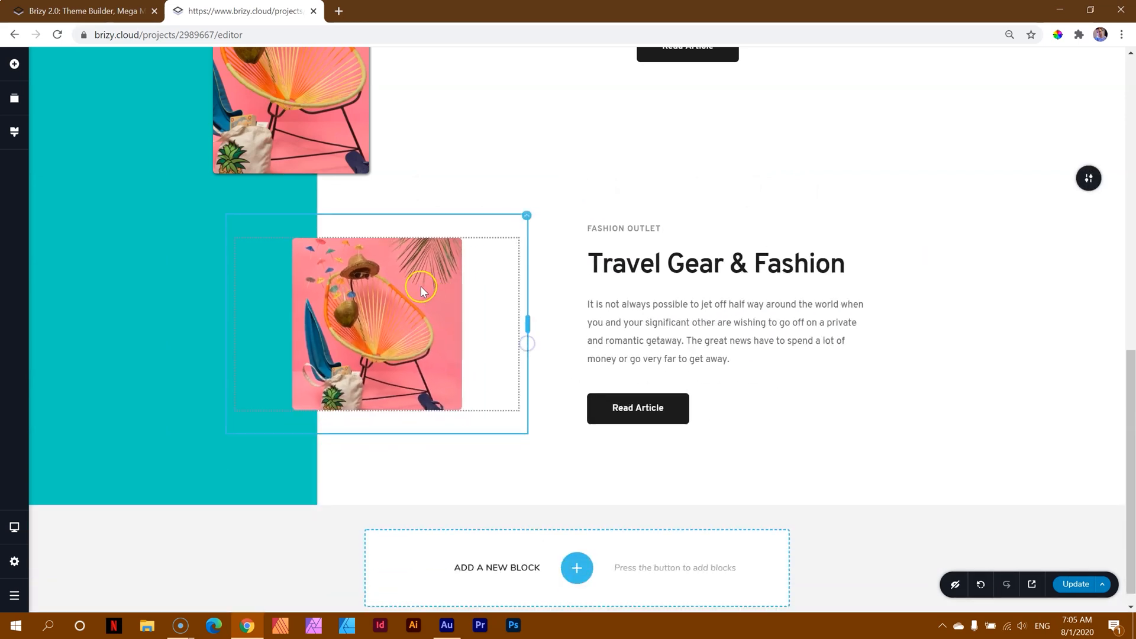
click(402, 431)
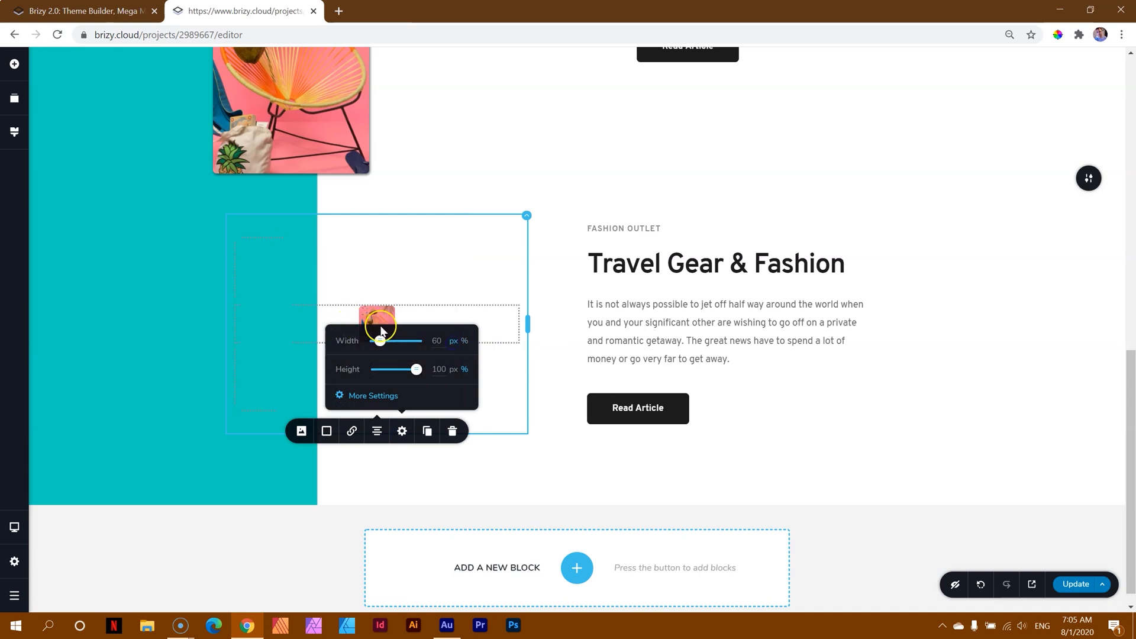
- Enlarge the photo to a pixel width, narrow its column, and grow the photo to fill it
drag(379, 341, 405, 340)
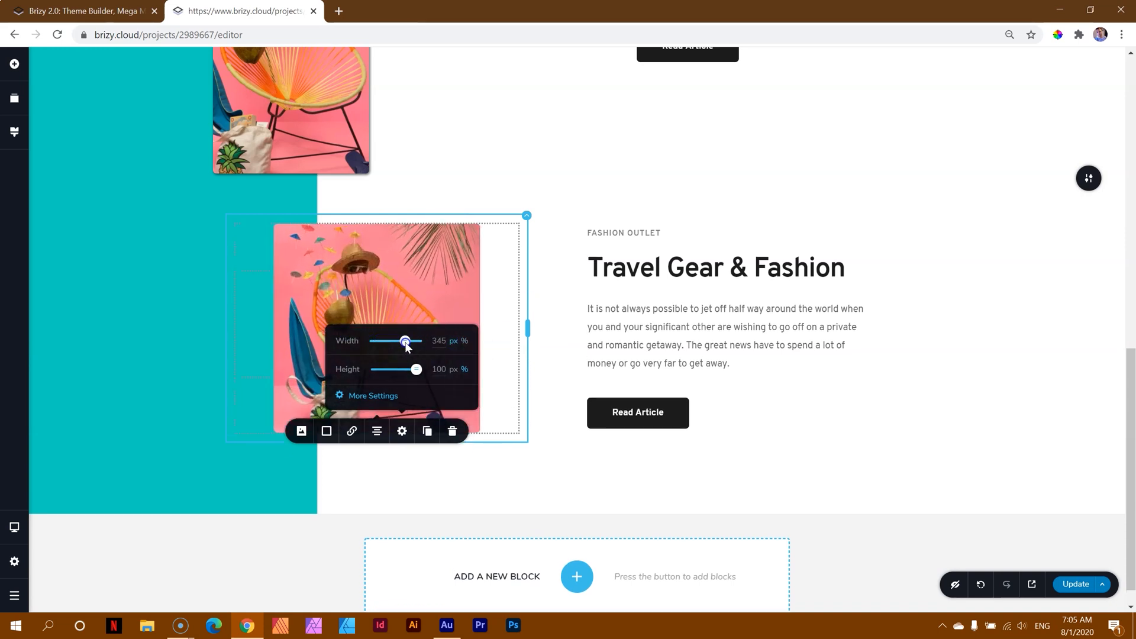
drag(405, 341, 401, 340)
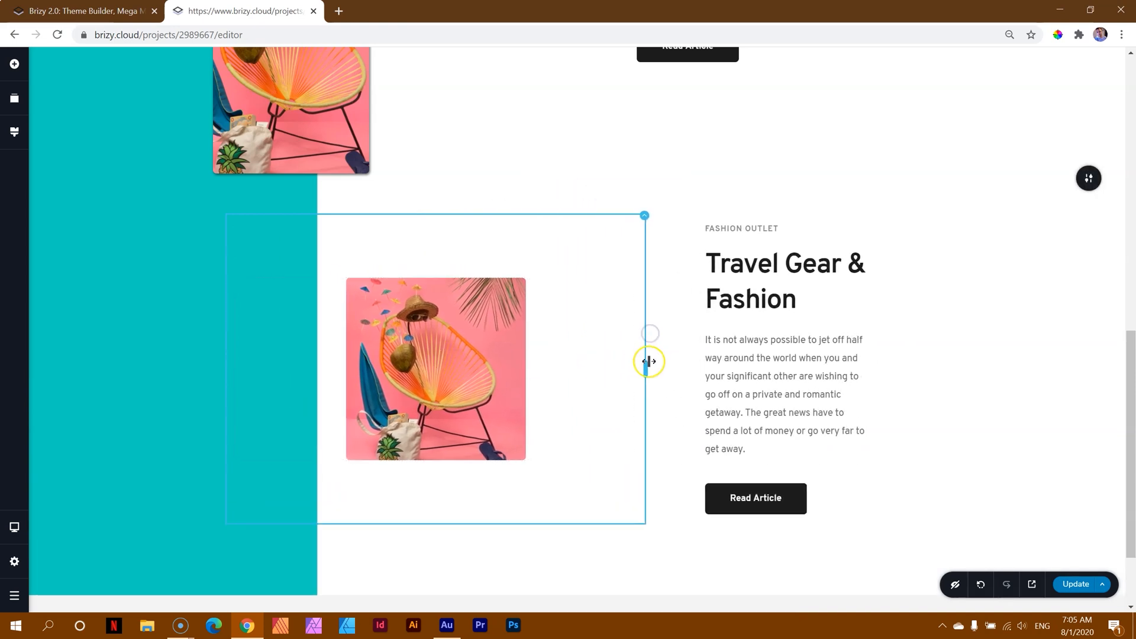
drag(650, 362, 657, 378)
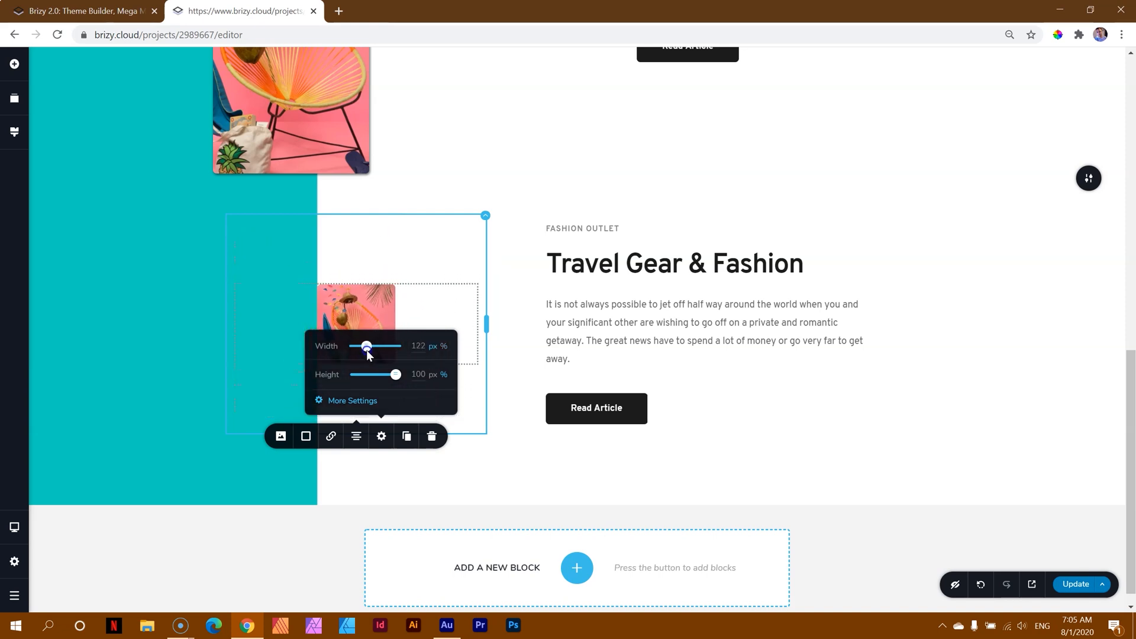
drag(366, 346, 388, 346)
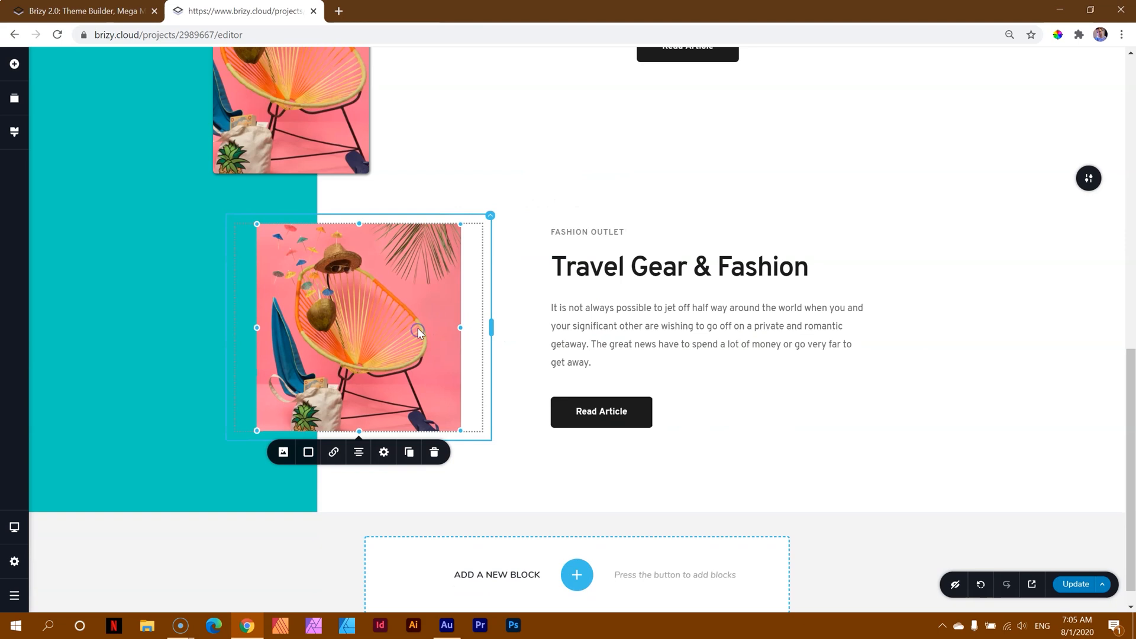
mouse_move(421, 331)
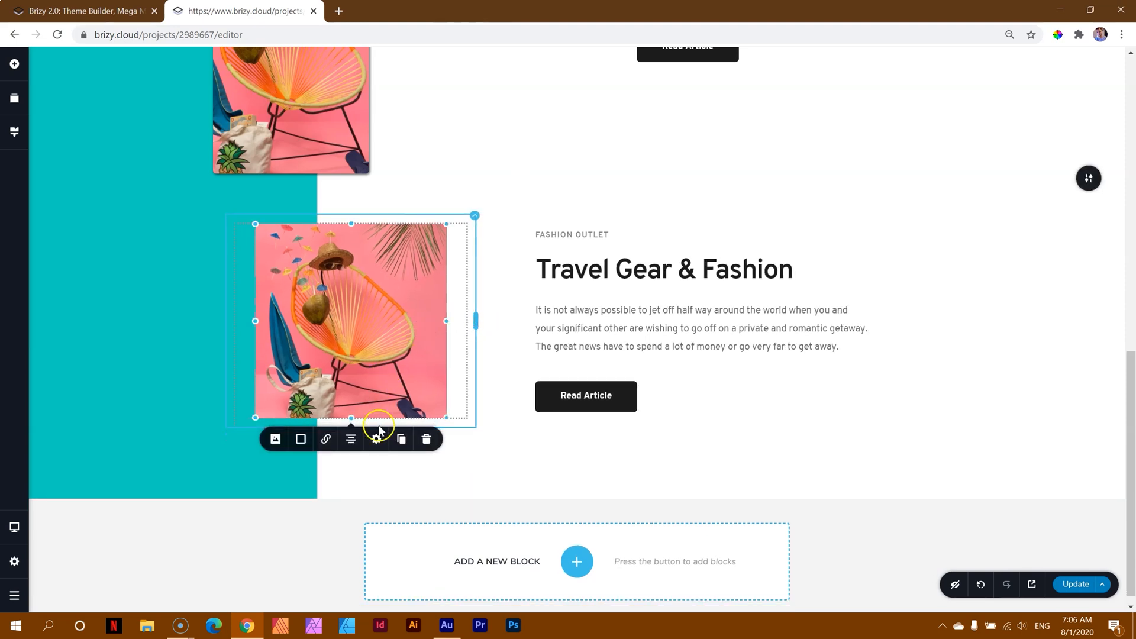
- Align the photo to the left of its column, then switch to the announcement page
click(351, 439)
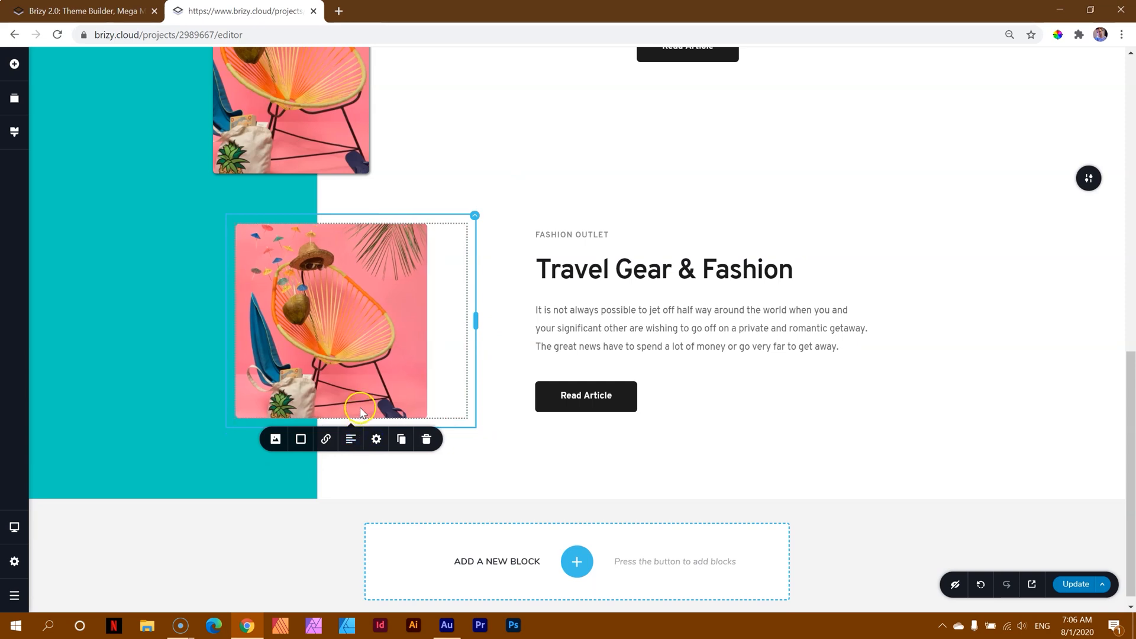
mouse_move(395, 375)
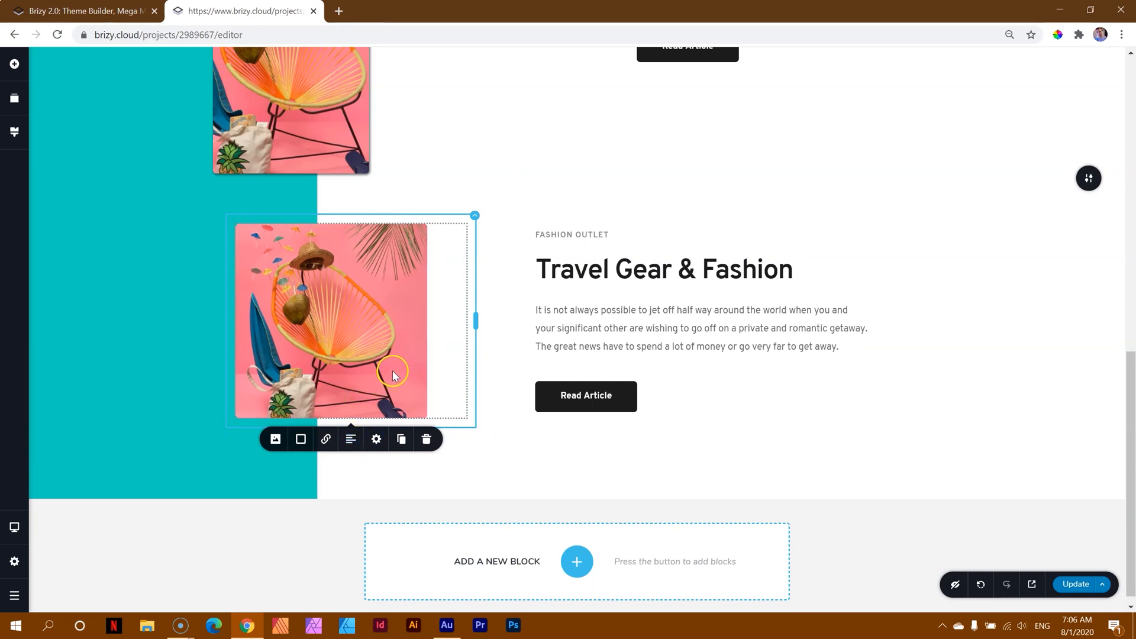
click(395, 374)
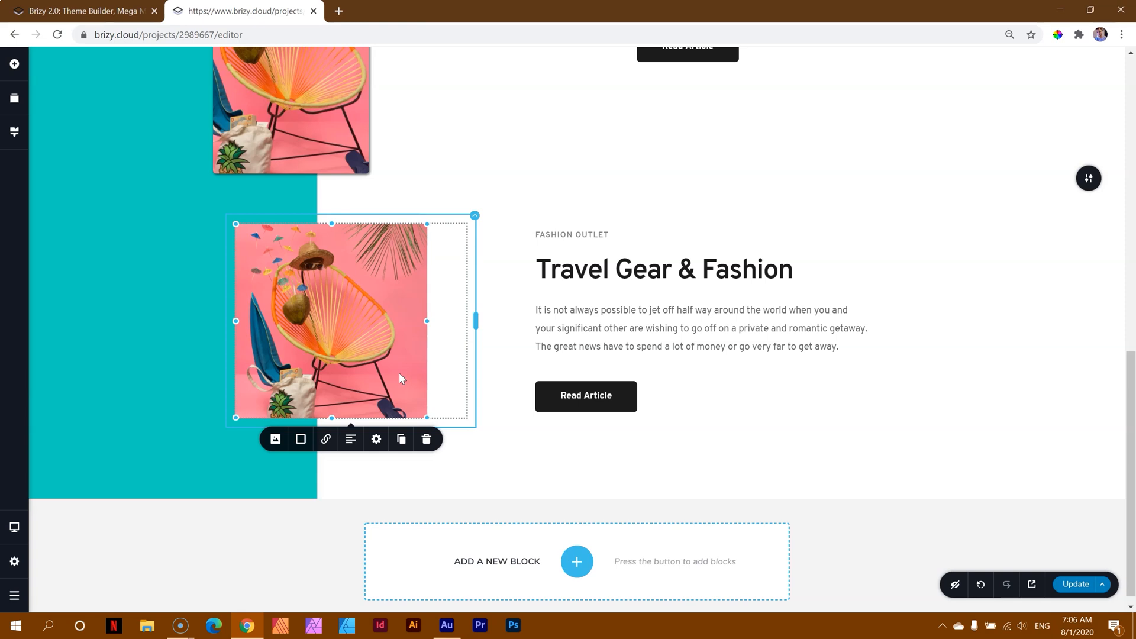
click(89, 12)
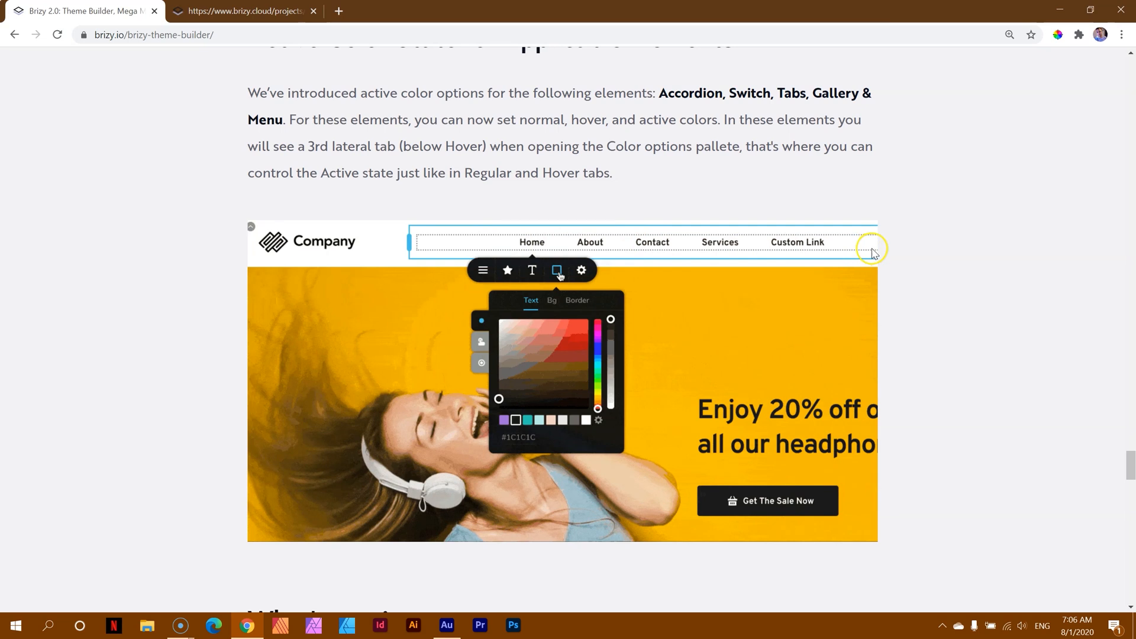
- Set teal as the menu links' hover colour and give the Home link a purple active colour
click(528, 419)
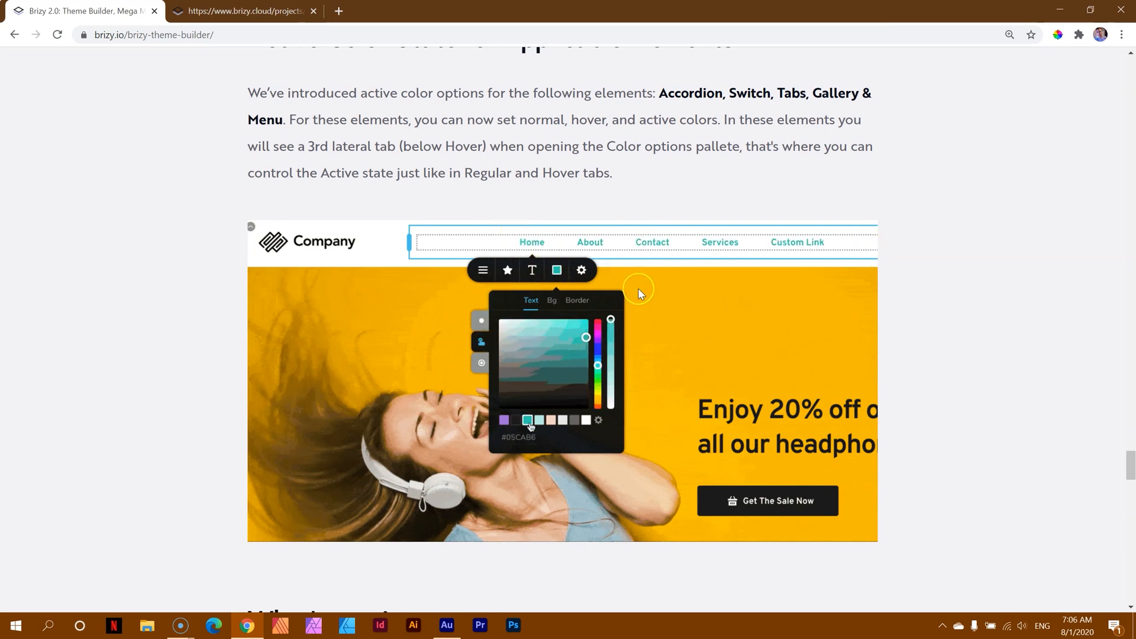
click(504, 419)
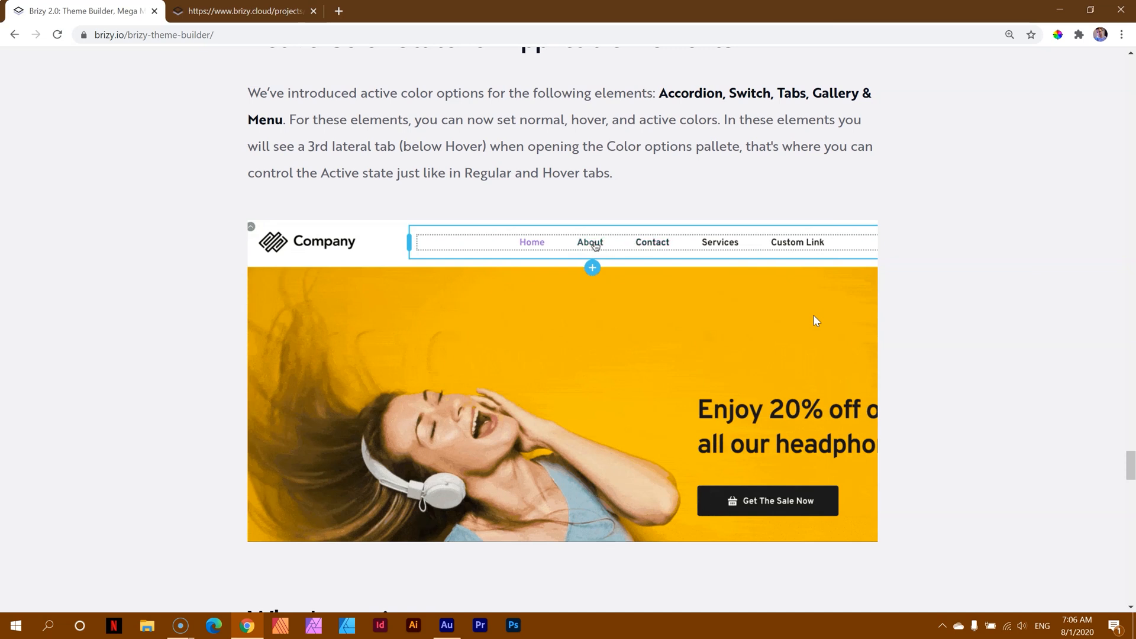
click(592, 267)
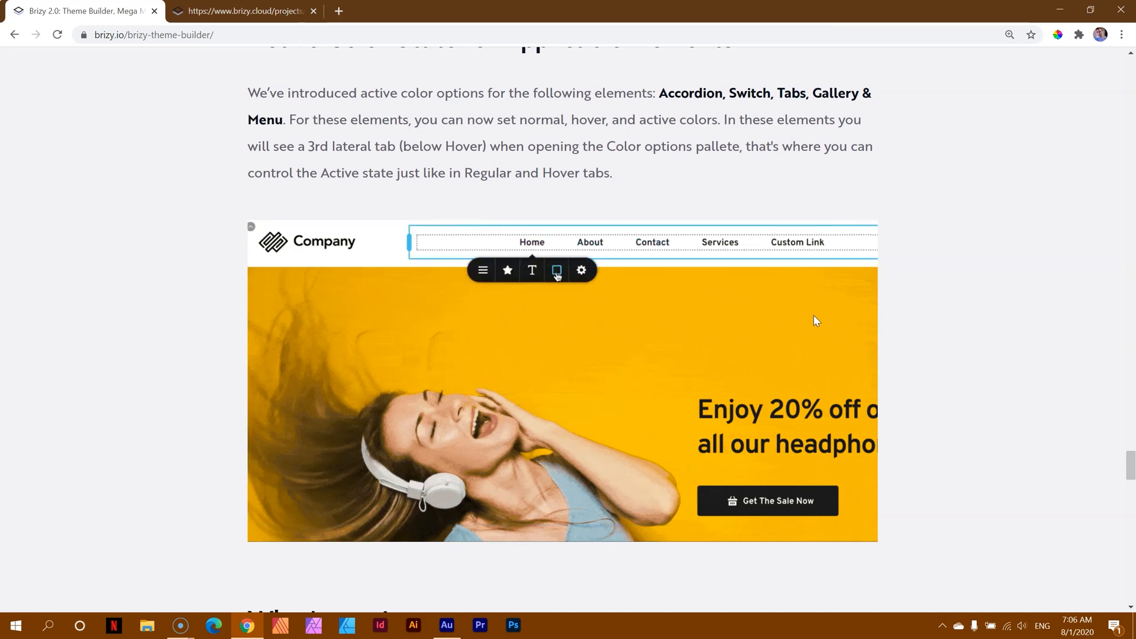
click(556, 270)
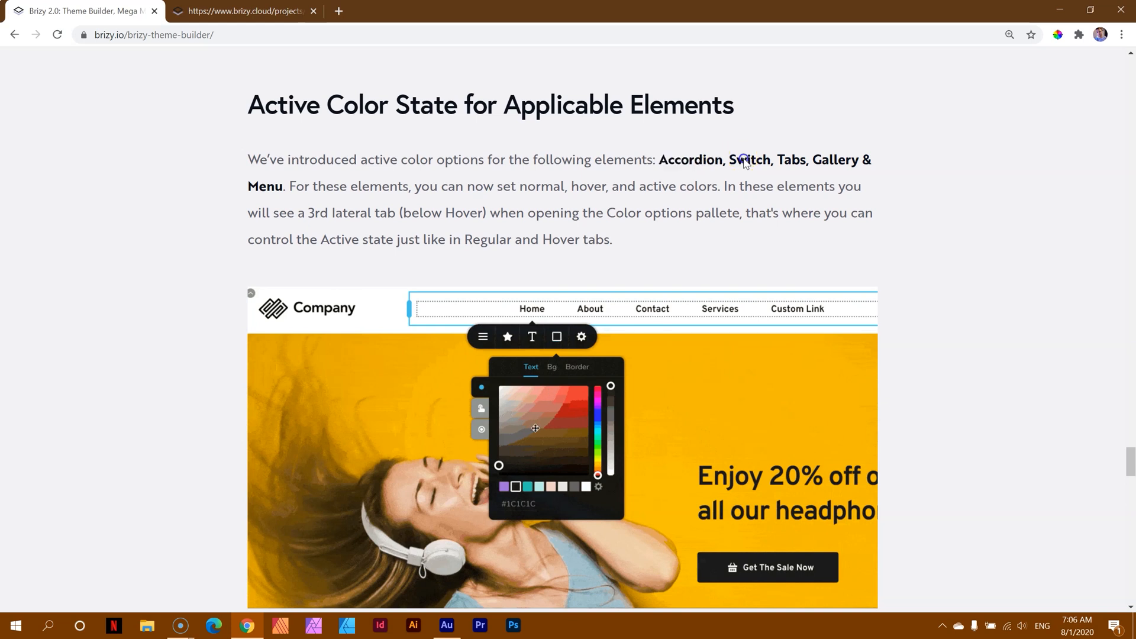
click(530, 485)
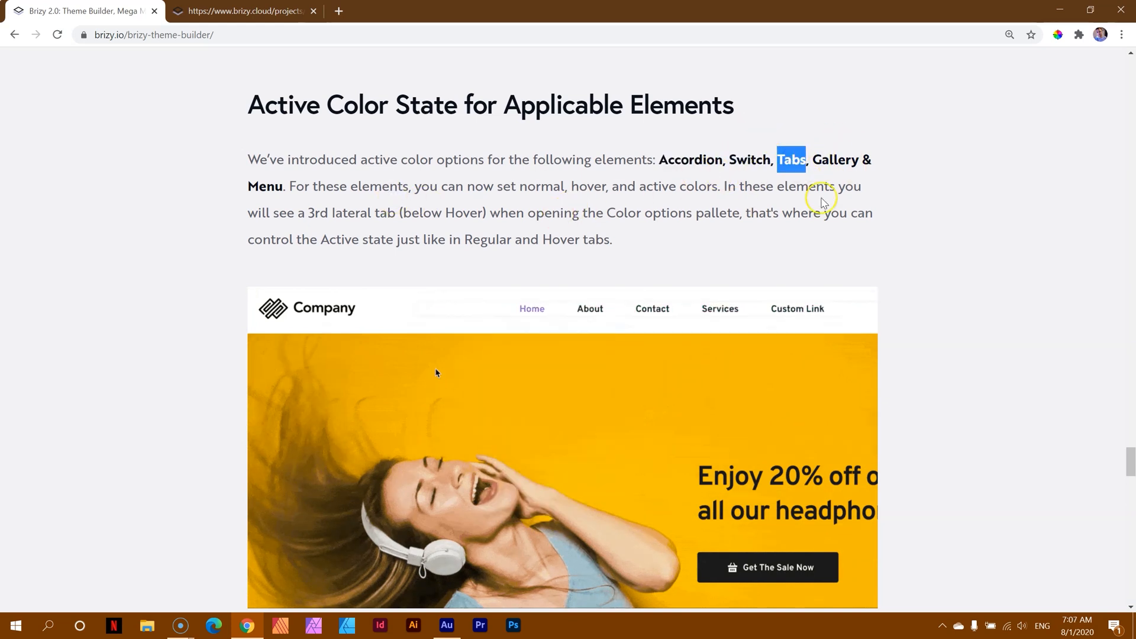
- Scroll on past the Tabs mention to the What's coming next section
scroll(down, 3)
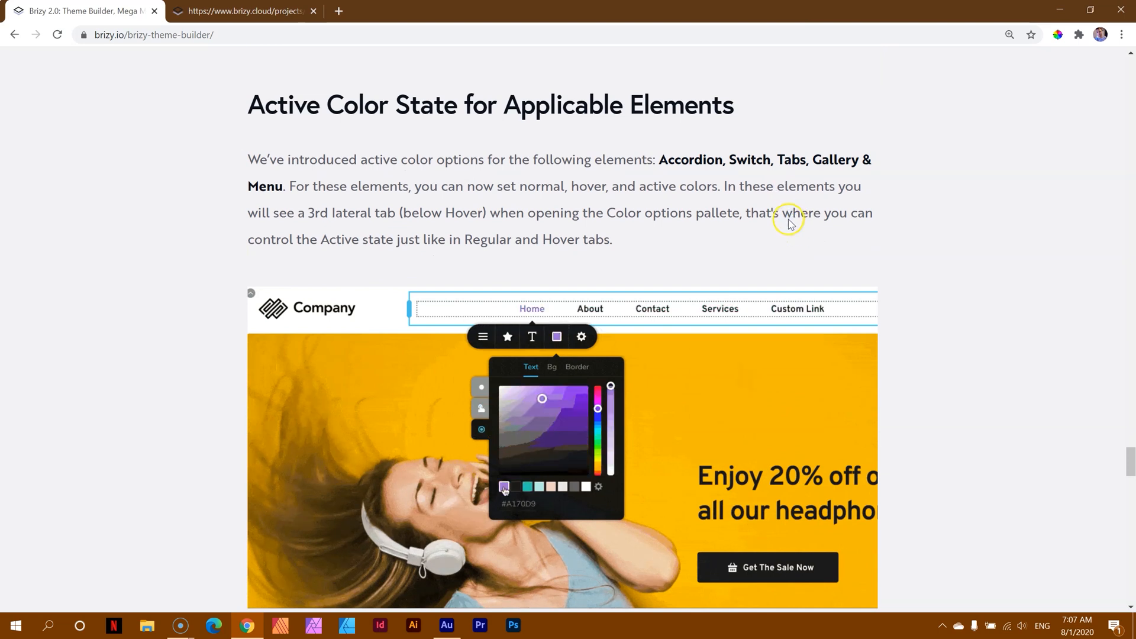
double_click(792, 160)
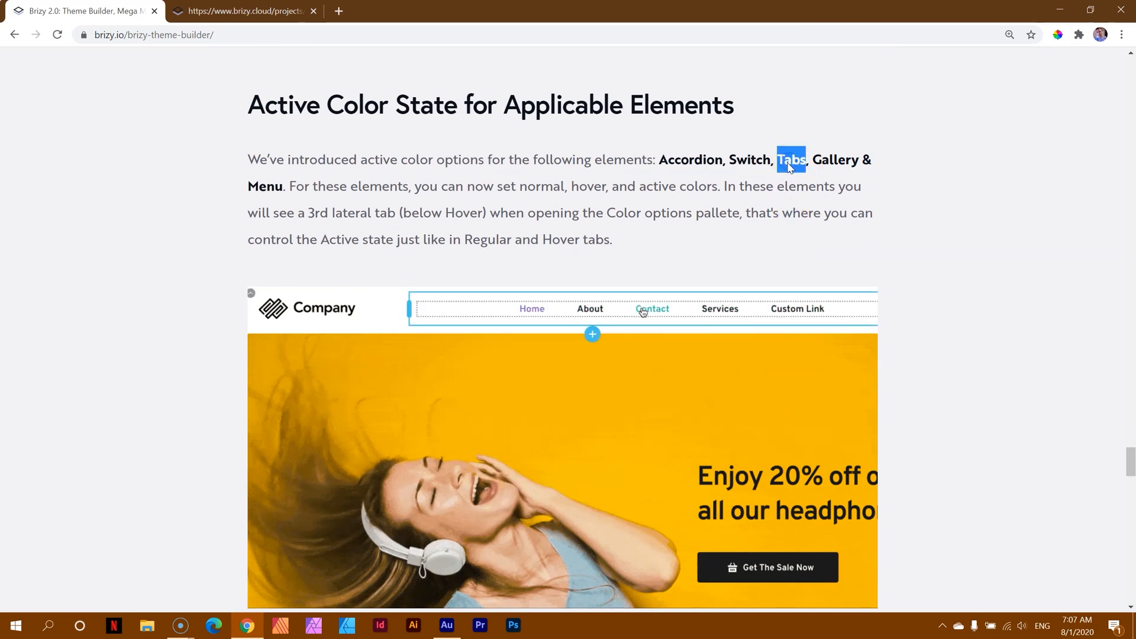
scroll(down, 3)
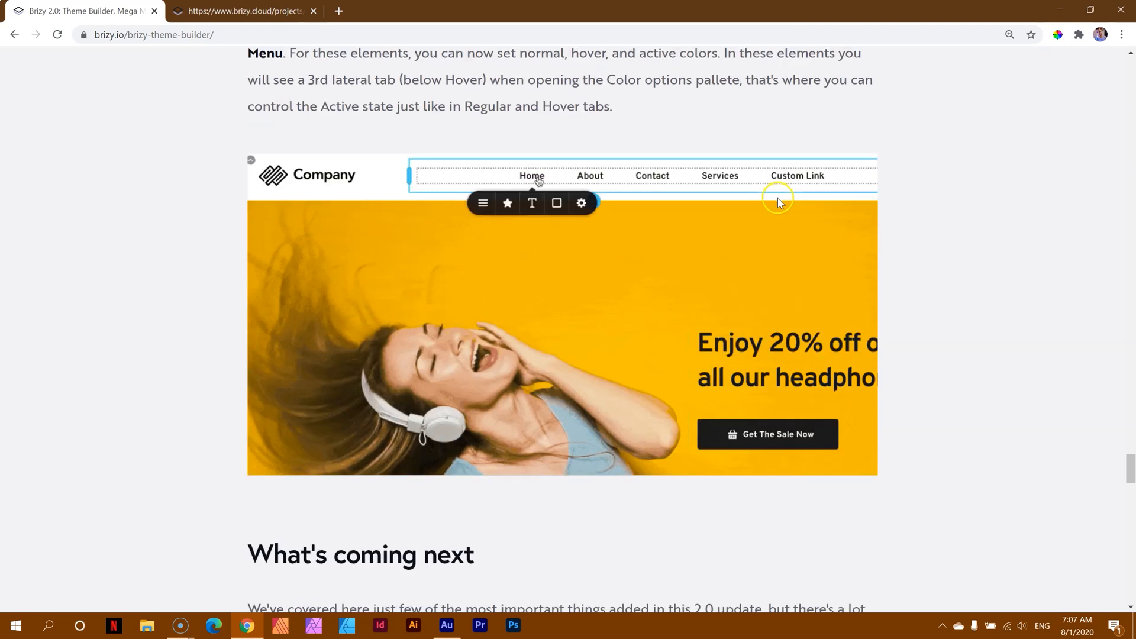
scroll(down, 3)
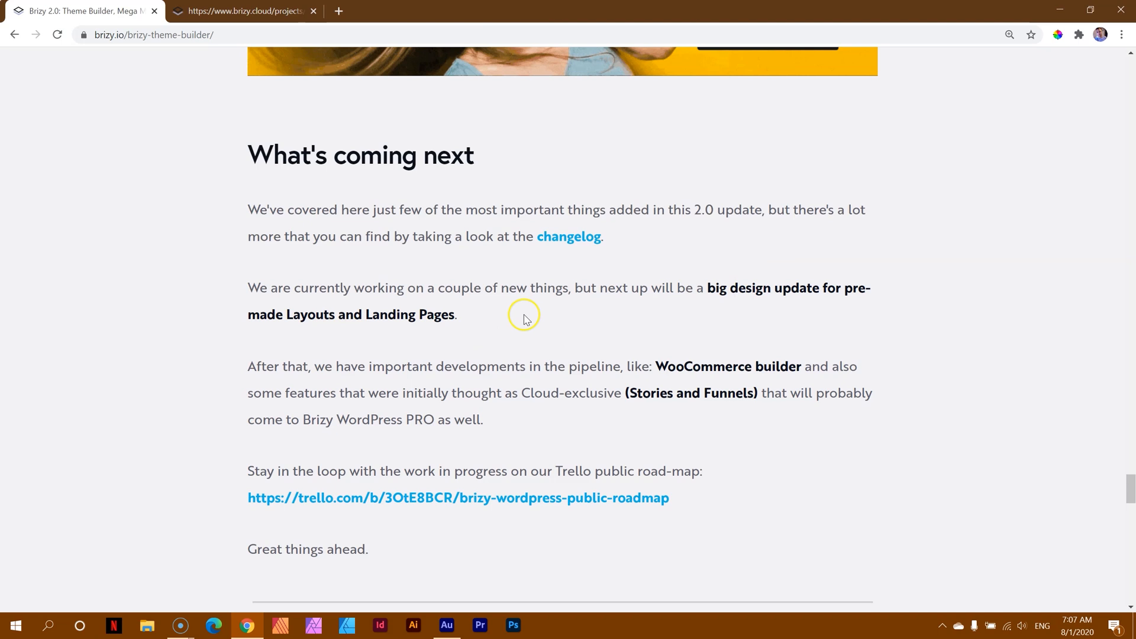
mouse_move(432, 270)
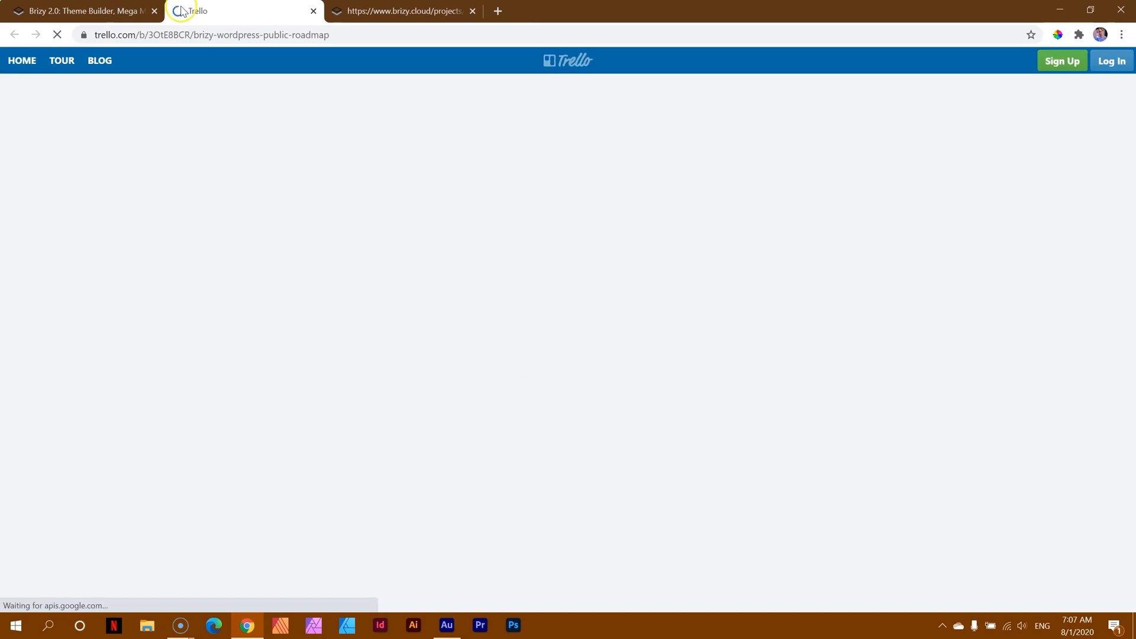
- Follow the trello.com public roadmap link to open the Brizy roadmap board
click(77, 11)
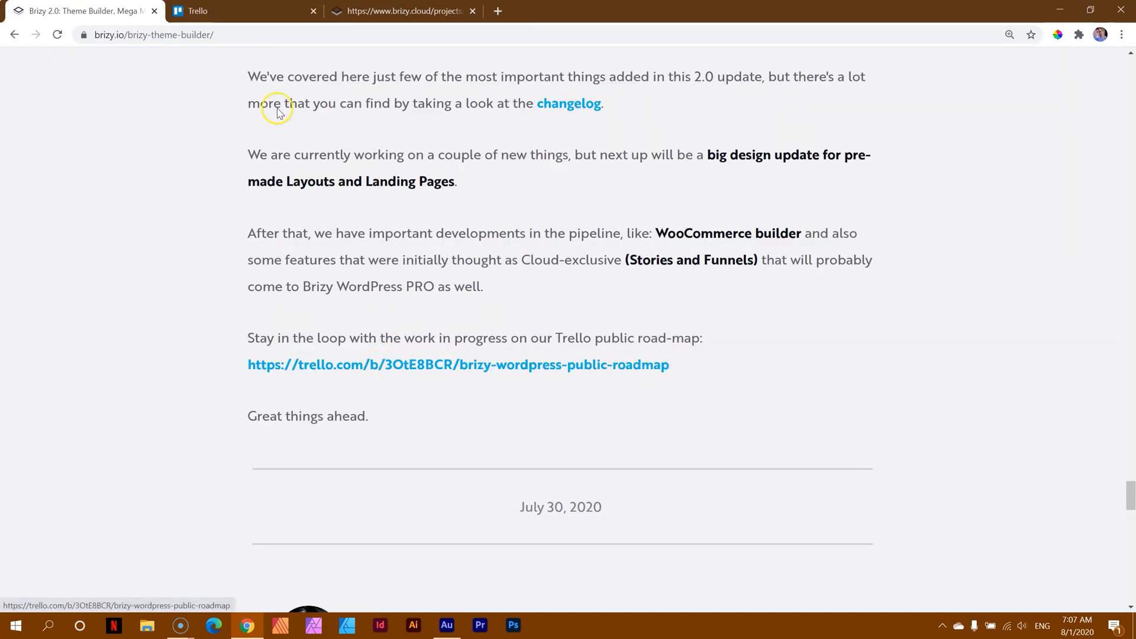
click(457, 364)
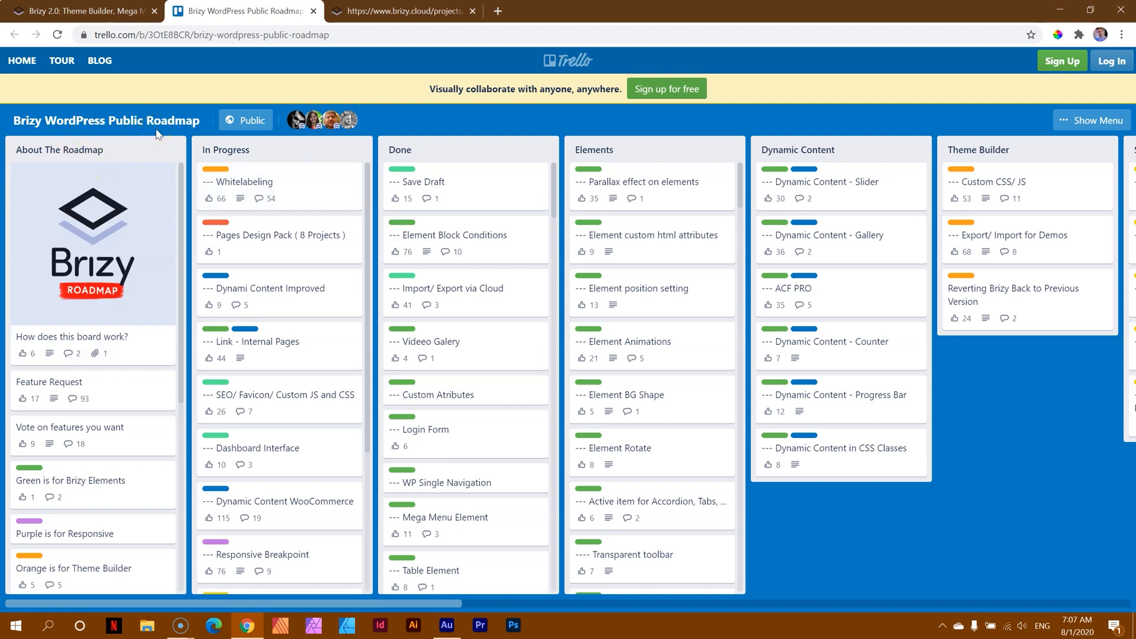
mouse_move(566, 156)
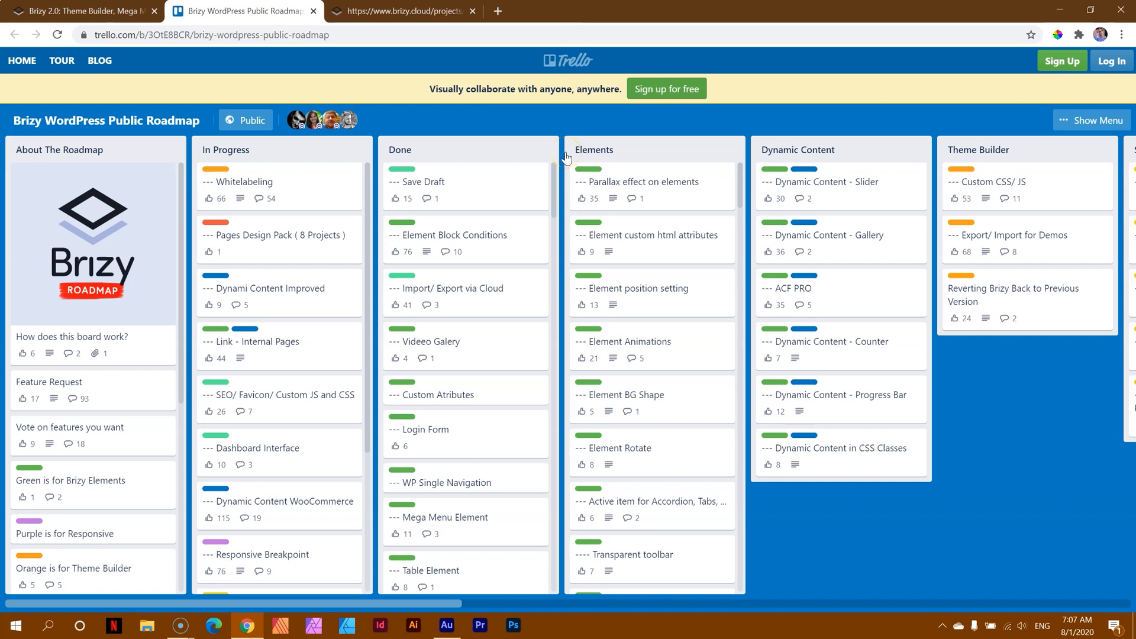
mouse_move(31, 153)
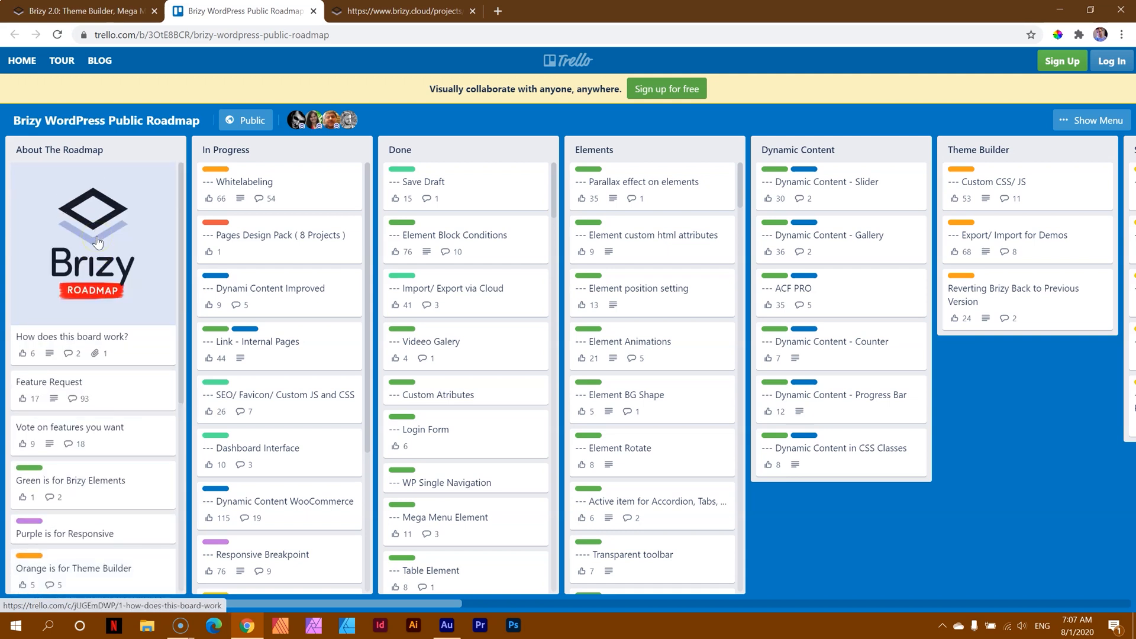
mouse_move(443, 604)
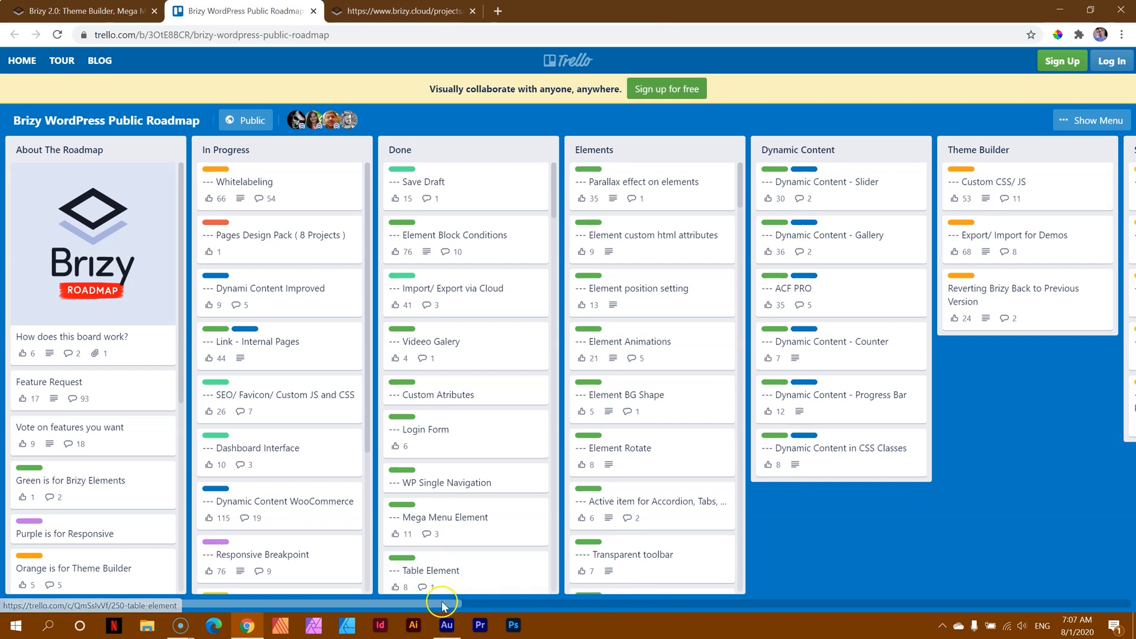
scroll(right, 3)
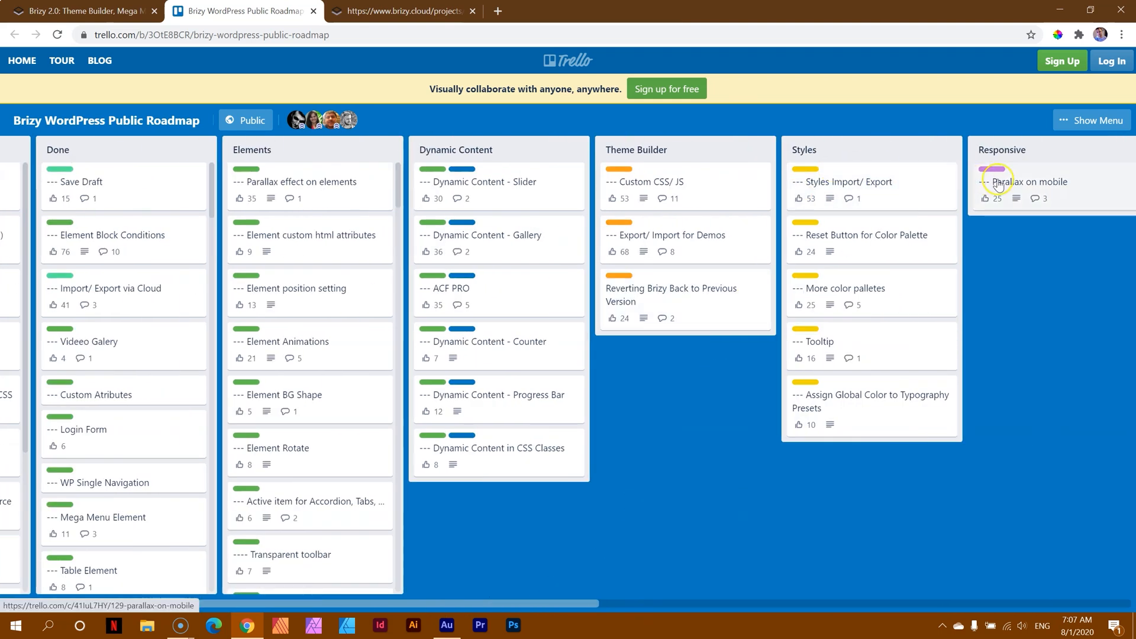
scroll(right, 3)
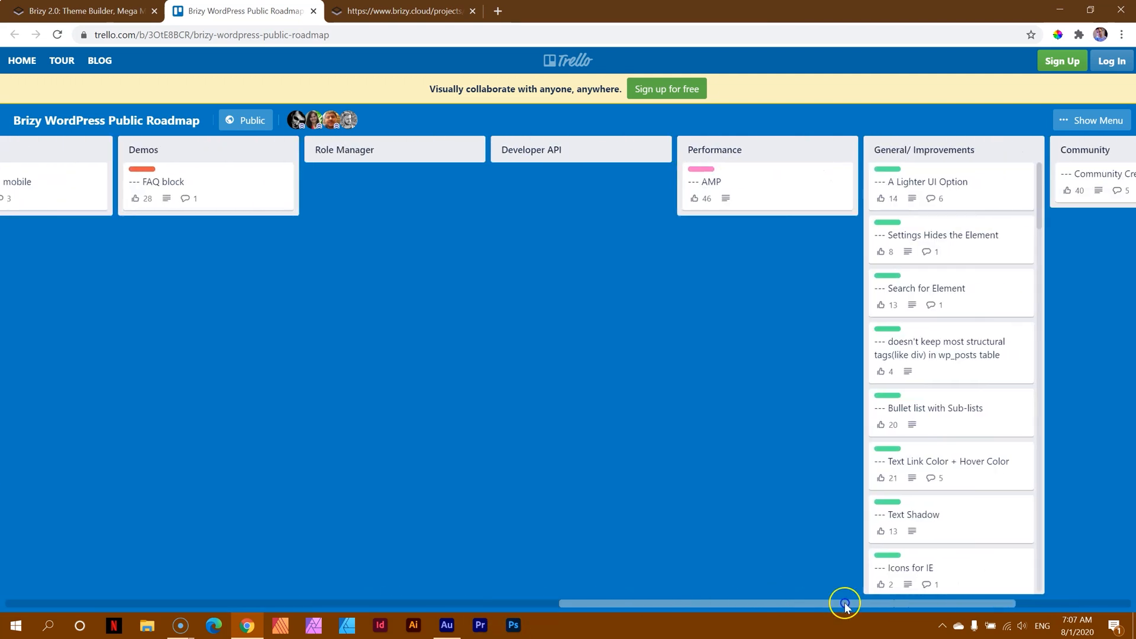
scroll(right, 3)
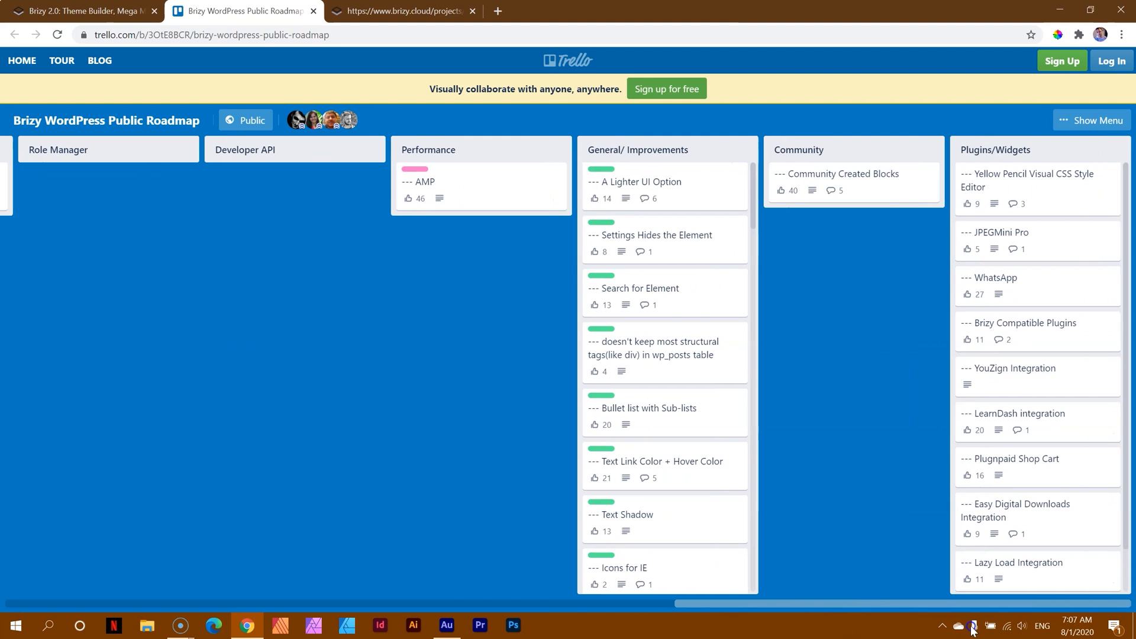
scroll(left, 3)
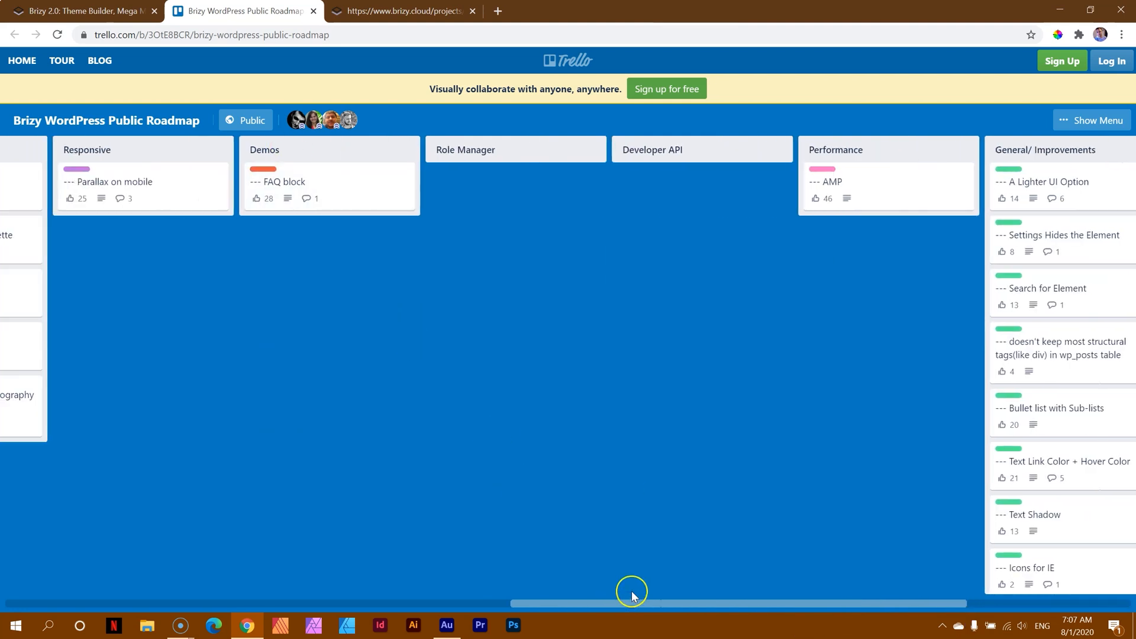
scroll(right, 3)
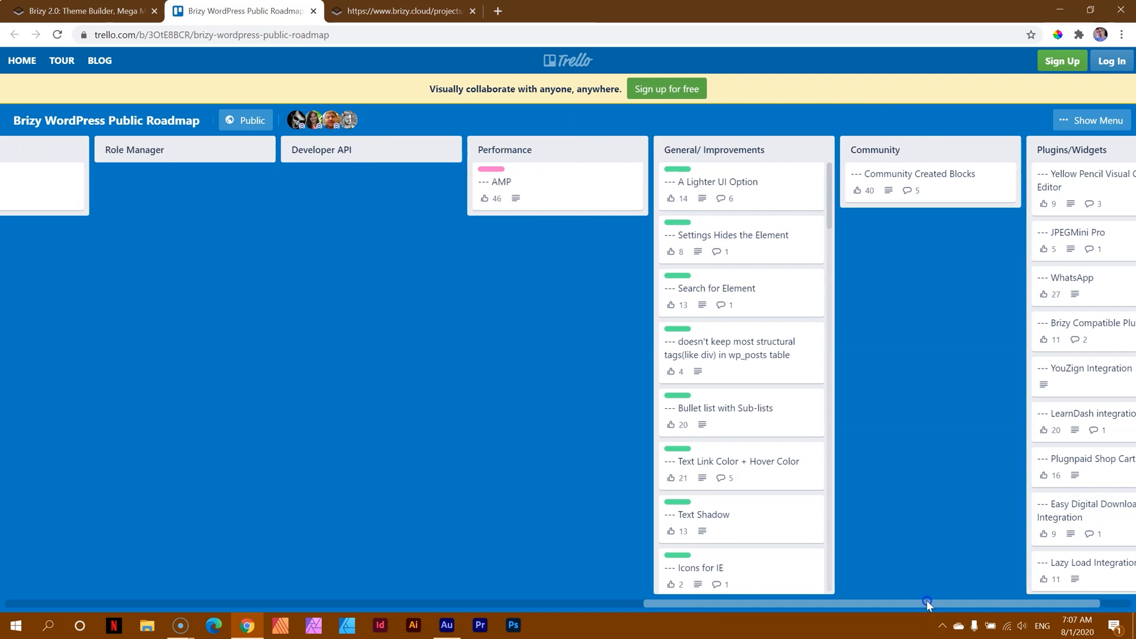
drag(928, 602, 326, 603)
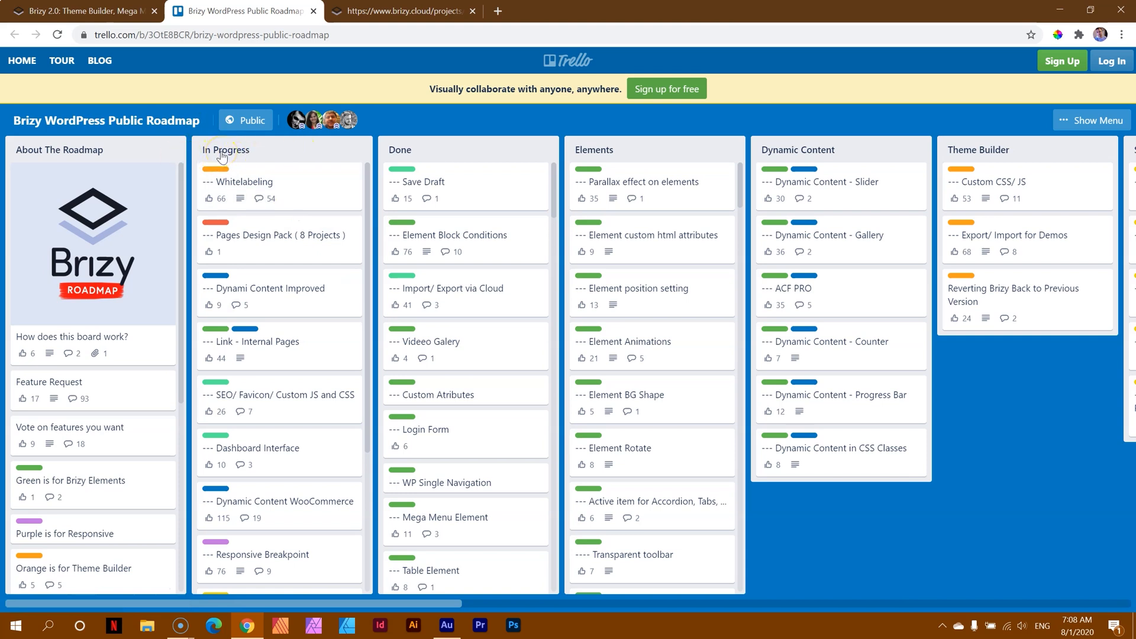
scroll(down, 3)
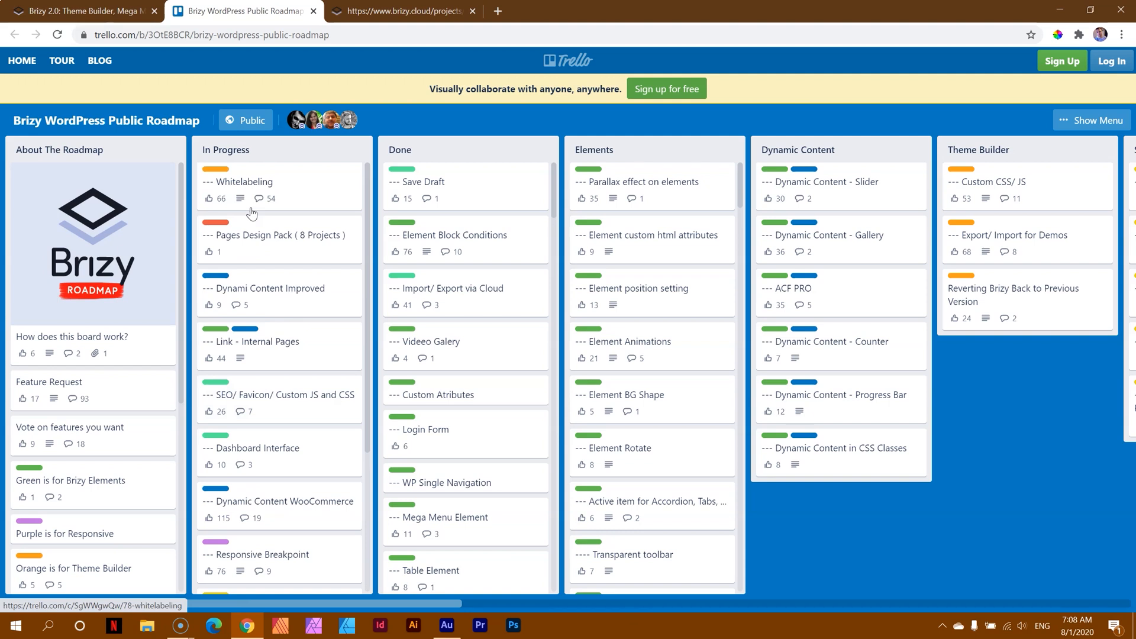
mouse_move(362, 230)
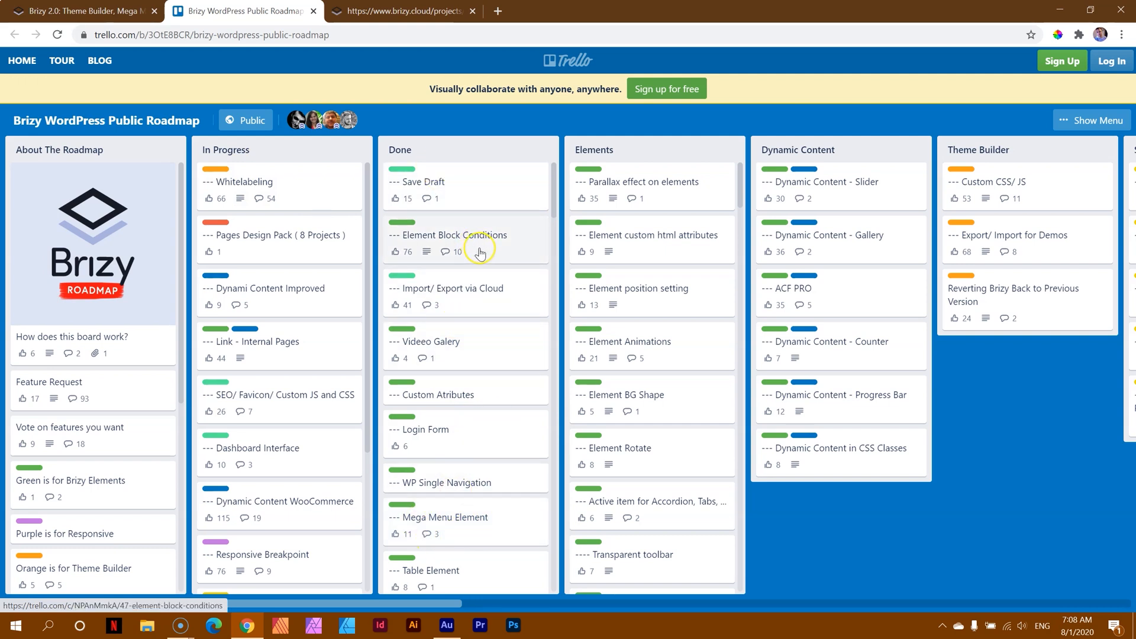
mouse_move(302, 258)
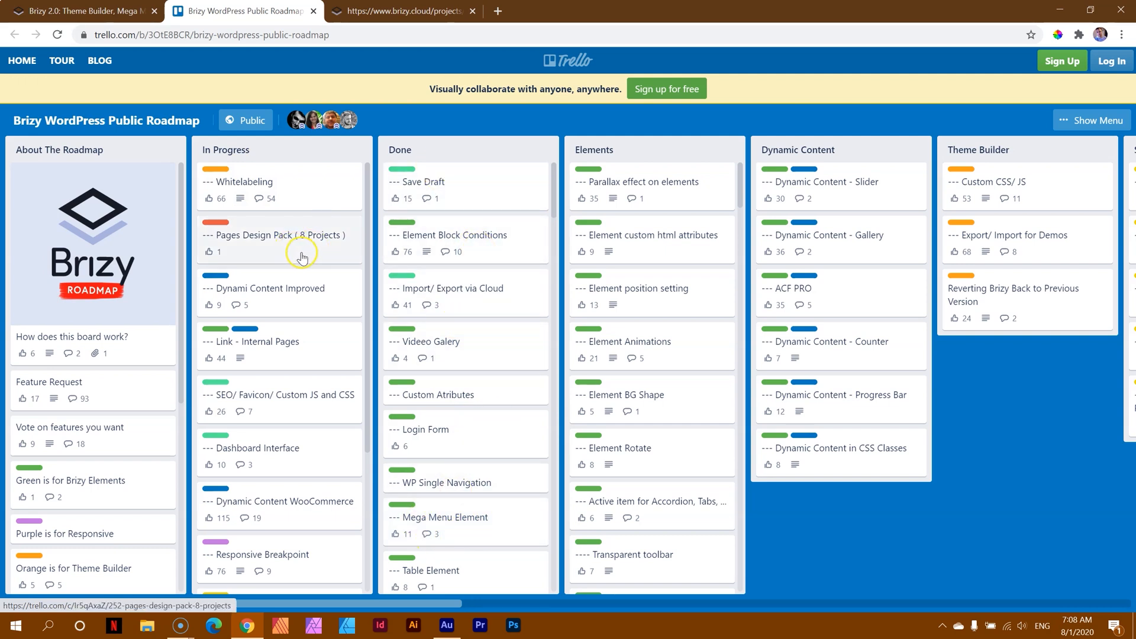
scroll(down, 3)
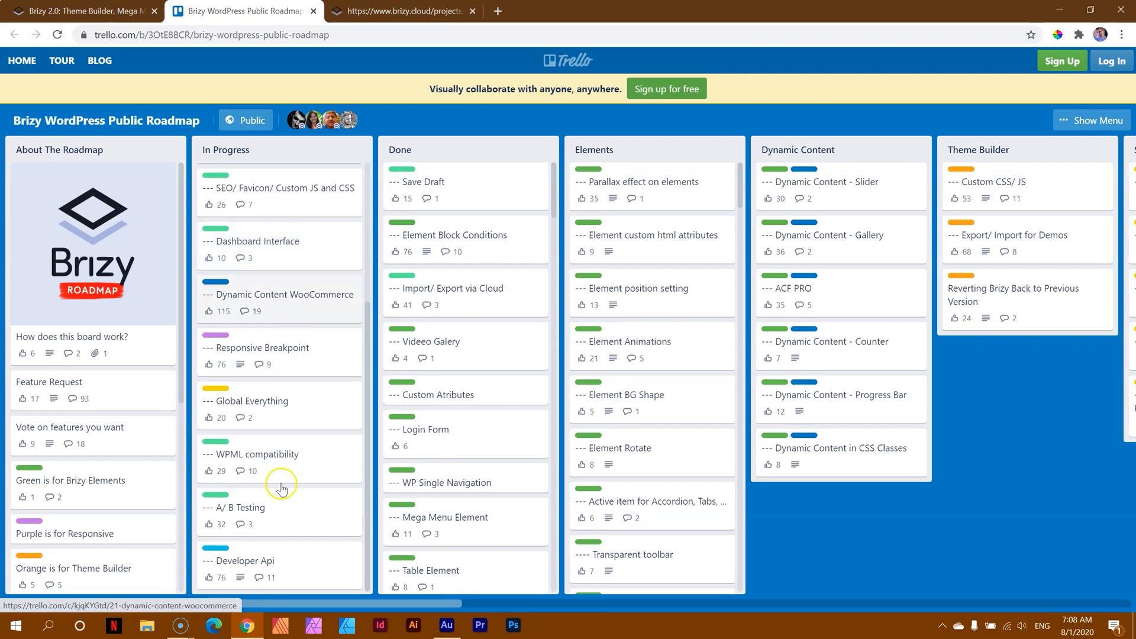
mouse_move(302, 558)
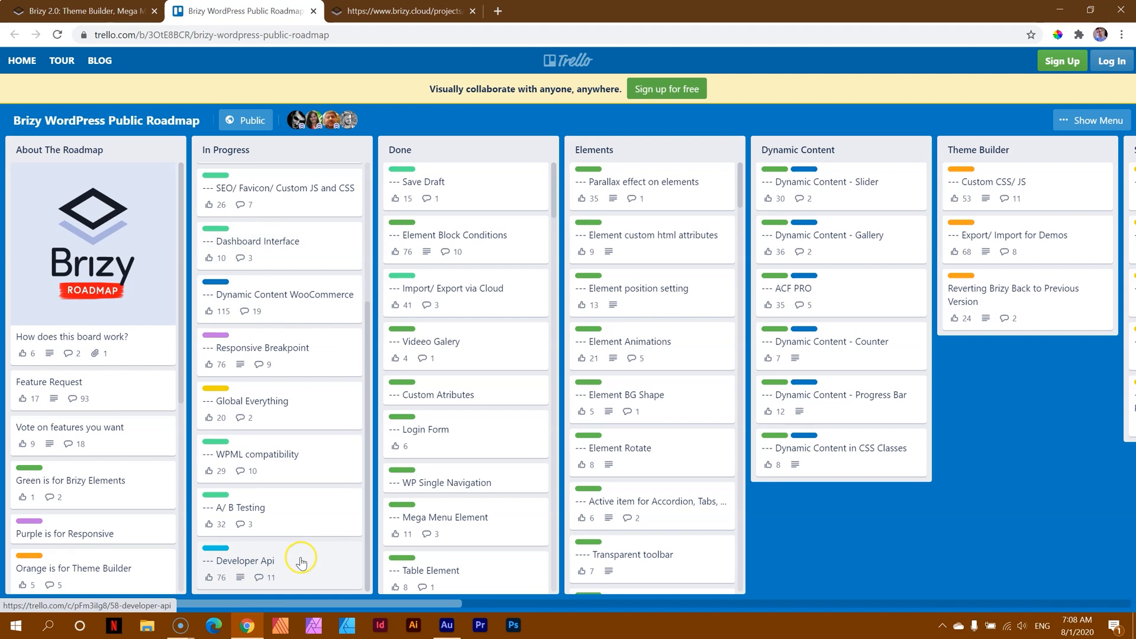
mouse_move(263, 523)
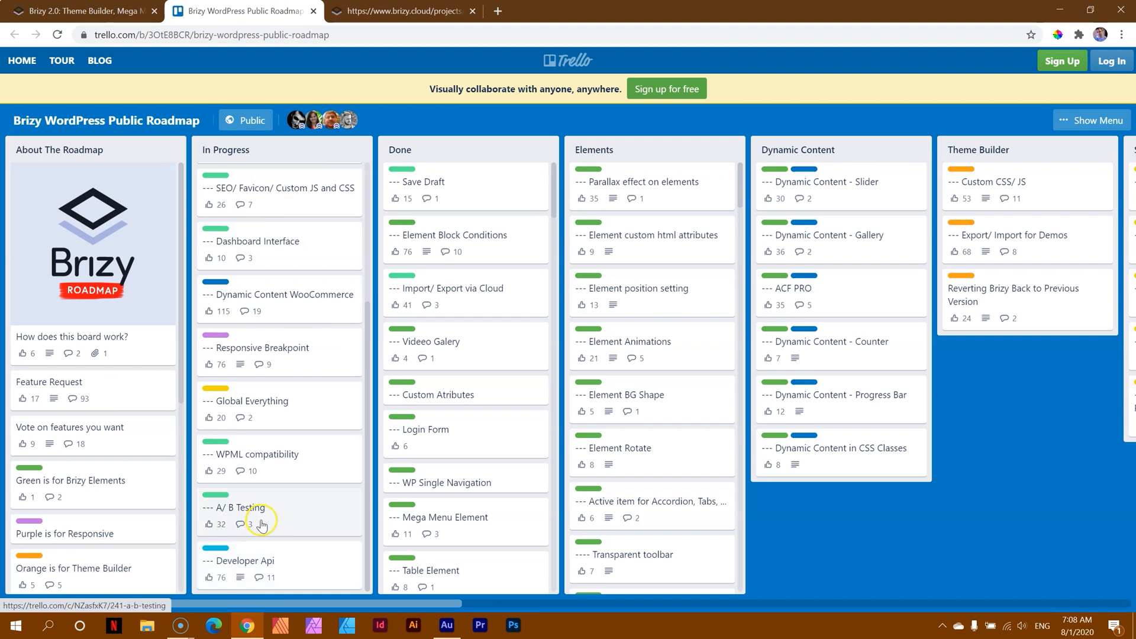
mouse_move(270, 471)
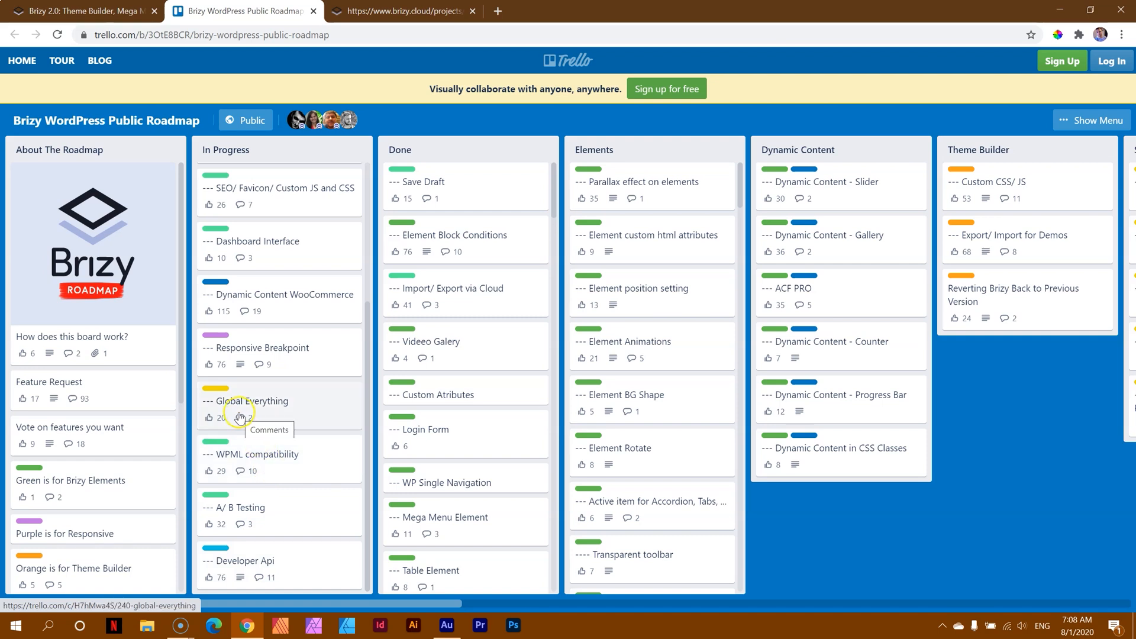
click(254, 402)
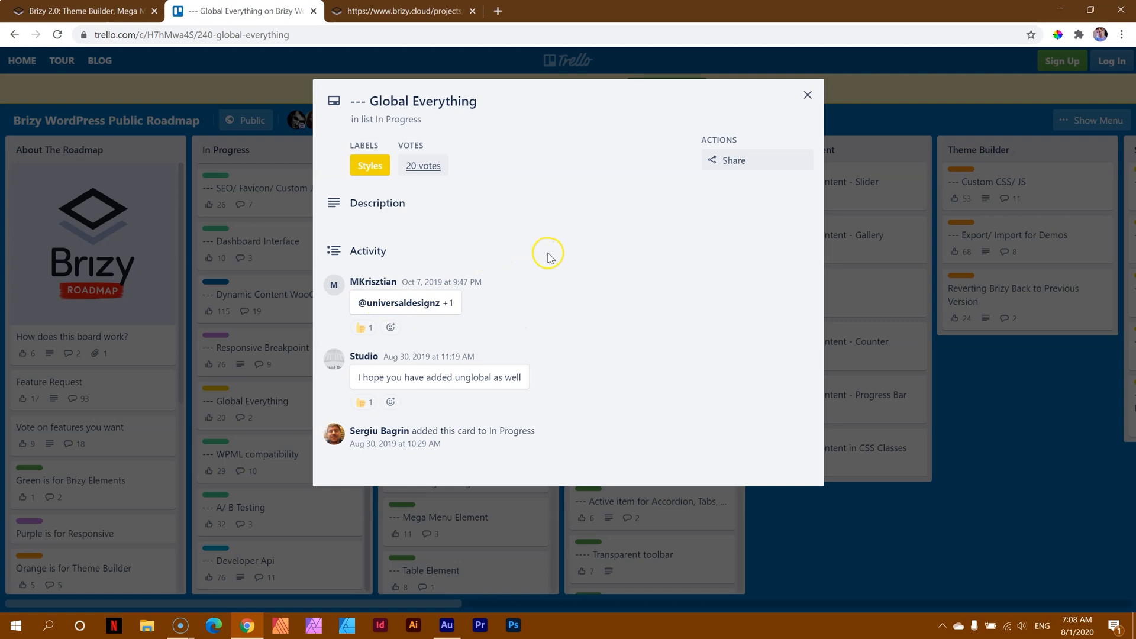
click(808, 95)
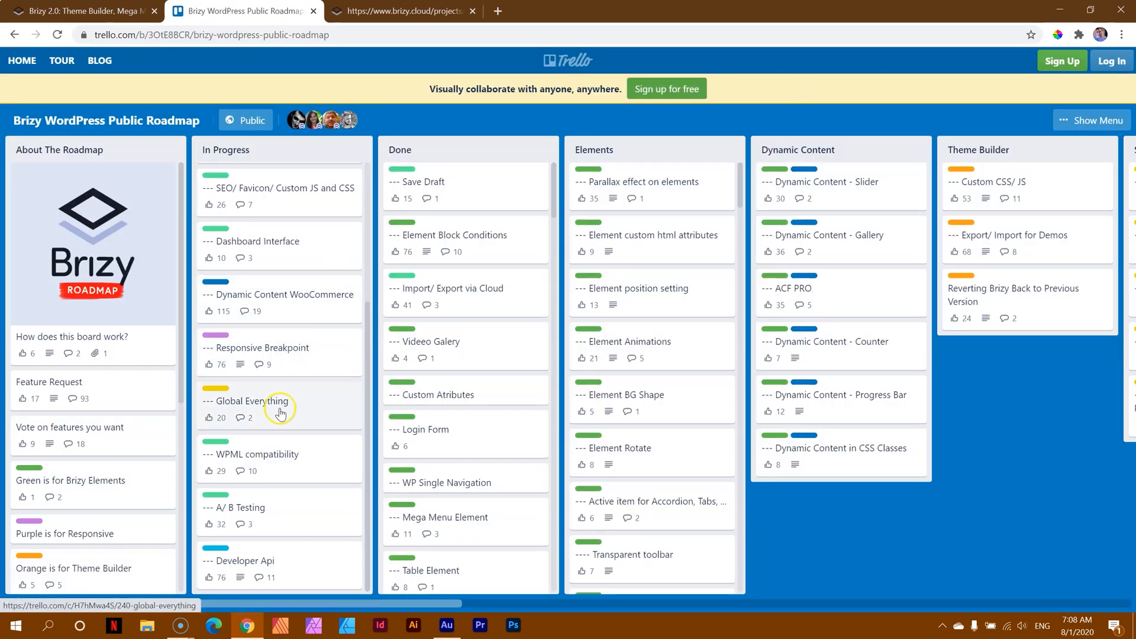
click(263, 348)
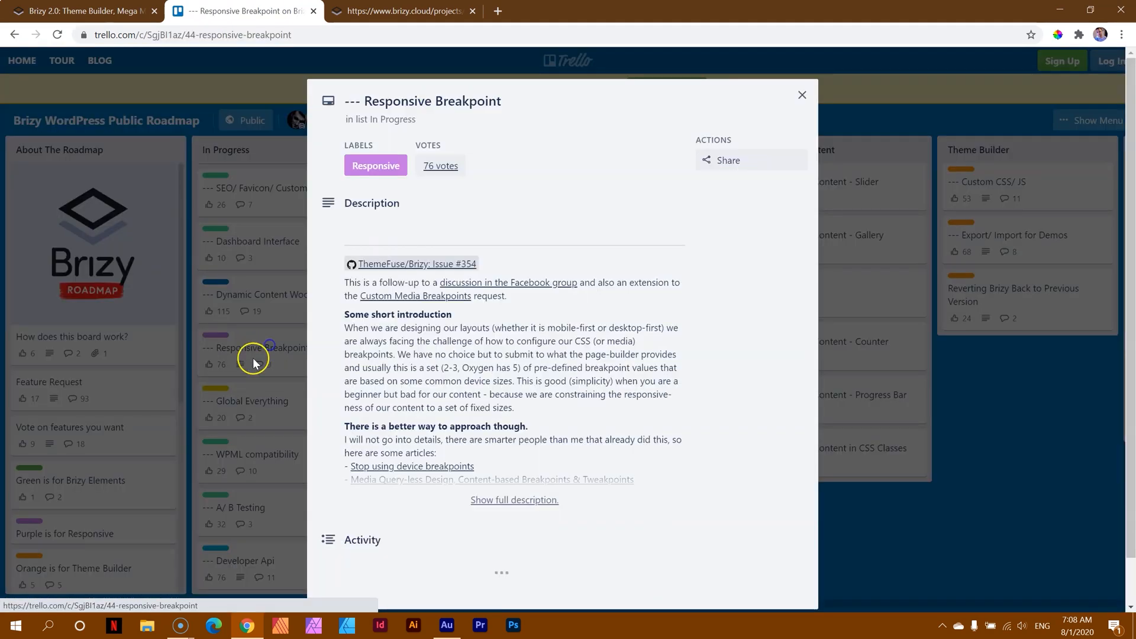
click(802, 95)
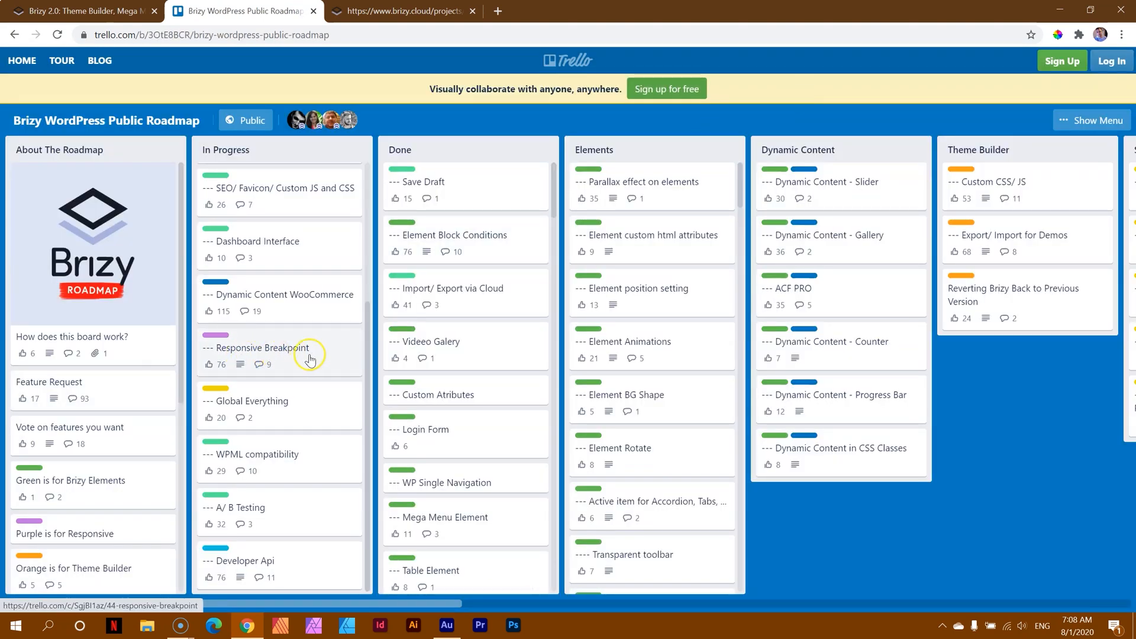
mouse_move(229, 308)
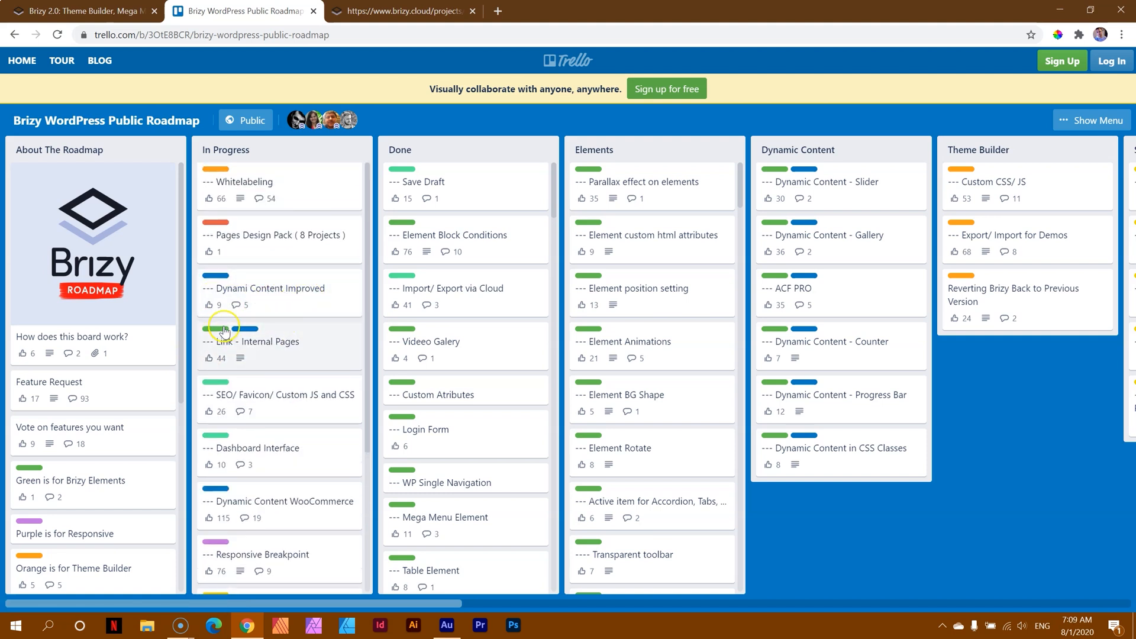
scroll(down, 3)
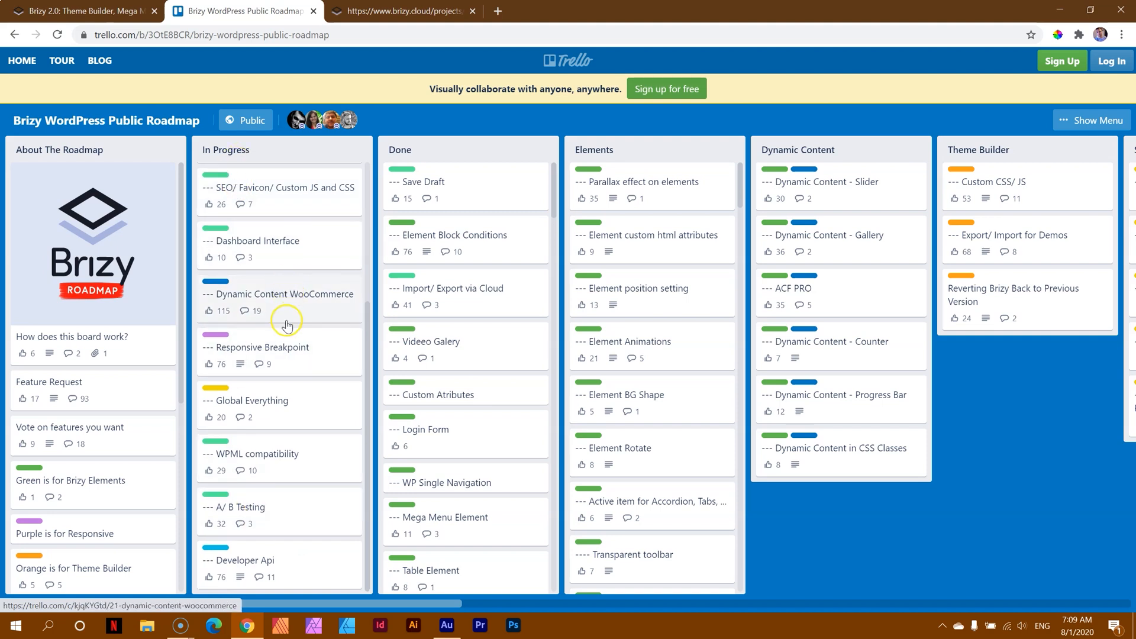
mouse_move(289, 364)
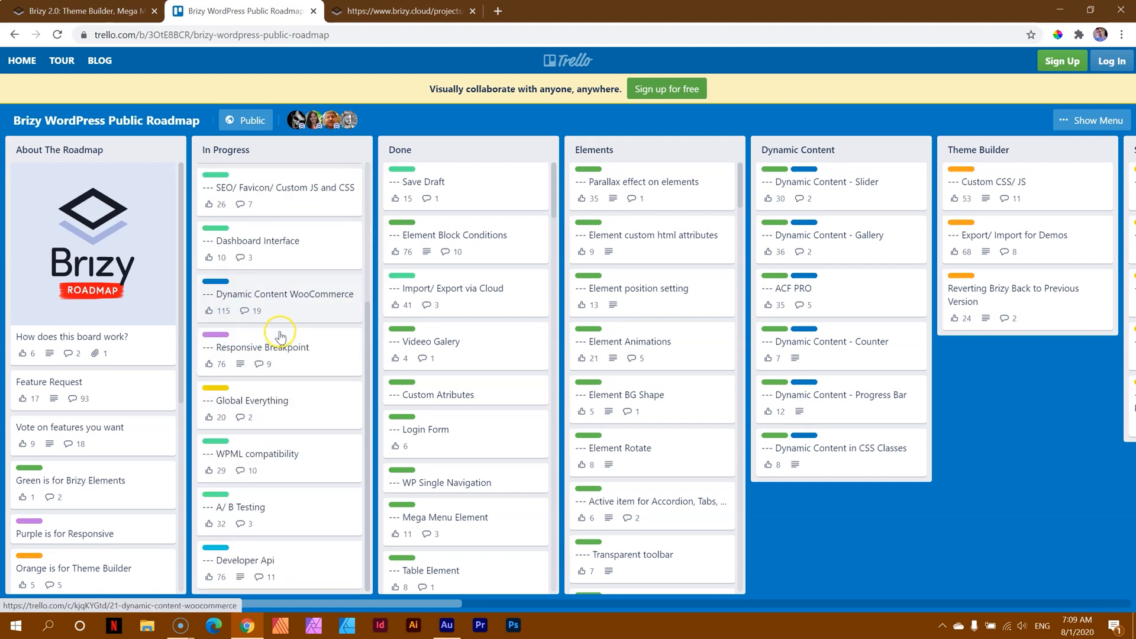
mouse_move(295, 338)
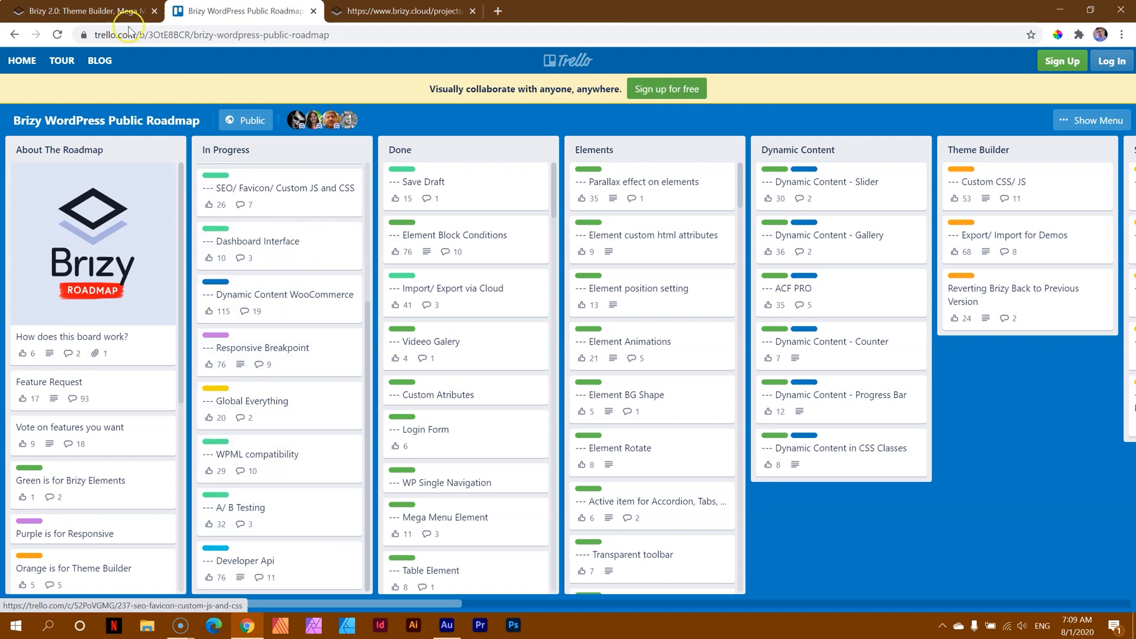
- Return to the announcement page and briefly highlight the Cloud-exclusive features sentence
click(83, 10)
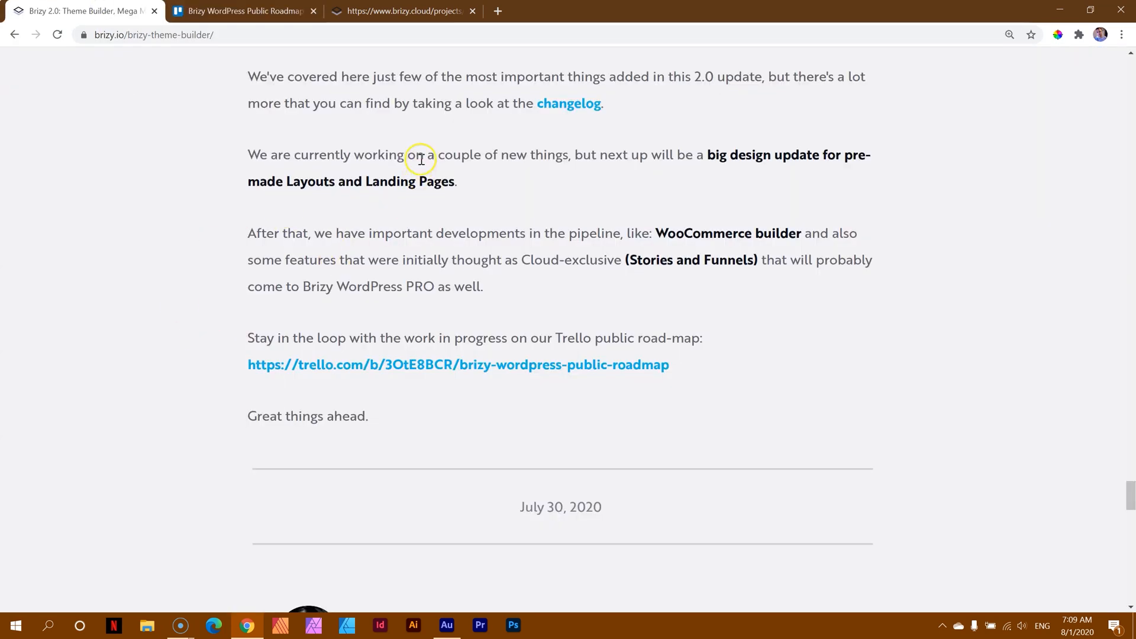
mouse_move(450, 259)
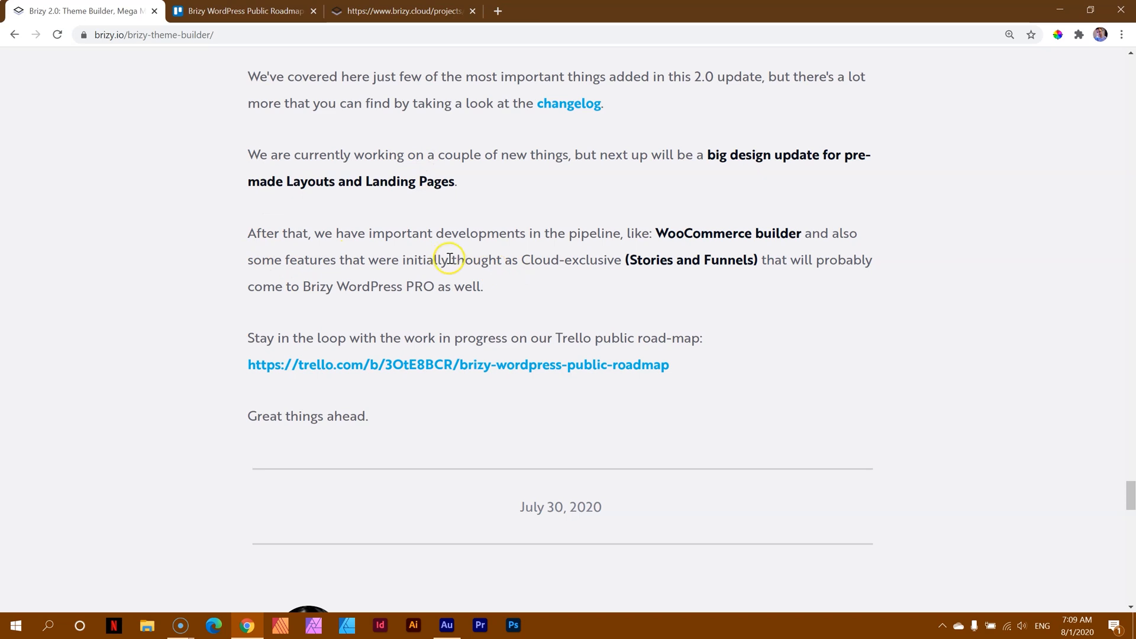
drag(360, 259, 629, 259)
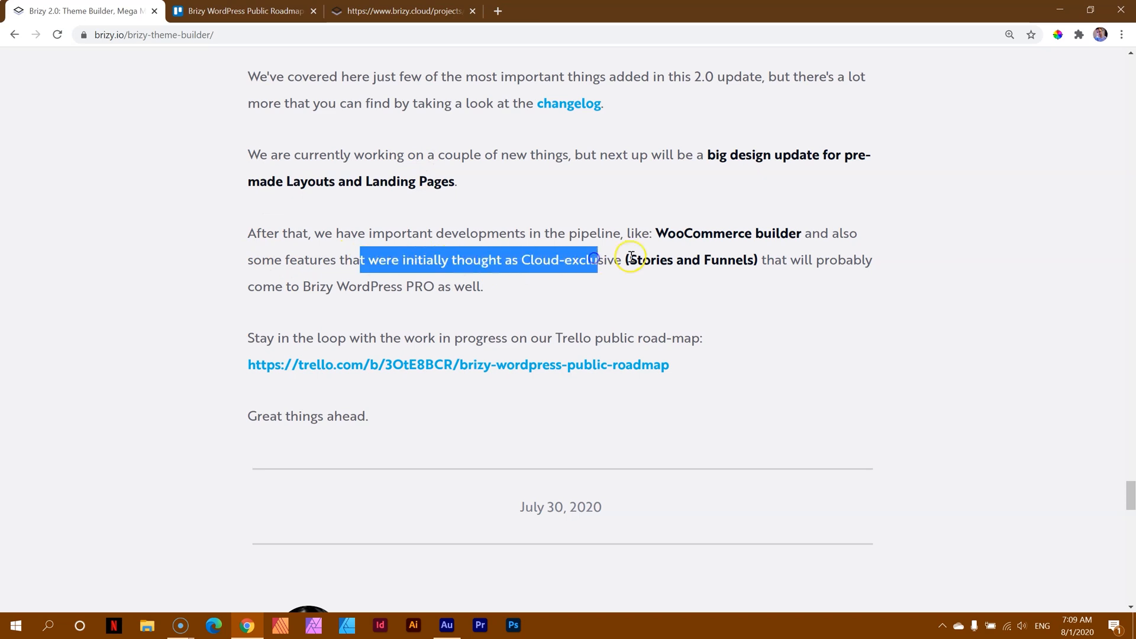
click(506, 259)
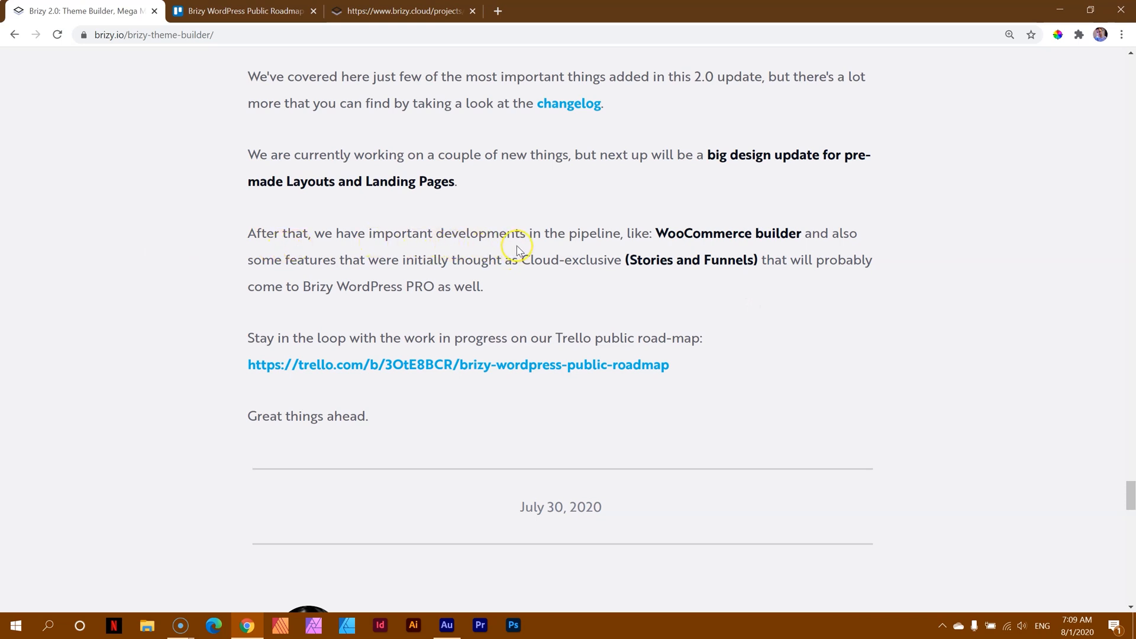
mouse_move(826, 245)
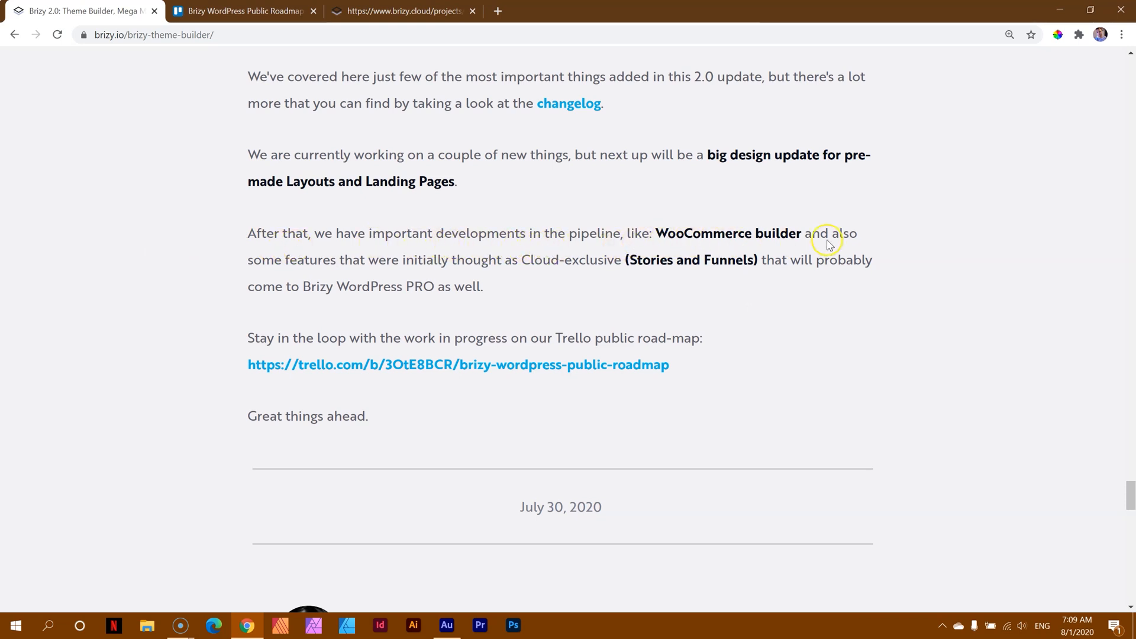
mouse_move(251, 252)
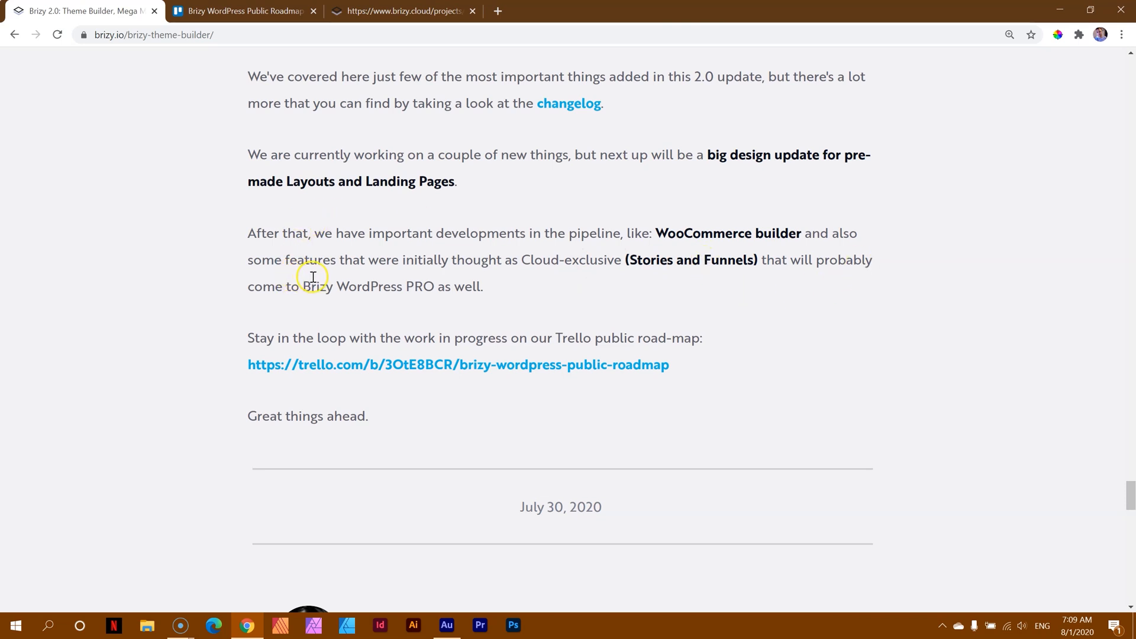
mouse_move(521, 203)
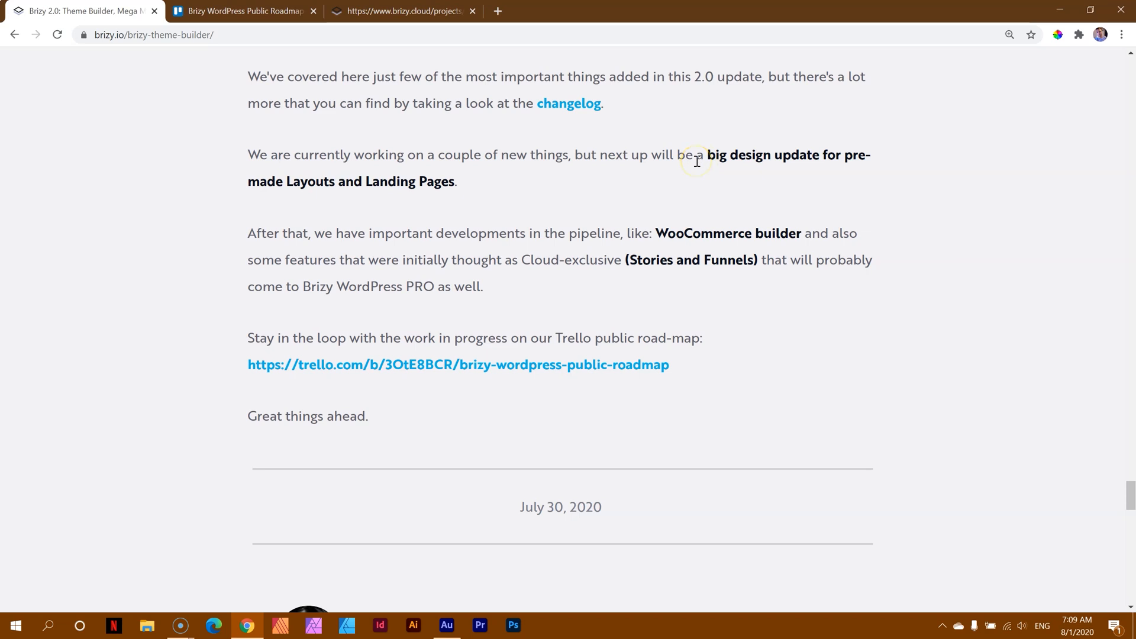
- Scroll around the What's coming next section and back up toward the article top
scroll(up, 3)
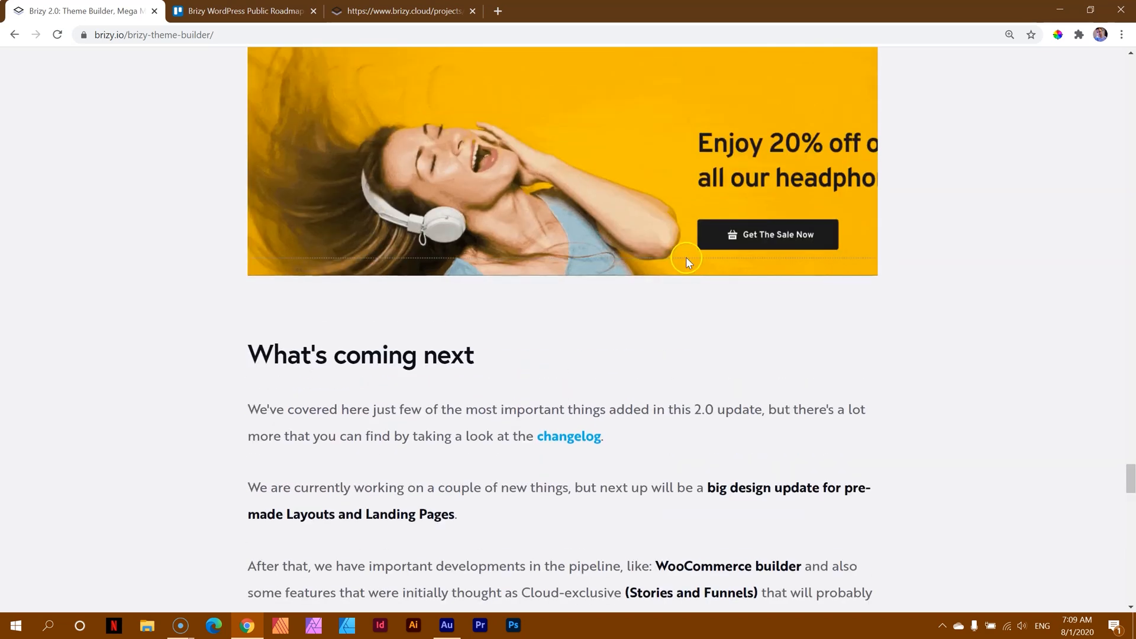
scroll(down, 3)
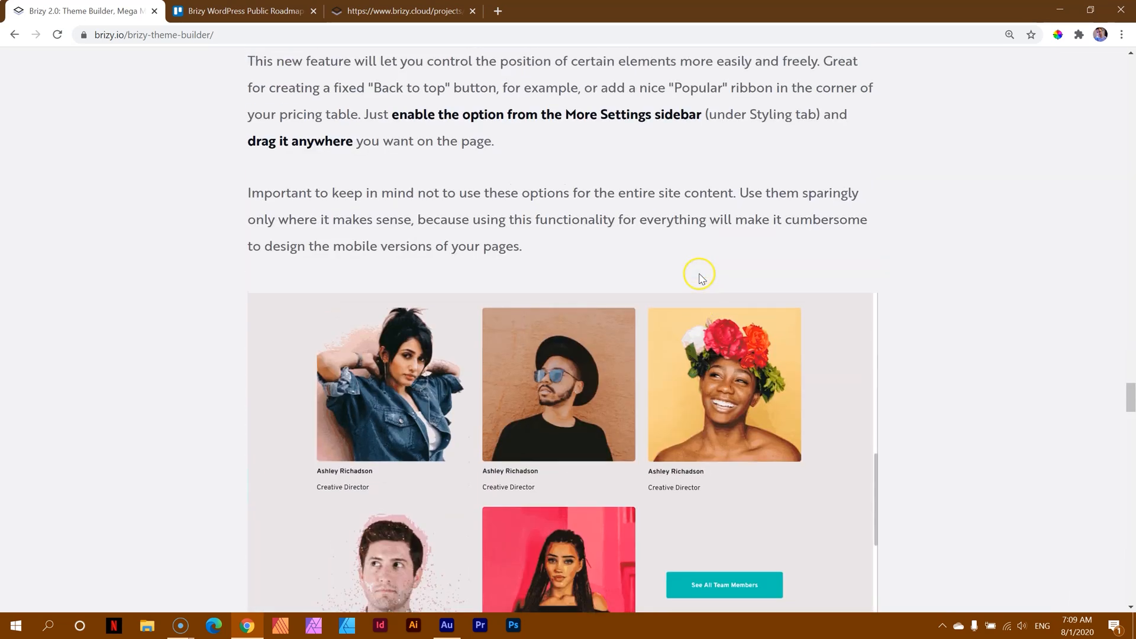
scroll(down, 3)
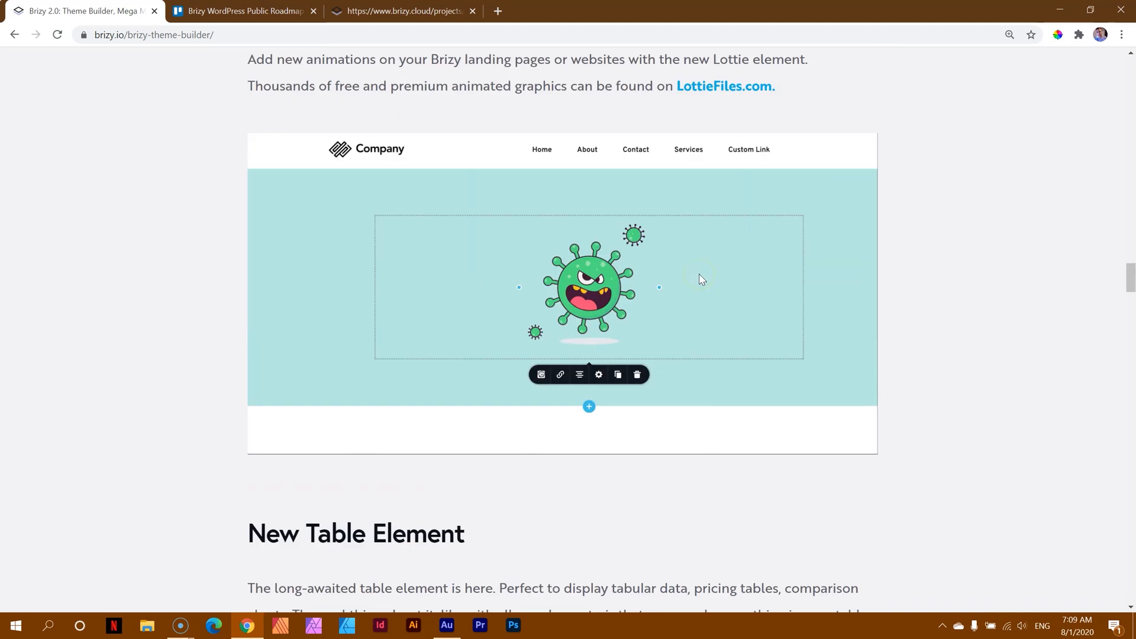
scroll(down, 3)
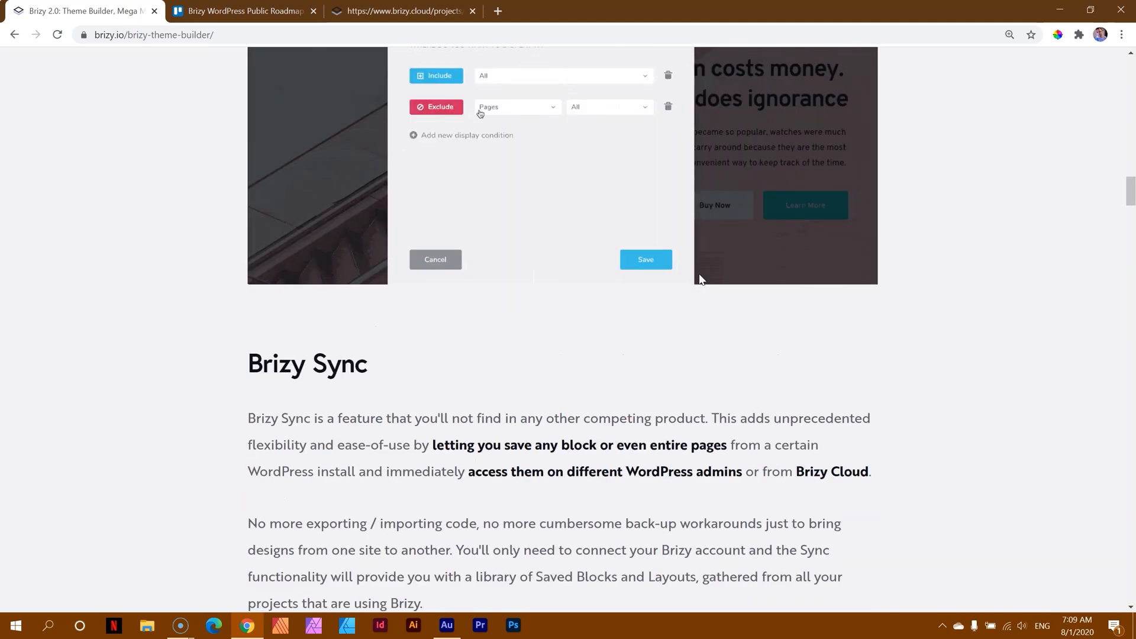
scroll(up, 3)
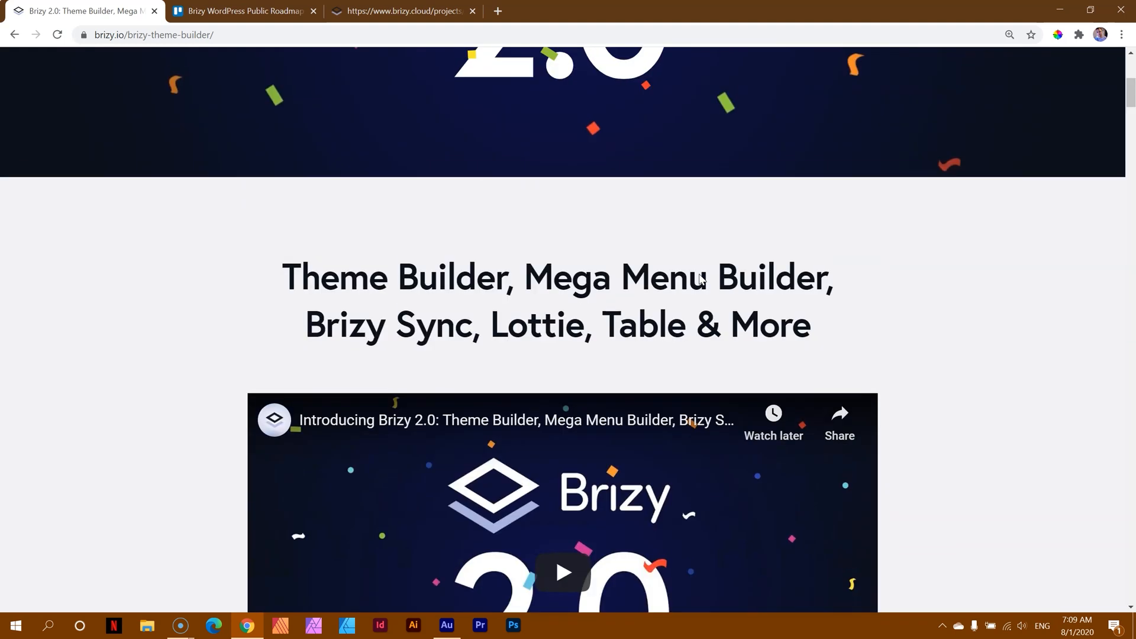
scroll(up, 3)
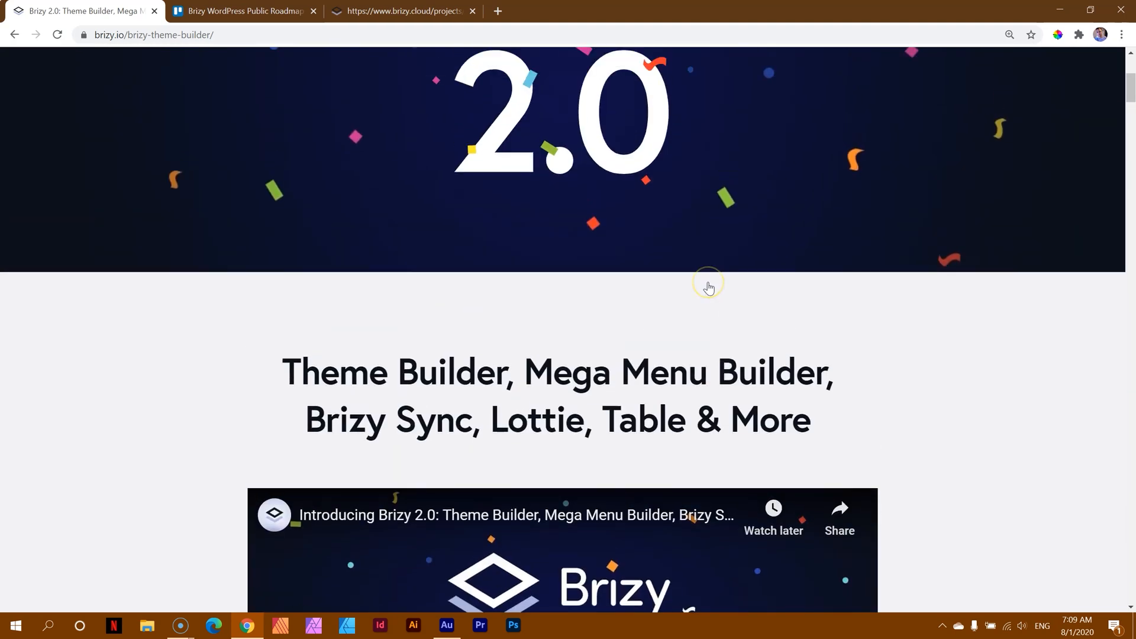
- Scroll down the Brizy homepage past features and testimonials to the footer
scroll(up, 3)
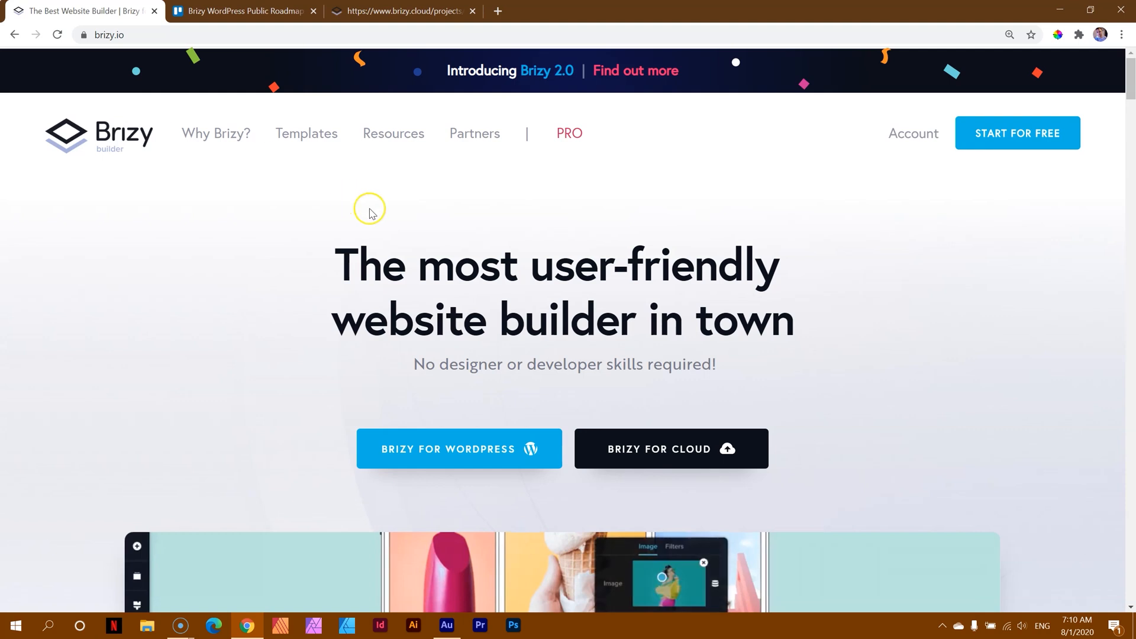
scroll(down, 3)
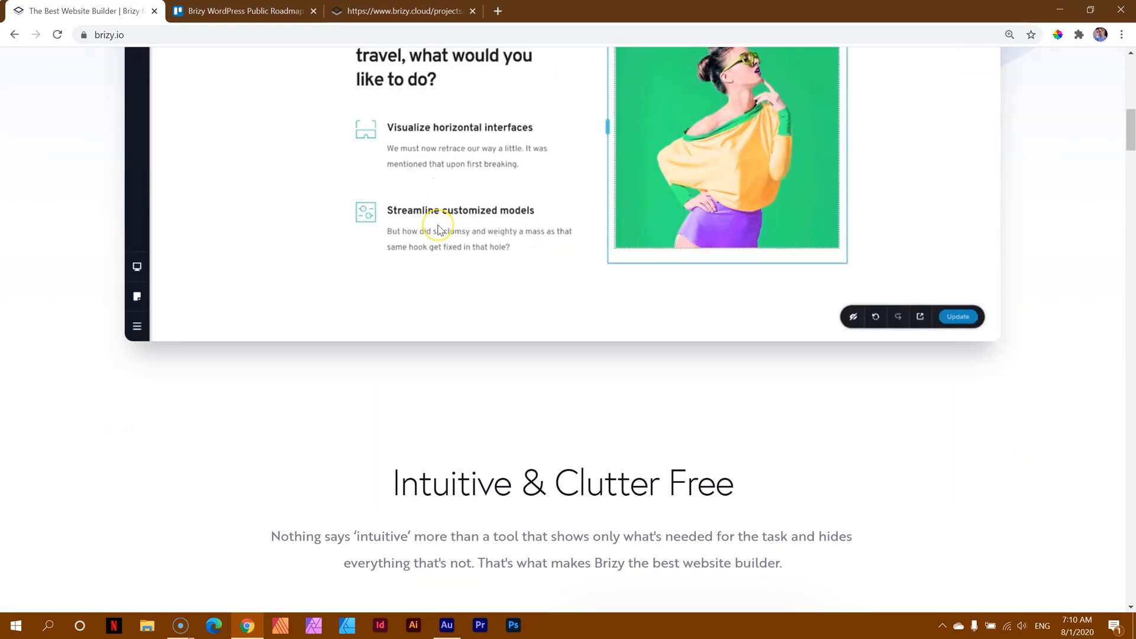
scroll(down, 3)
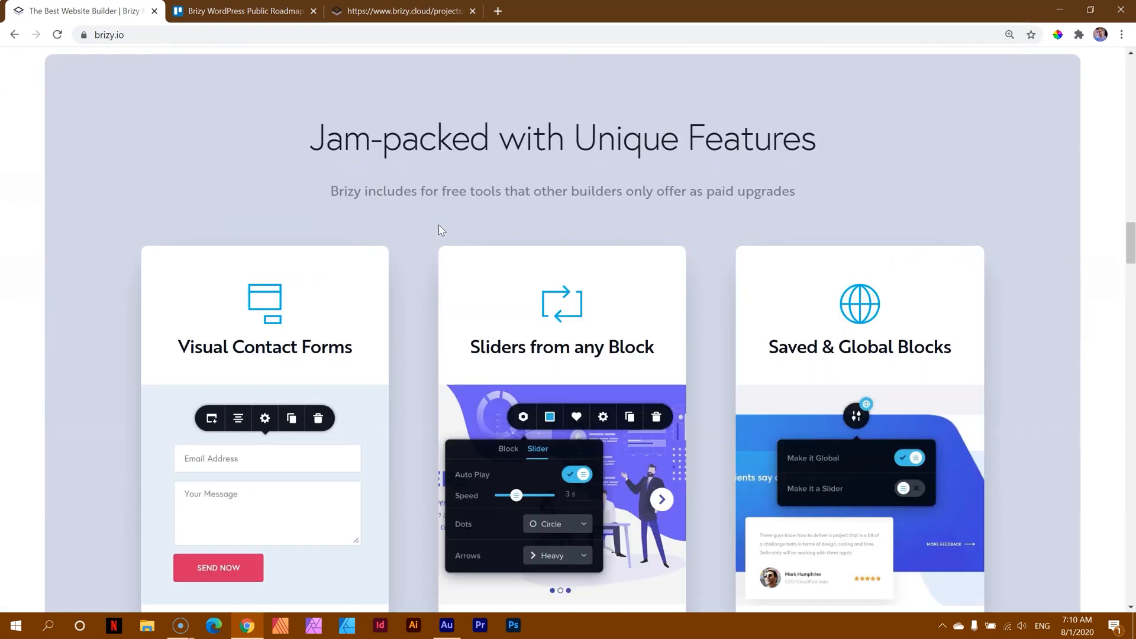
scroll(down, 3)
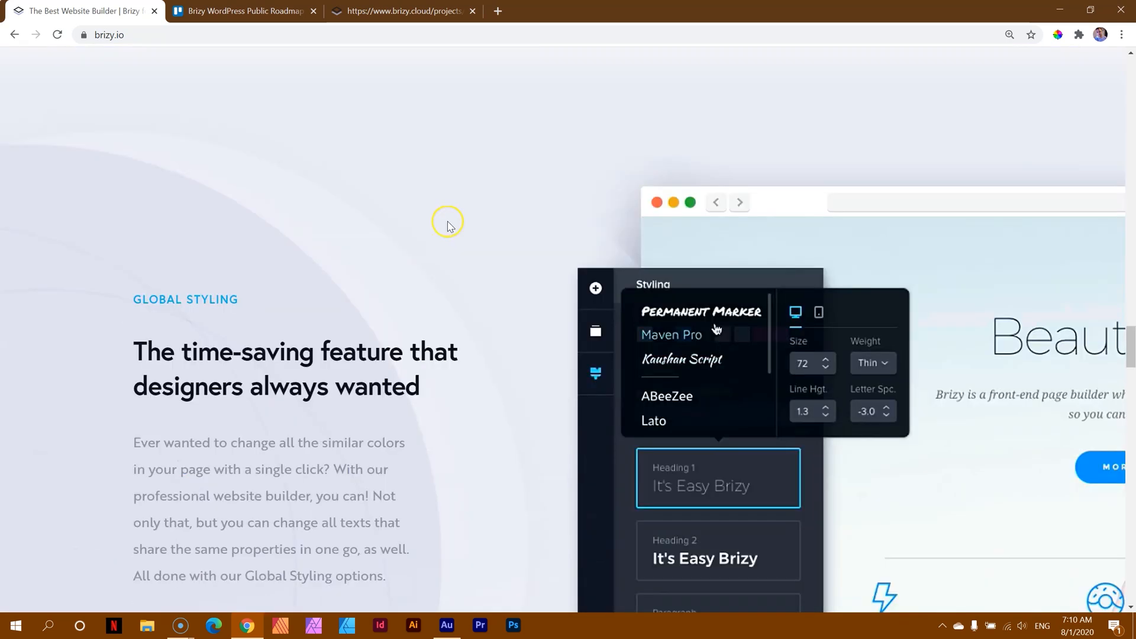
scroll(down, 3)
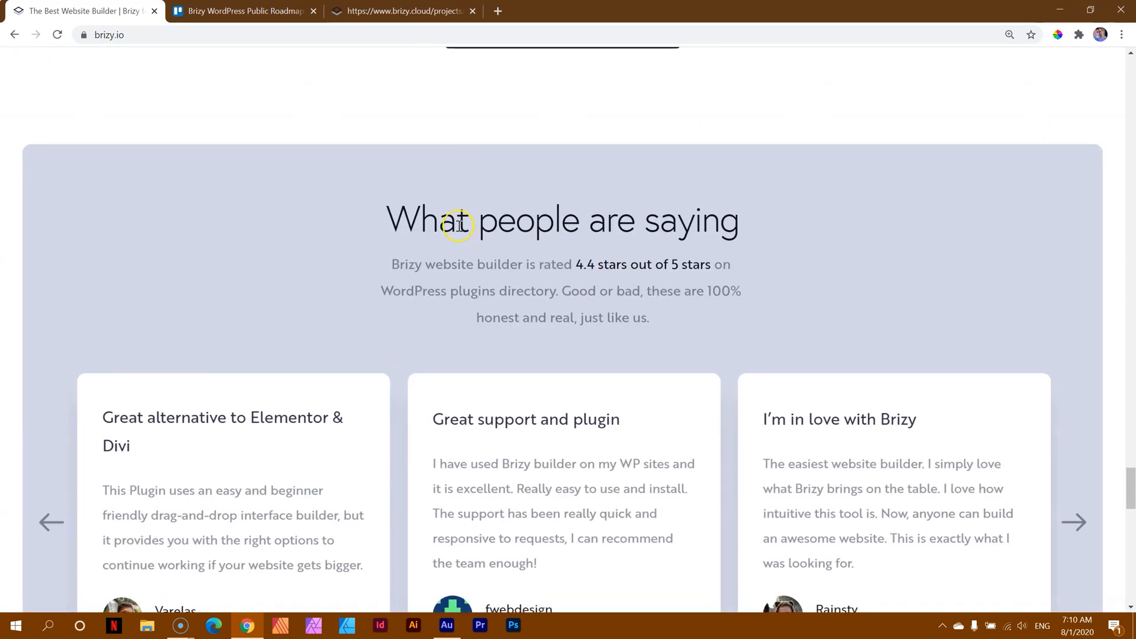
scroll(down, 3)
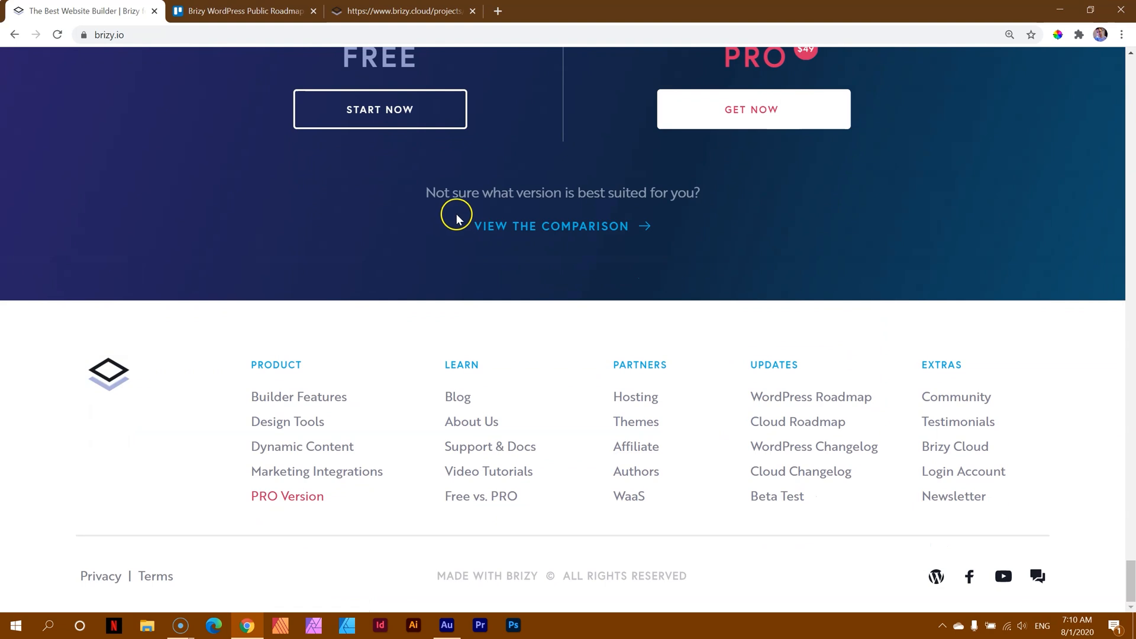
mouse_move(310, 390)
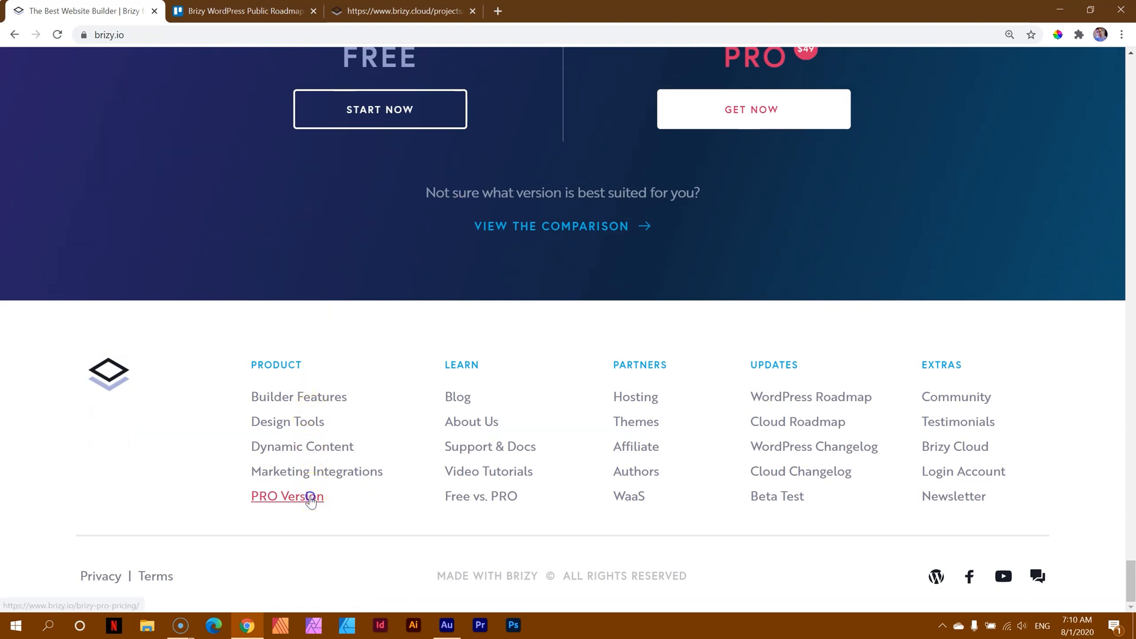
- Open the Brizy Pro pricing page and scroll to the Personal, Studio and Lifetime plans
click(287, 496)
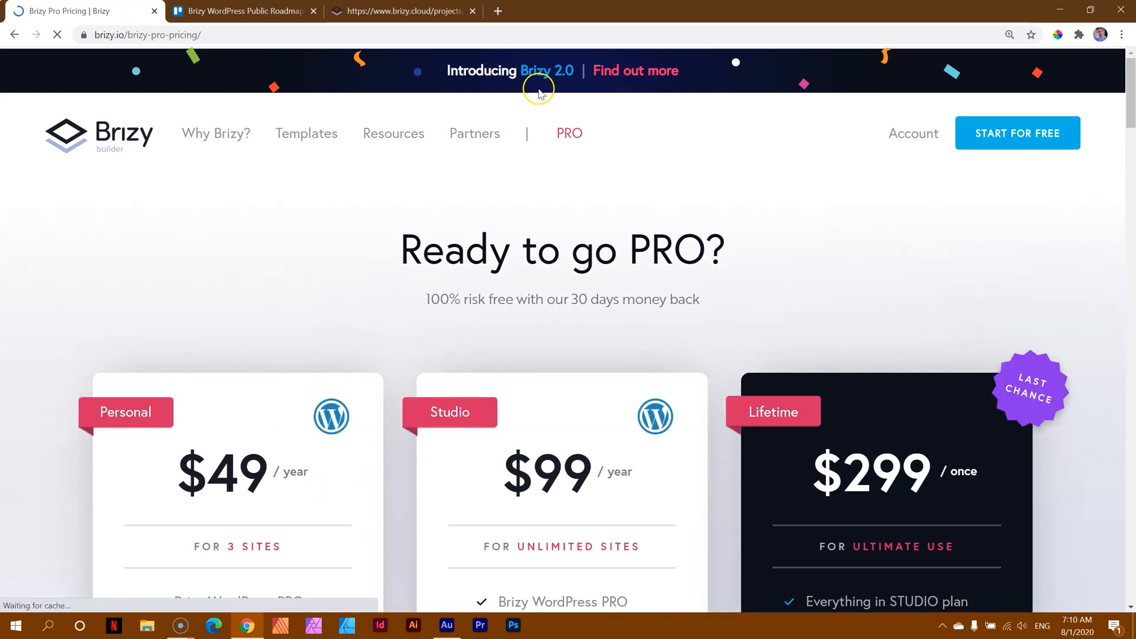
scroll(down, 3)
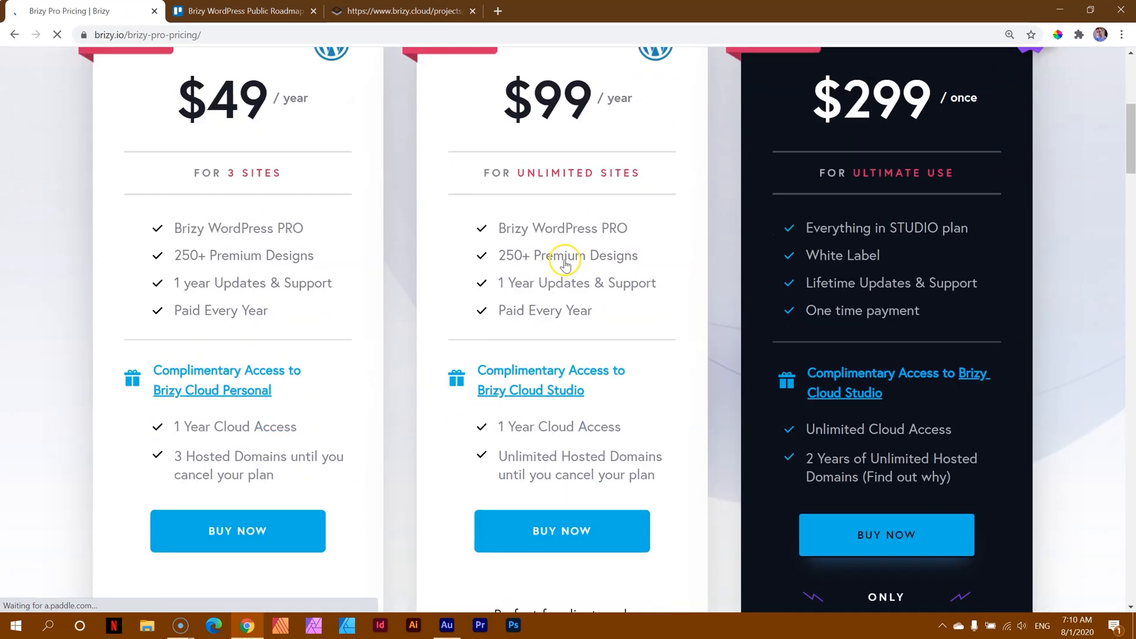
scroll(down, 3)
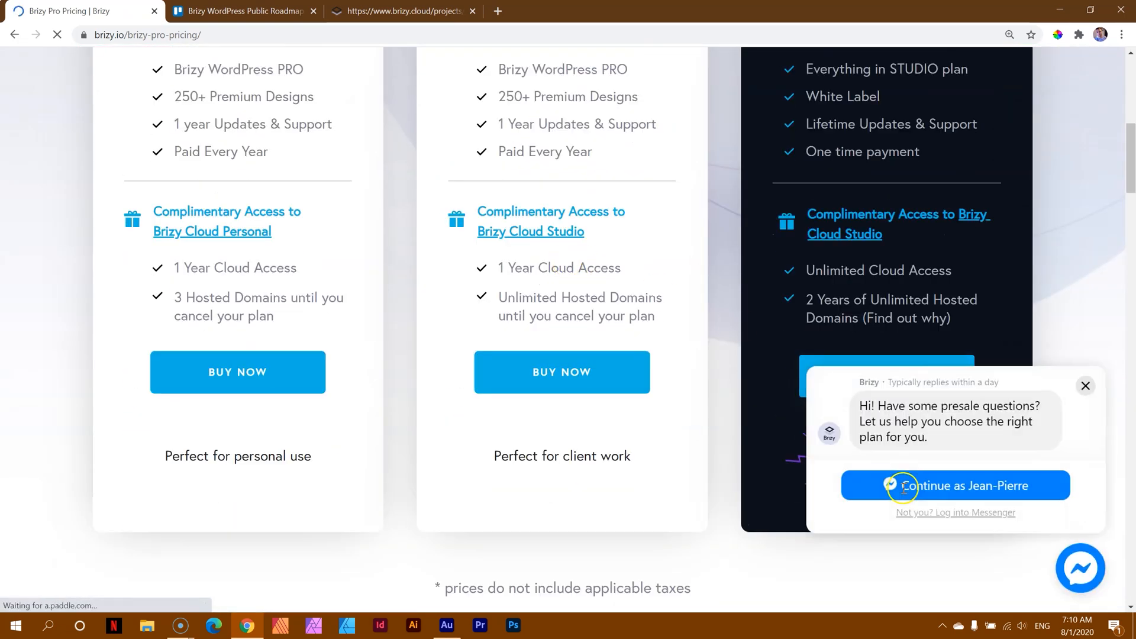
- Dismiss the presale chat prompt and scroll around the 393-licenses-left lifetime offer
click(1087, 385)
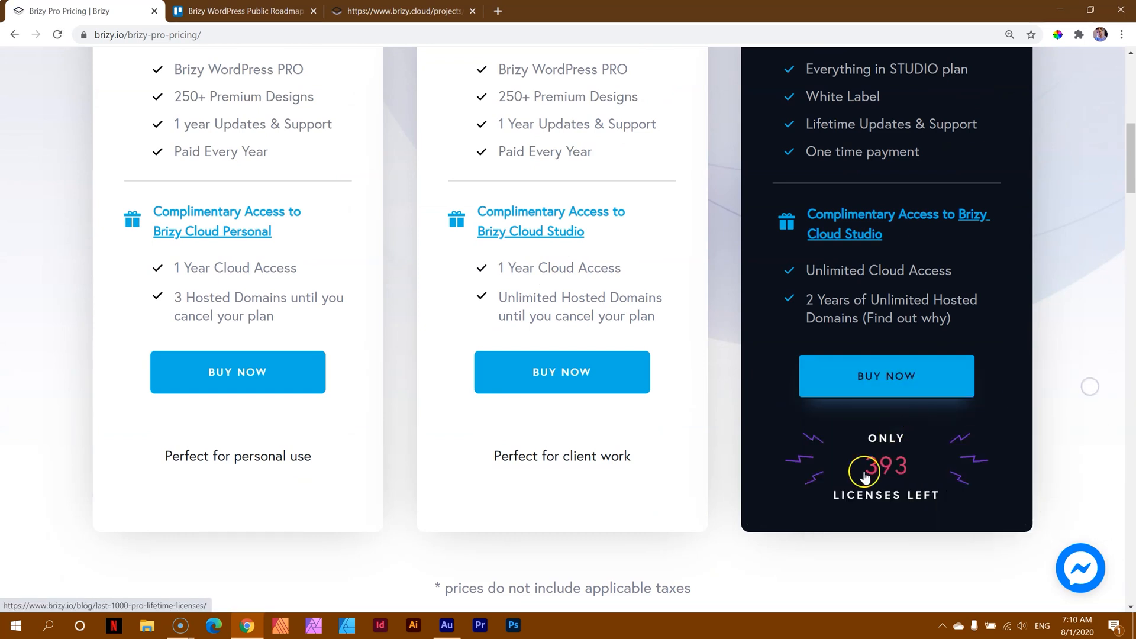
scroll(down, 3)
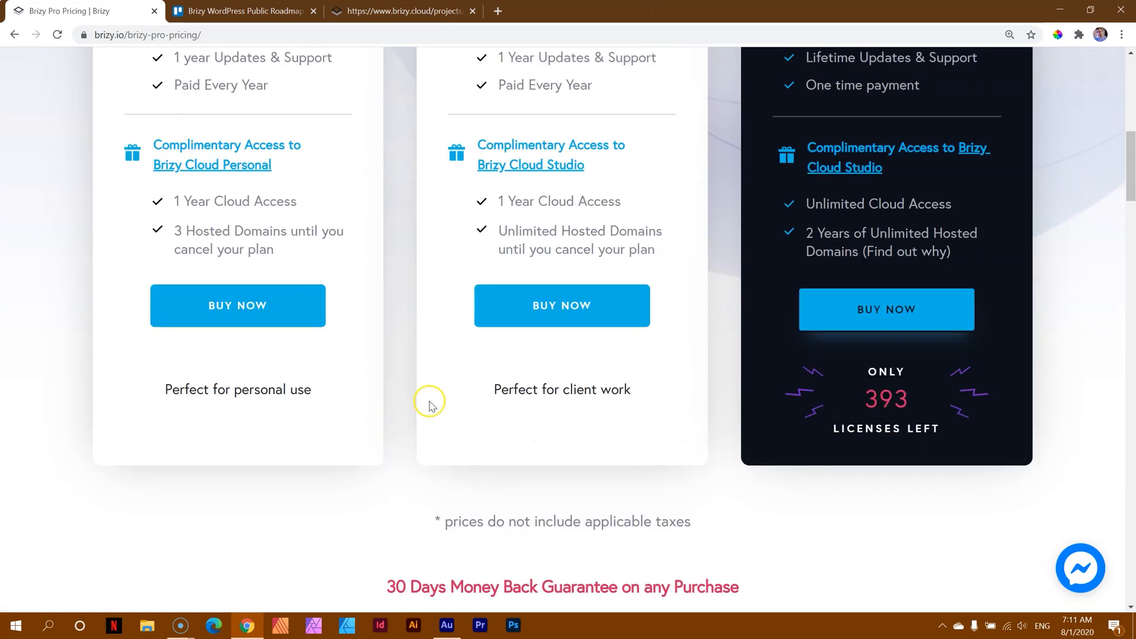
mouse_move(442, 407)
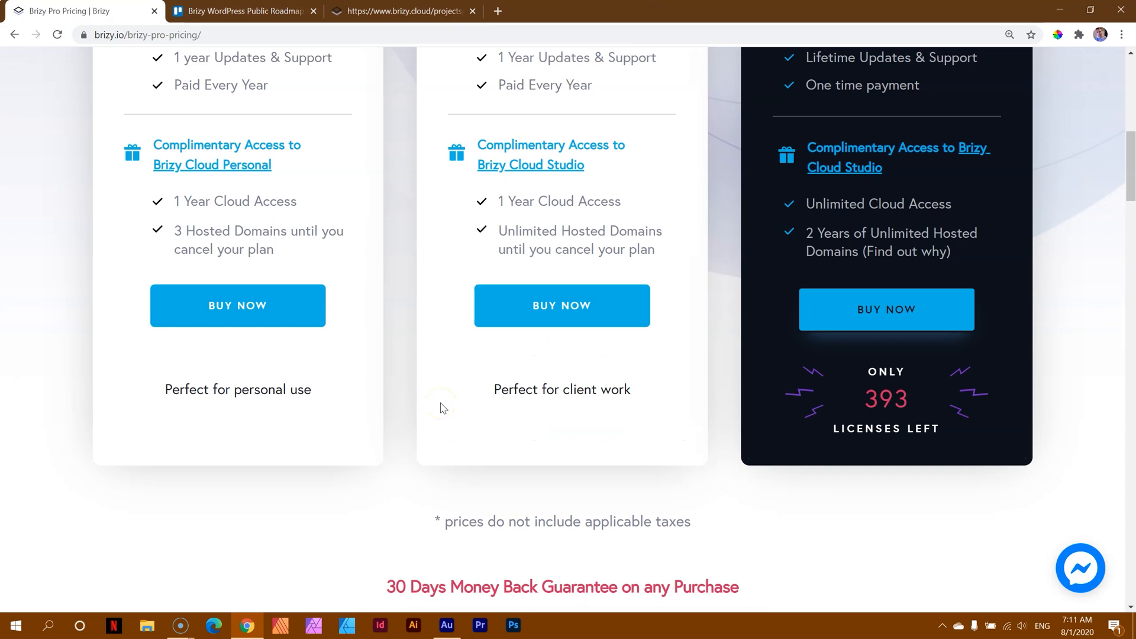
scroll(up, 3)
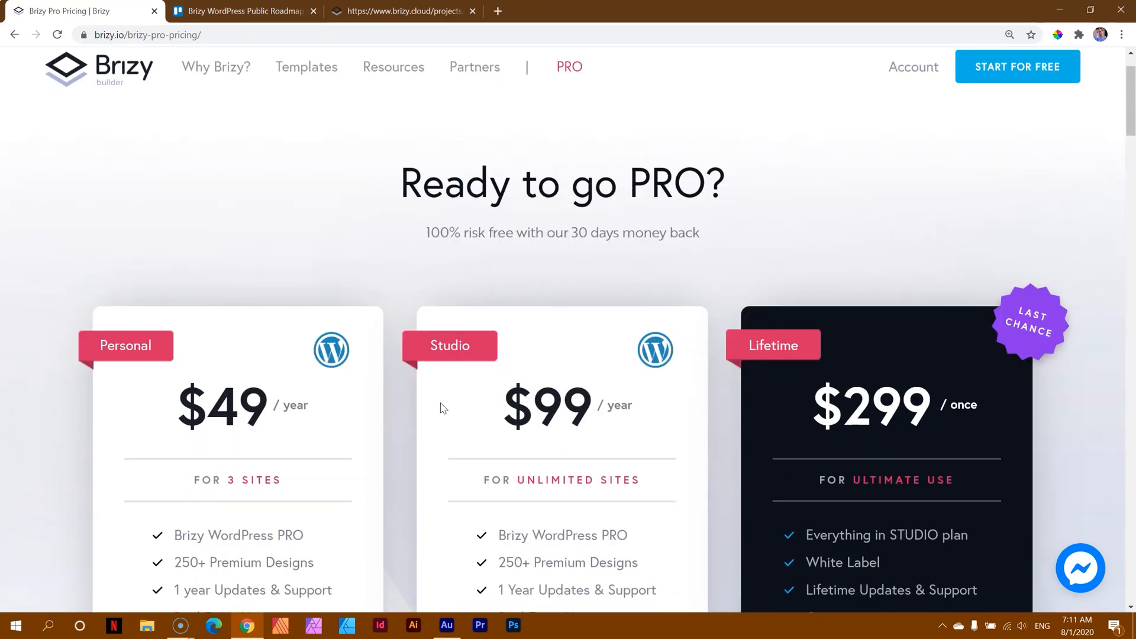